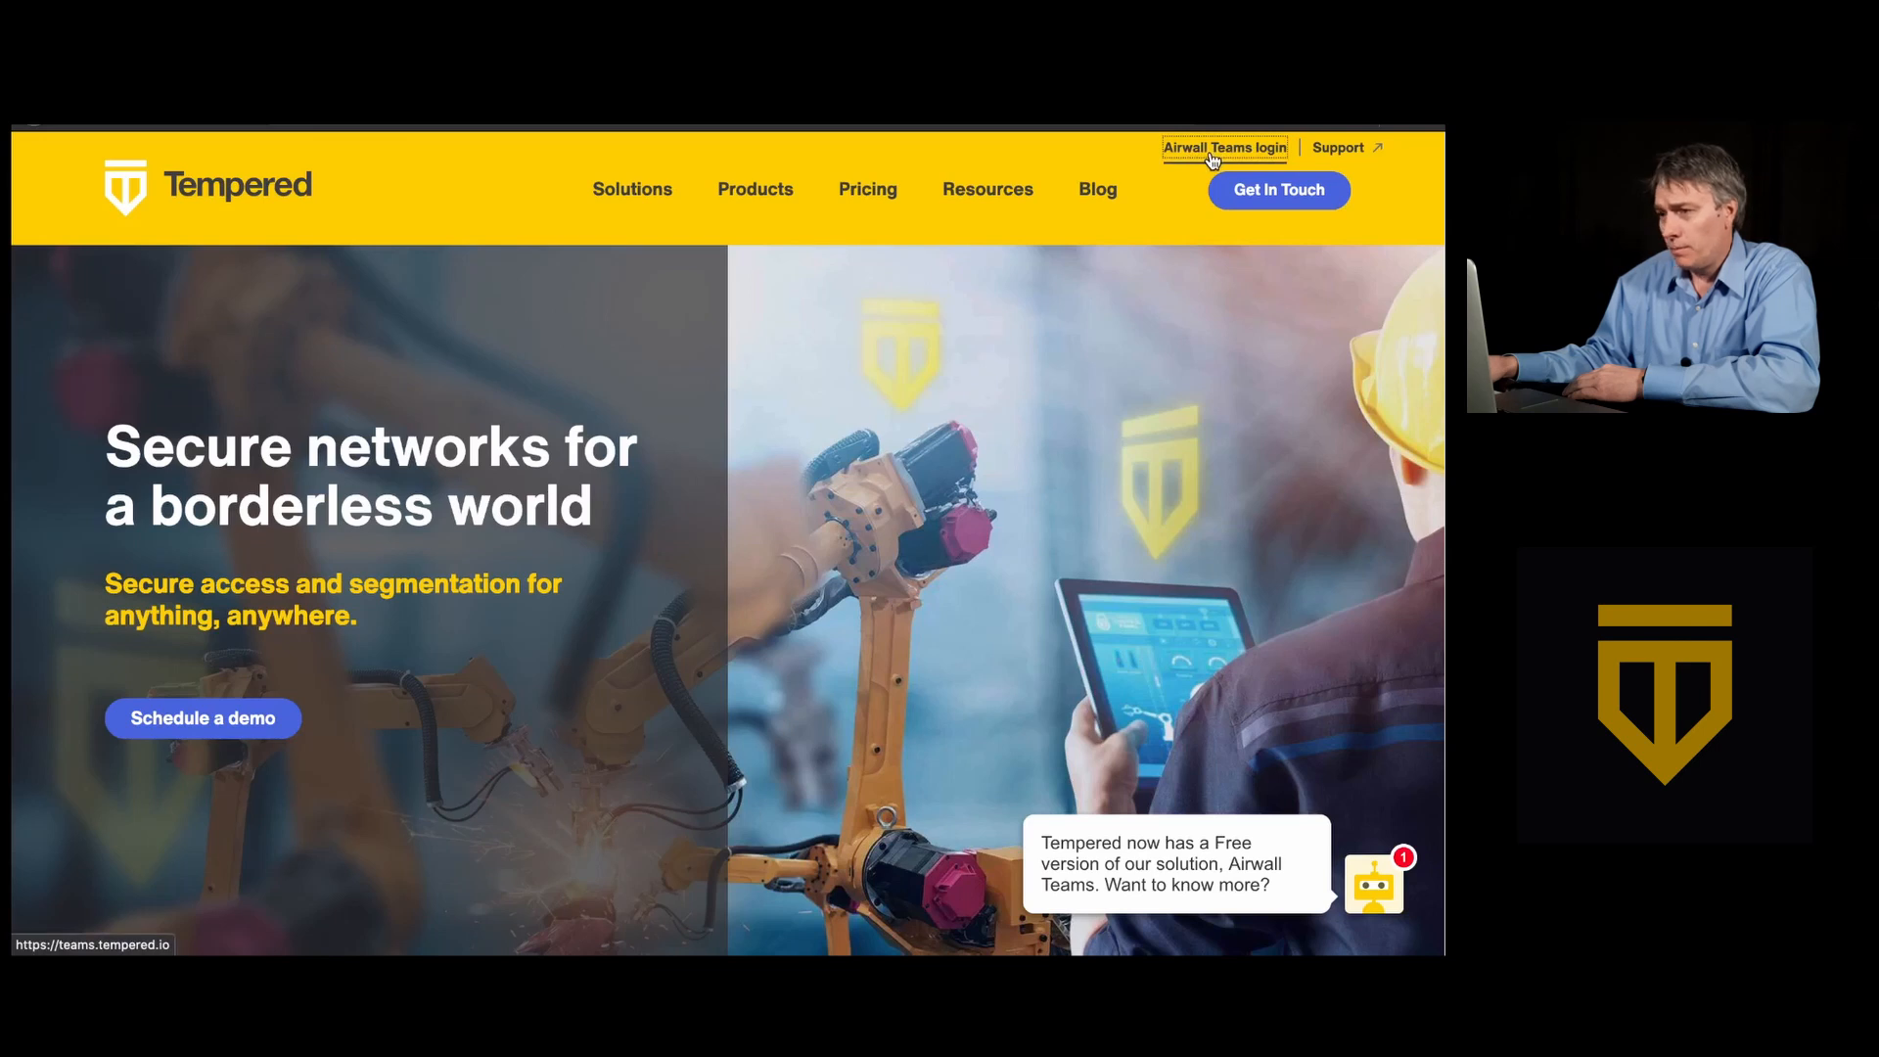
- Go to the Airwall Teams login page and start signing up for a new account
click(1223, 146)
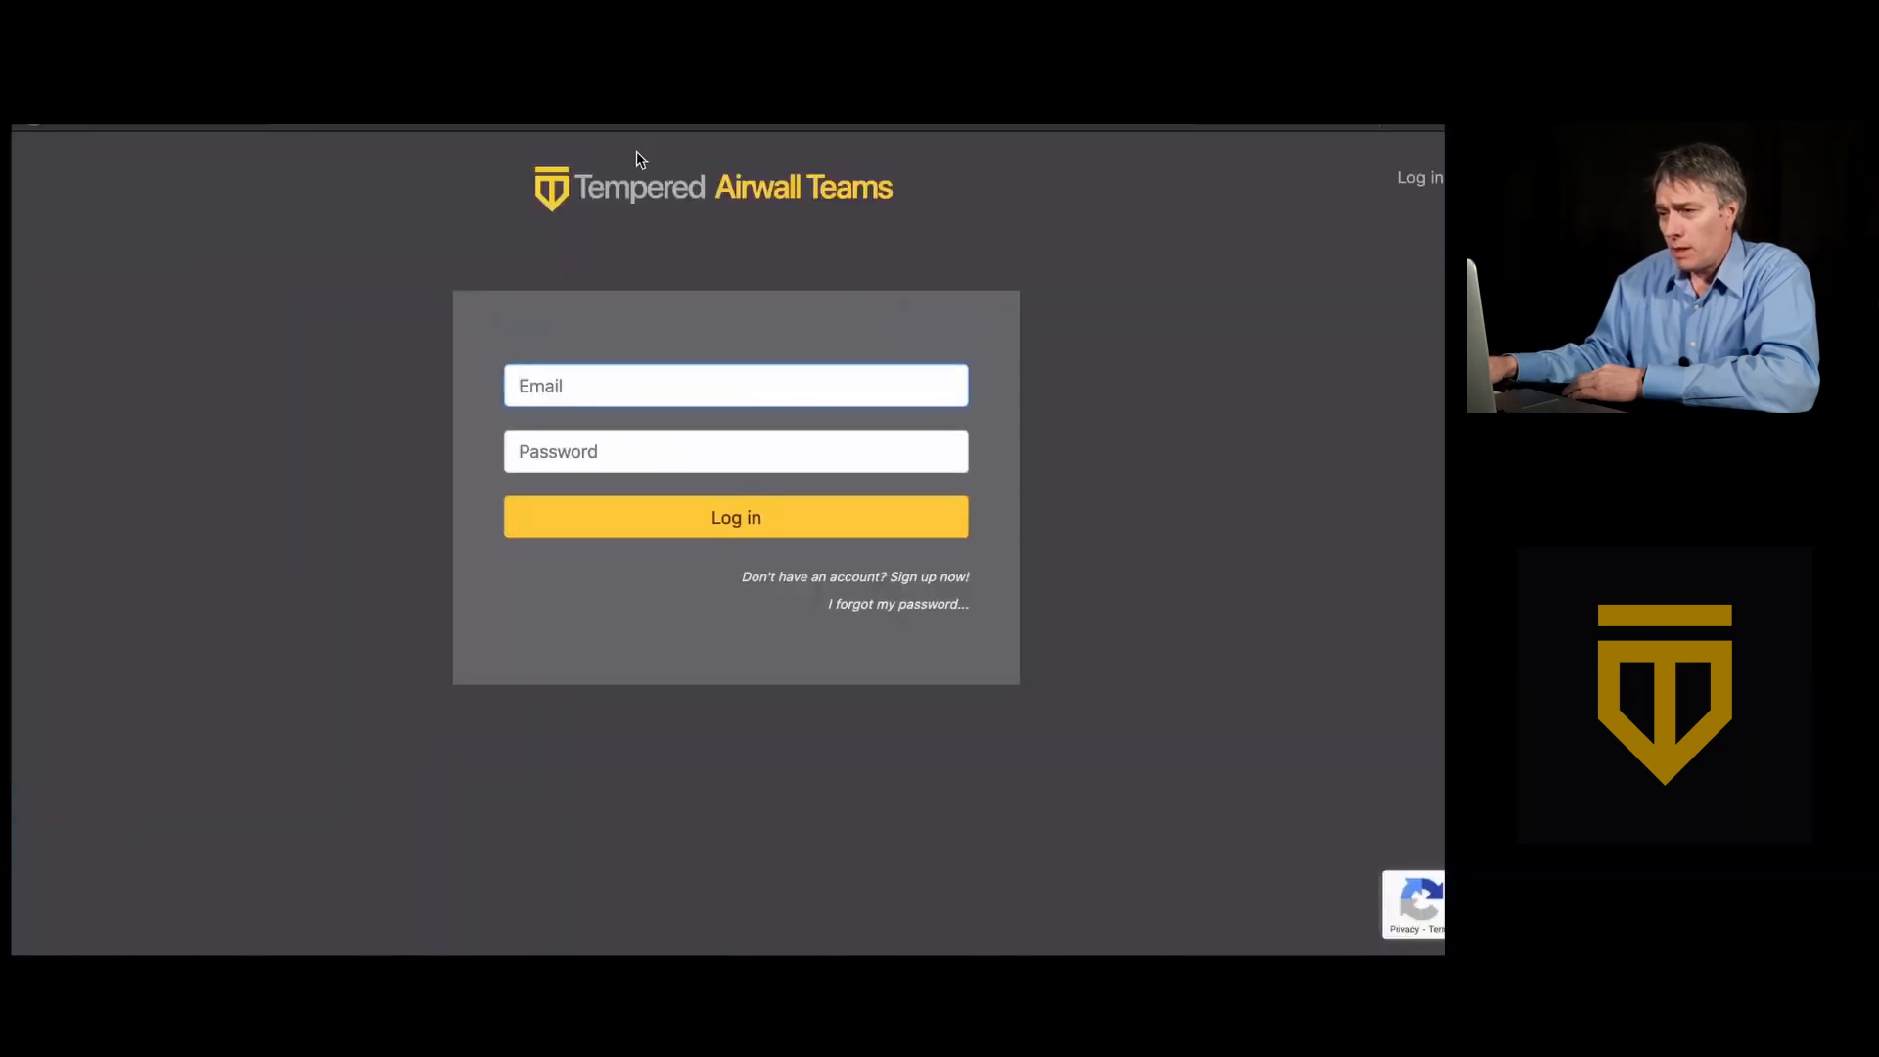
mouse_move(904, 588)
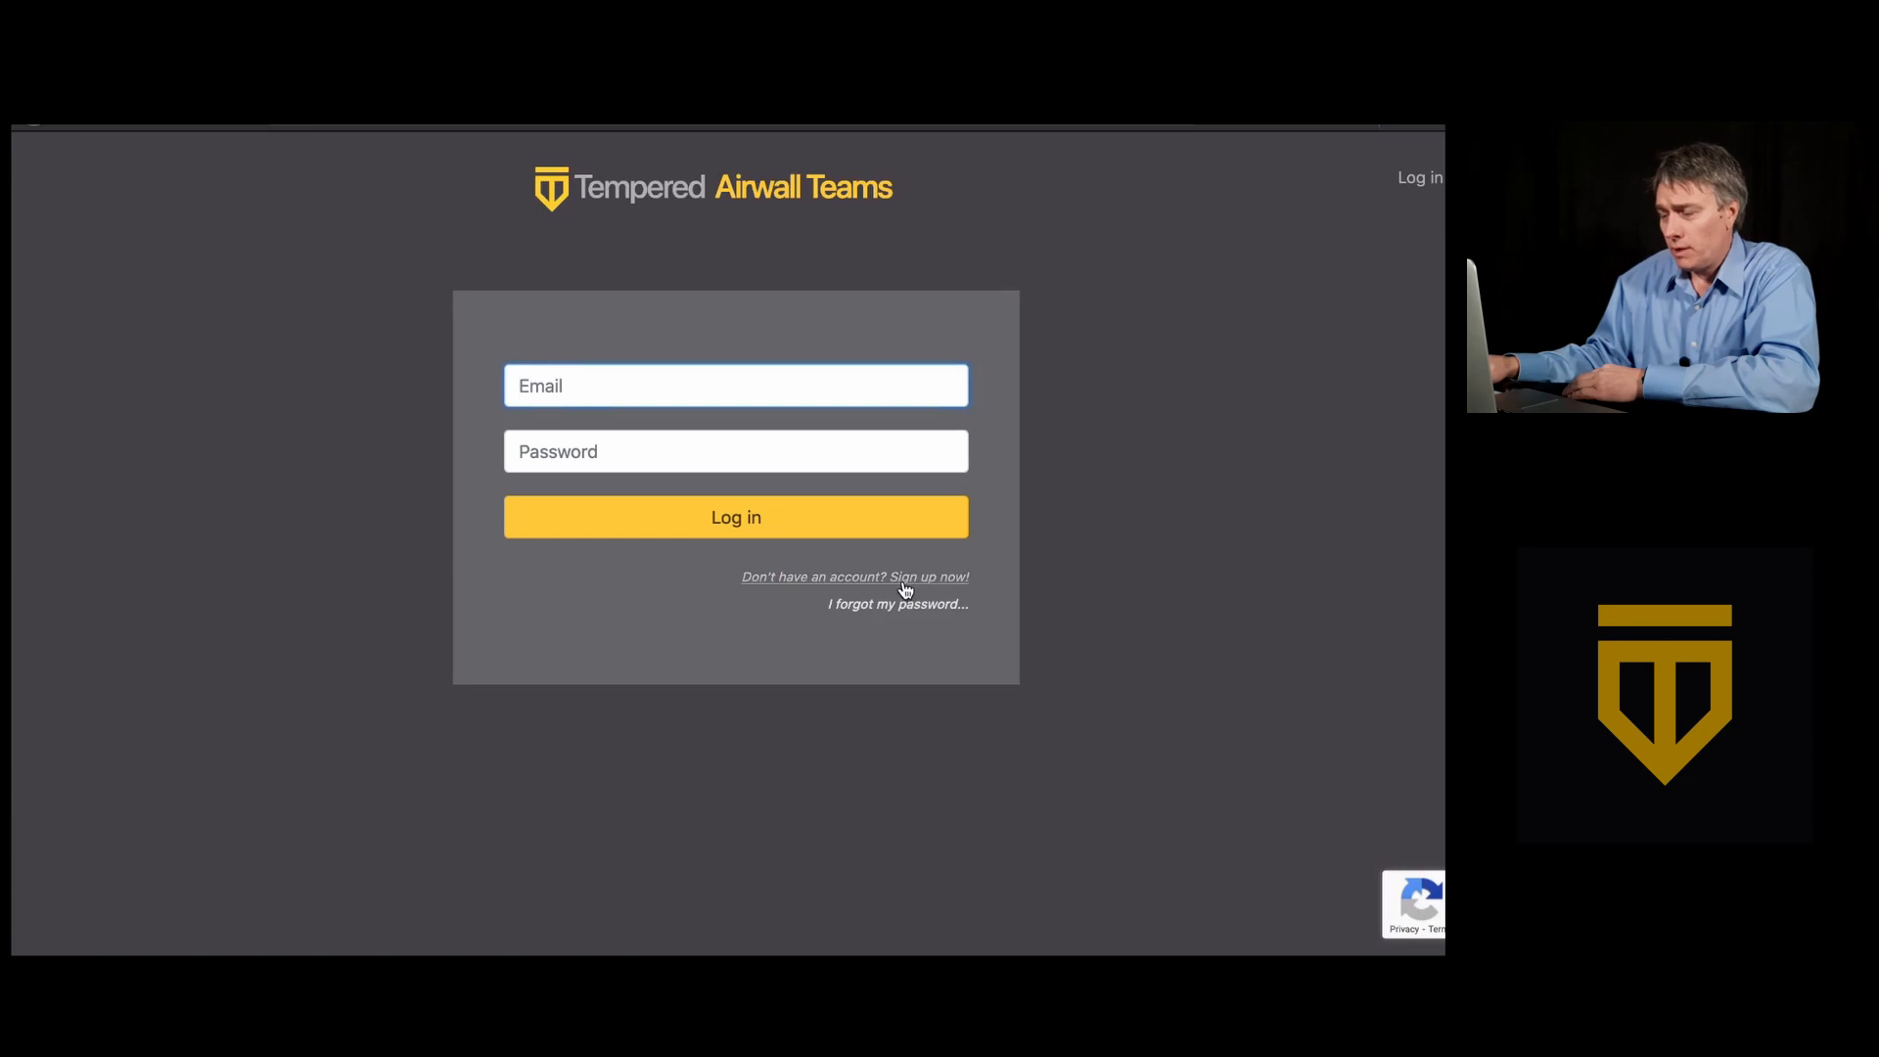
click(853, 576)
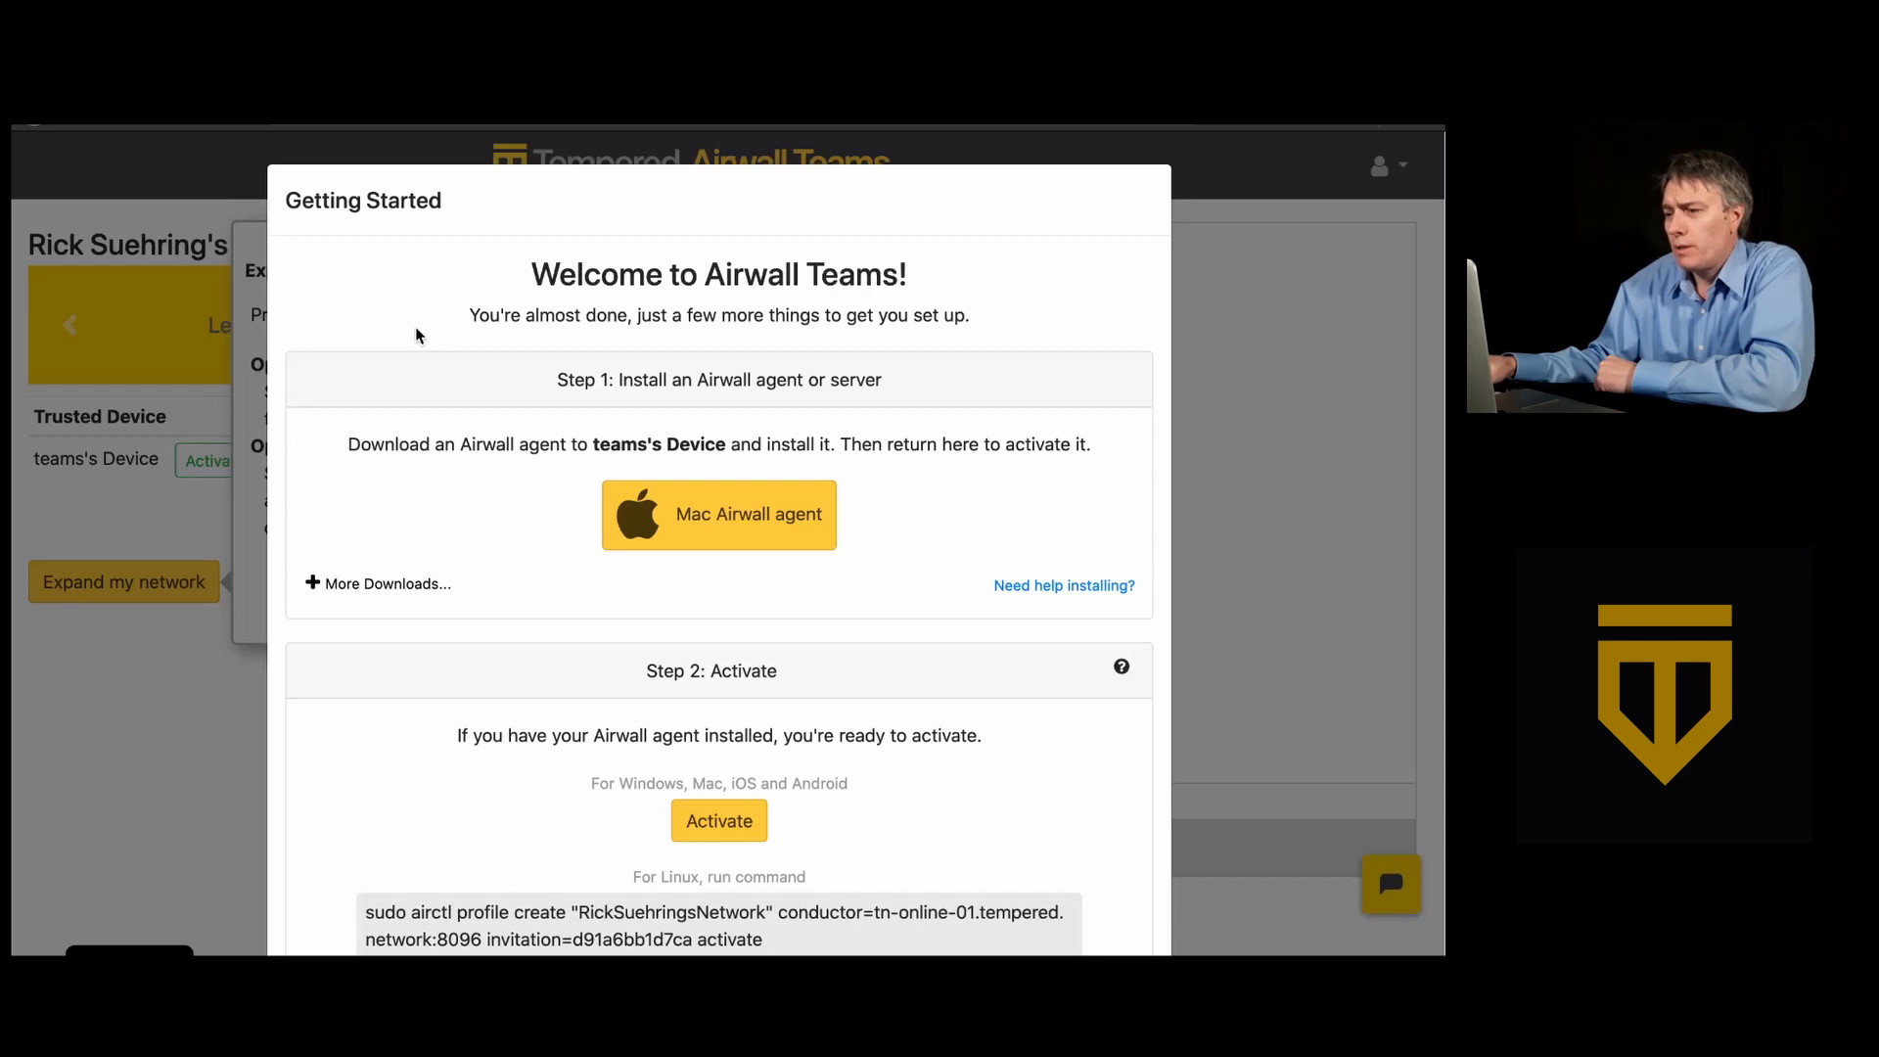
mouse_move(515, 468)
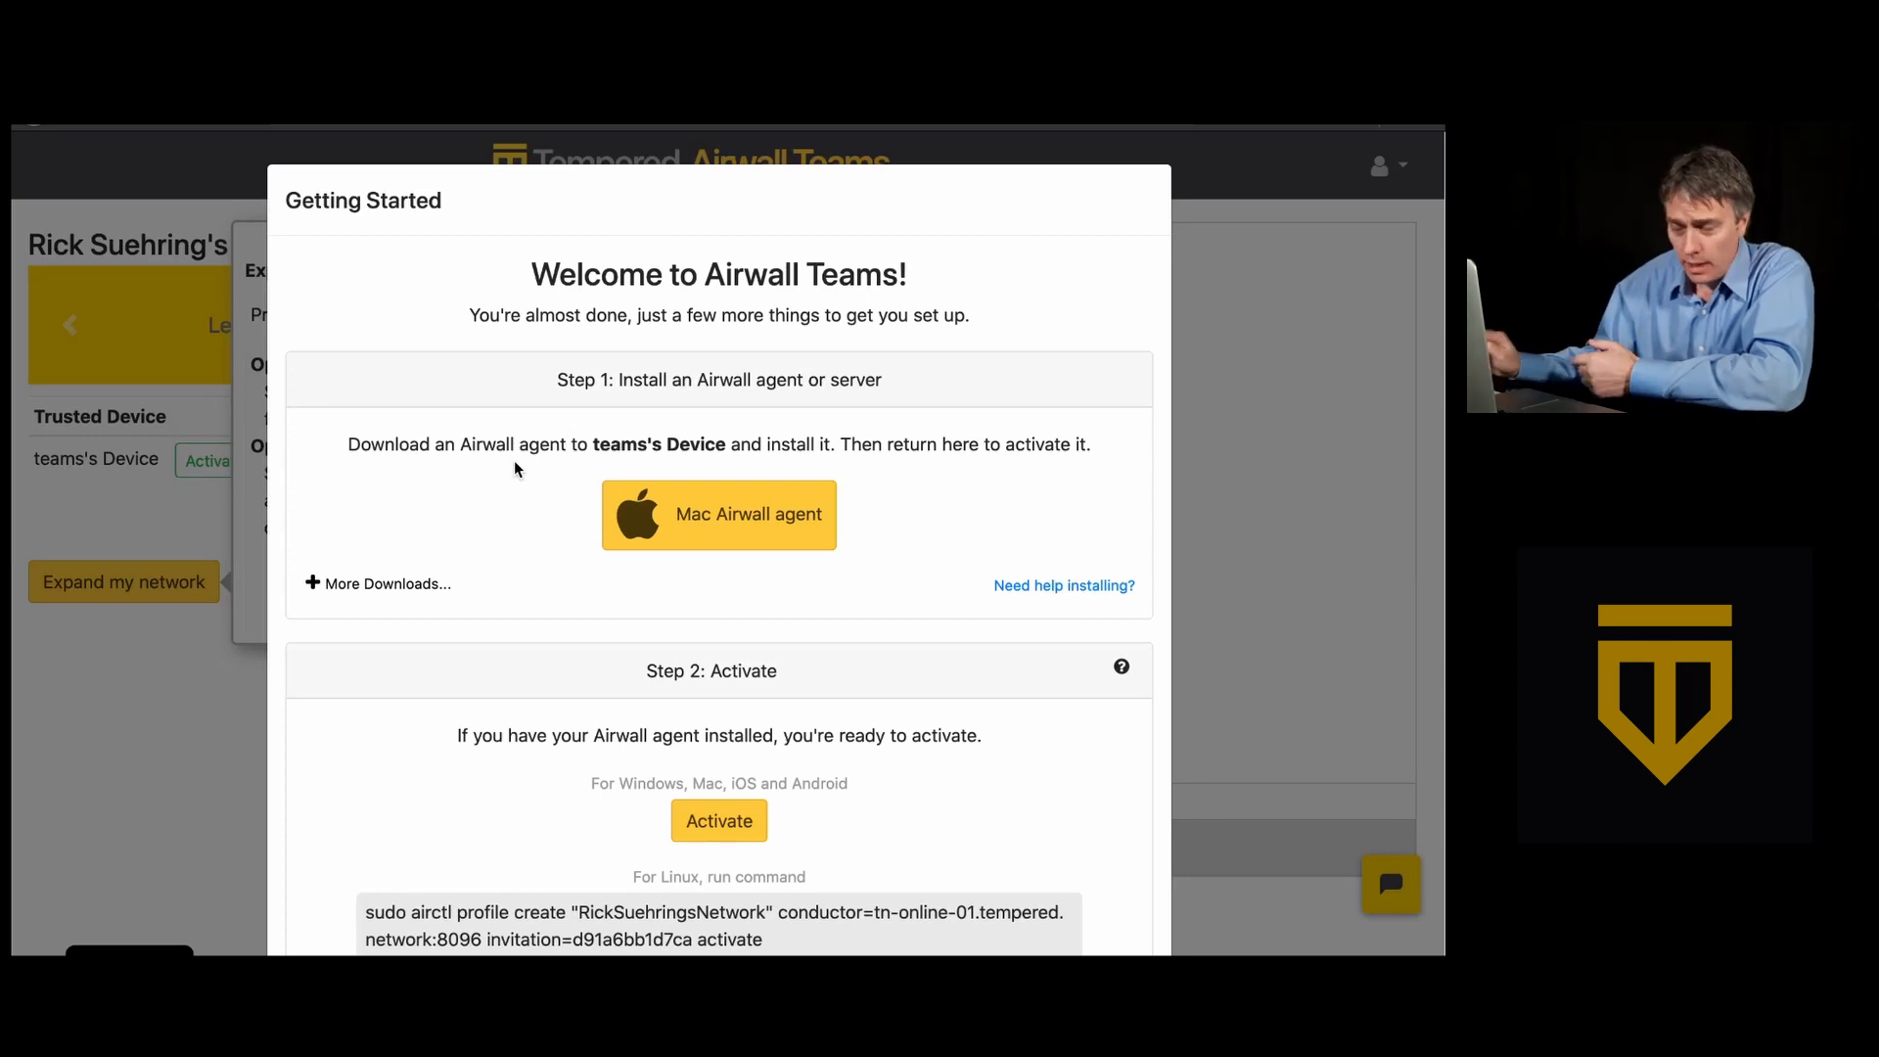
mouse_move(622, 524)
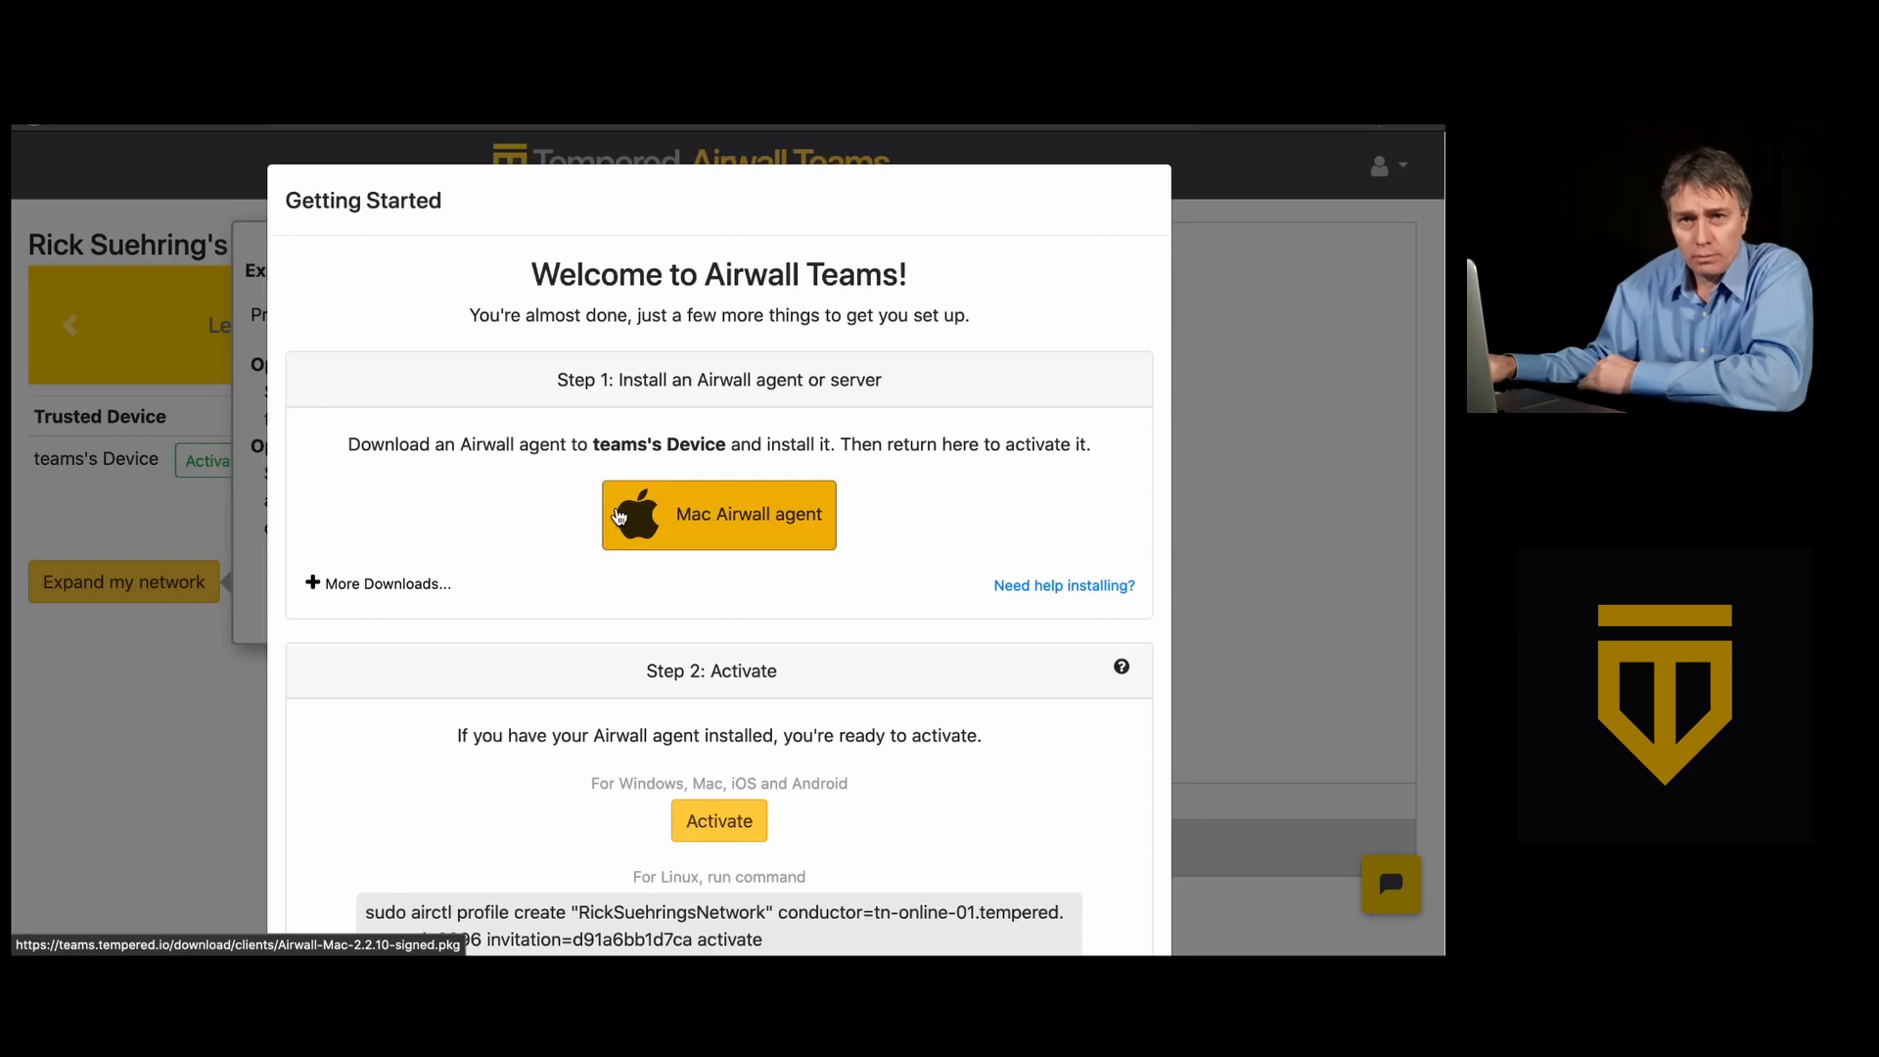
- Start activating the installed Airwall agent and let the Airwall app handle the link
scroll(down, 3)
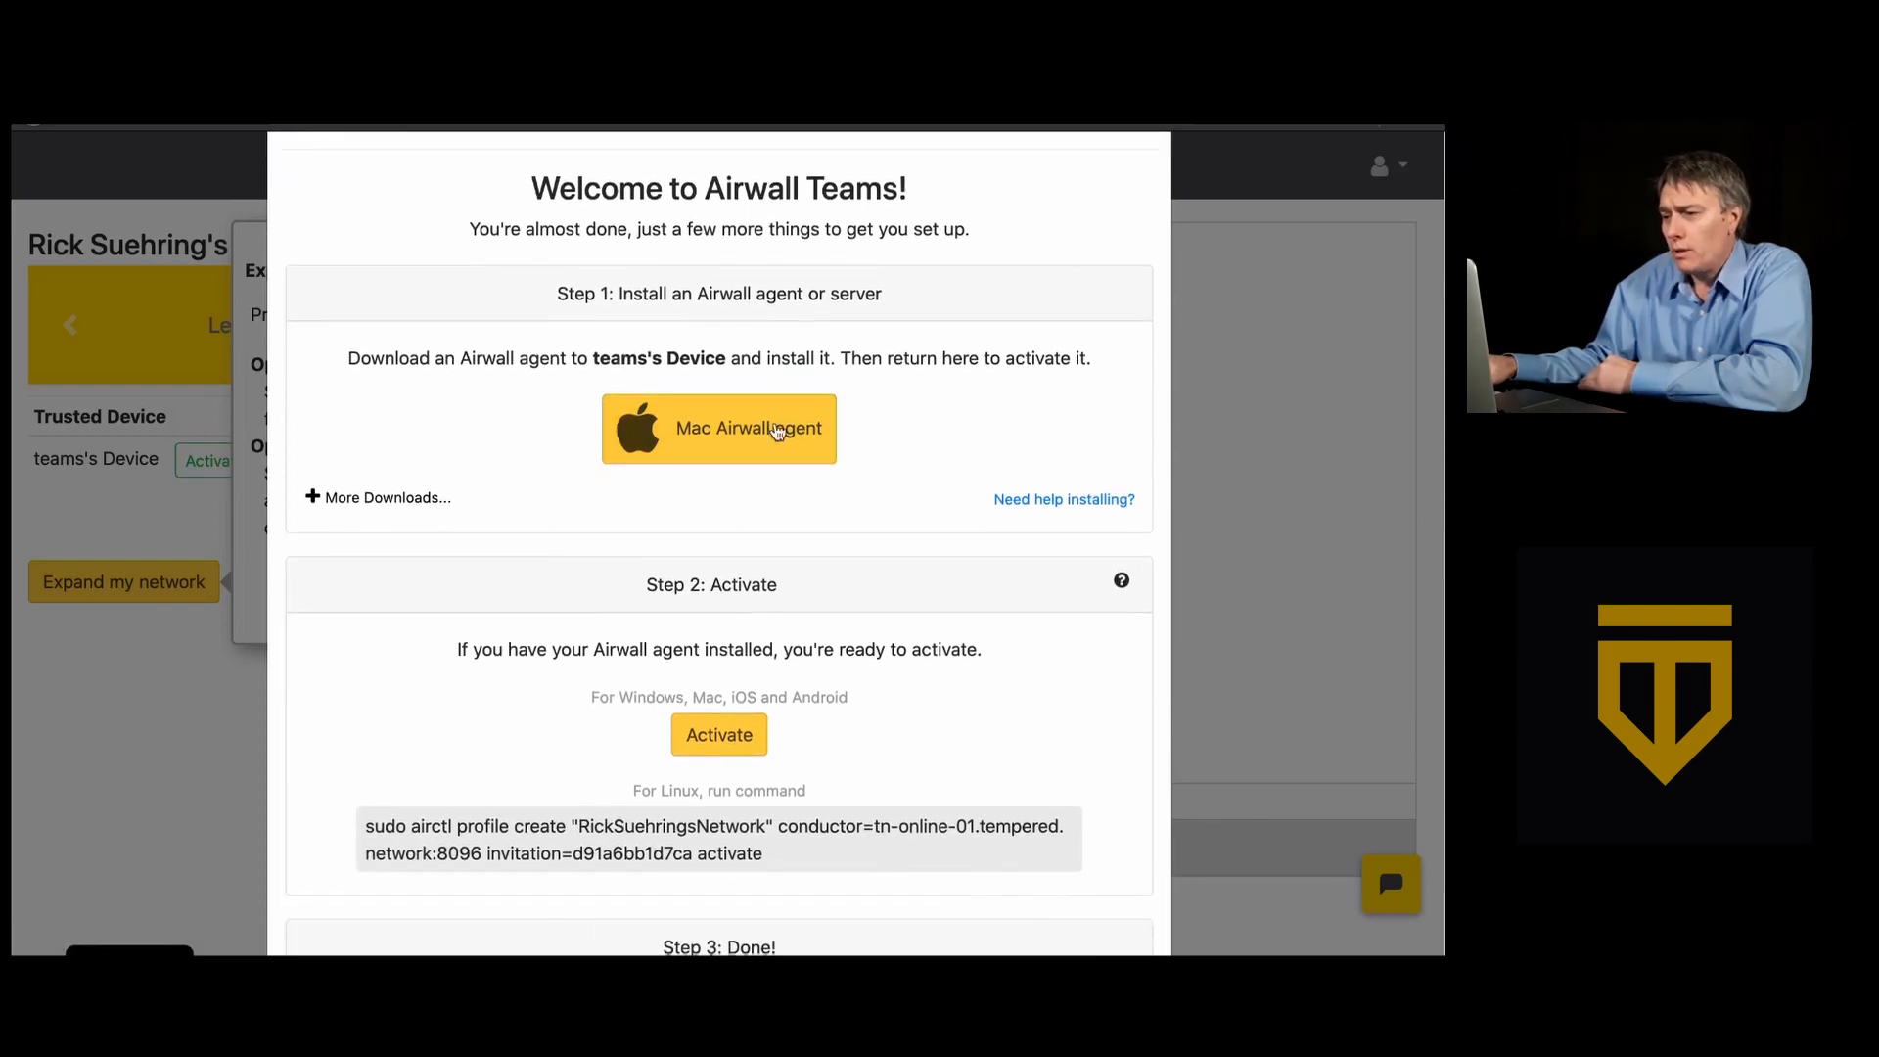
mouse_move(728, 445)
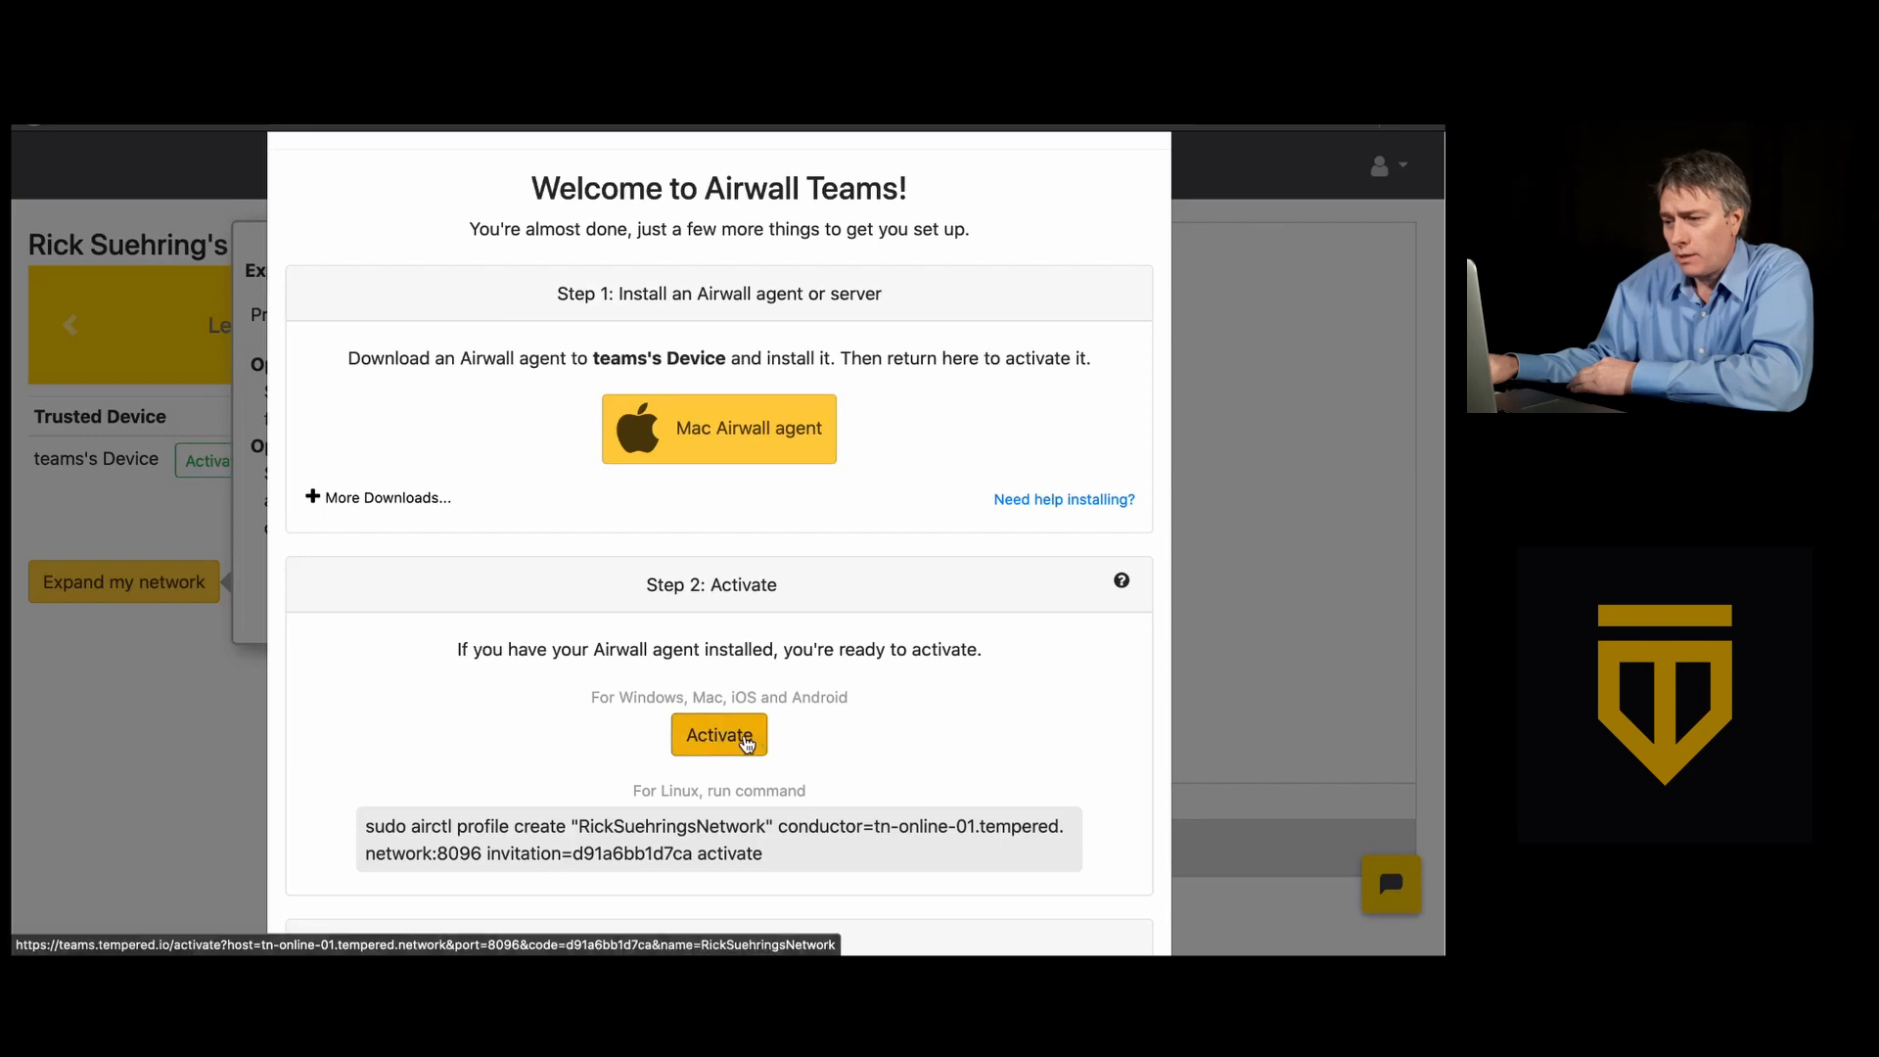
click(718, 734)
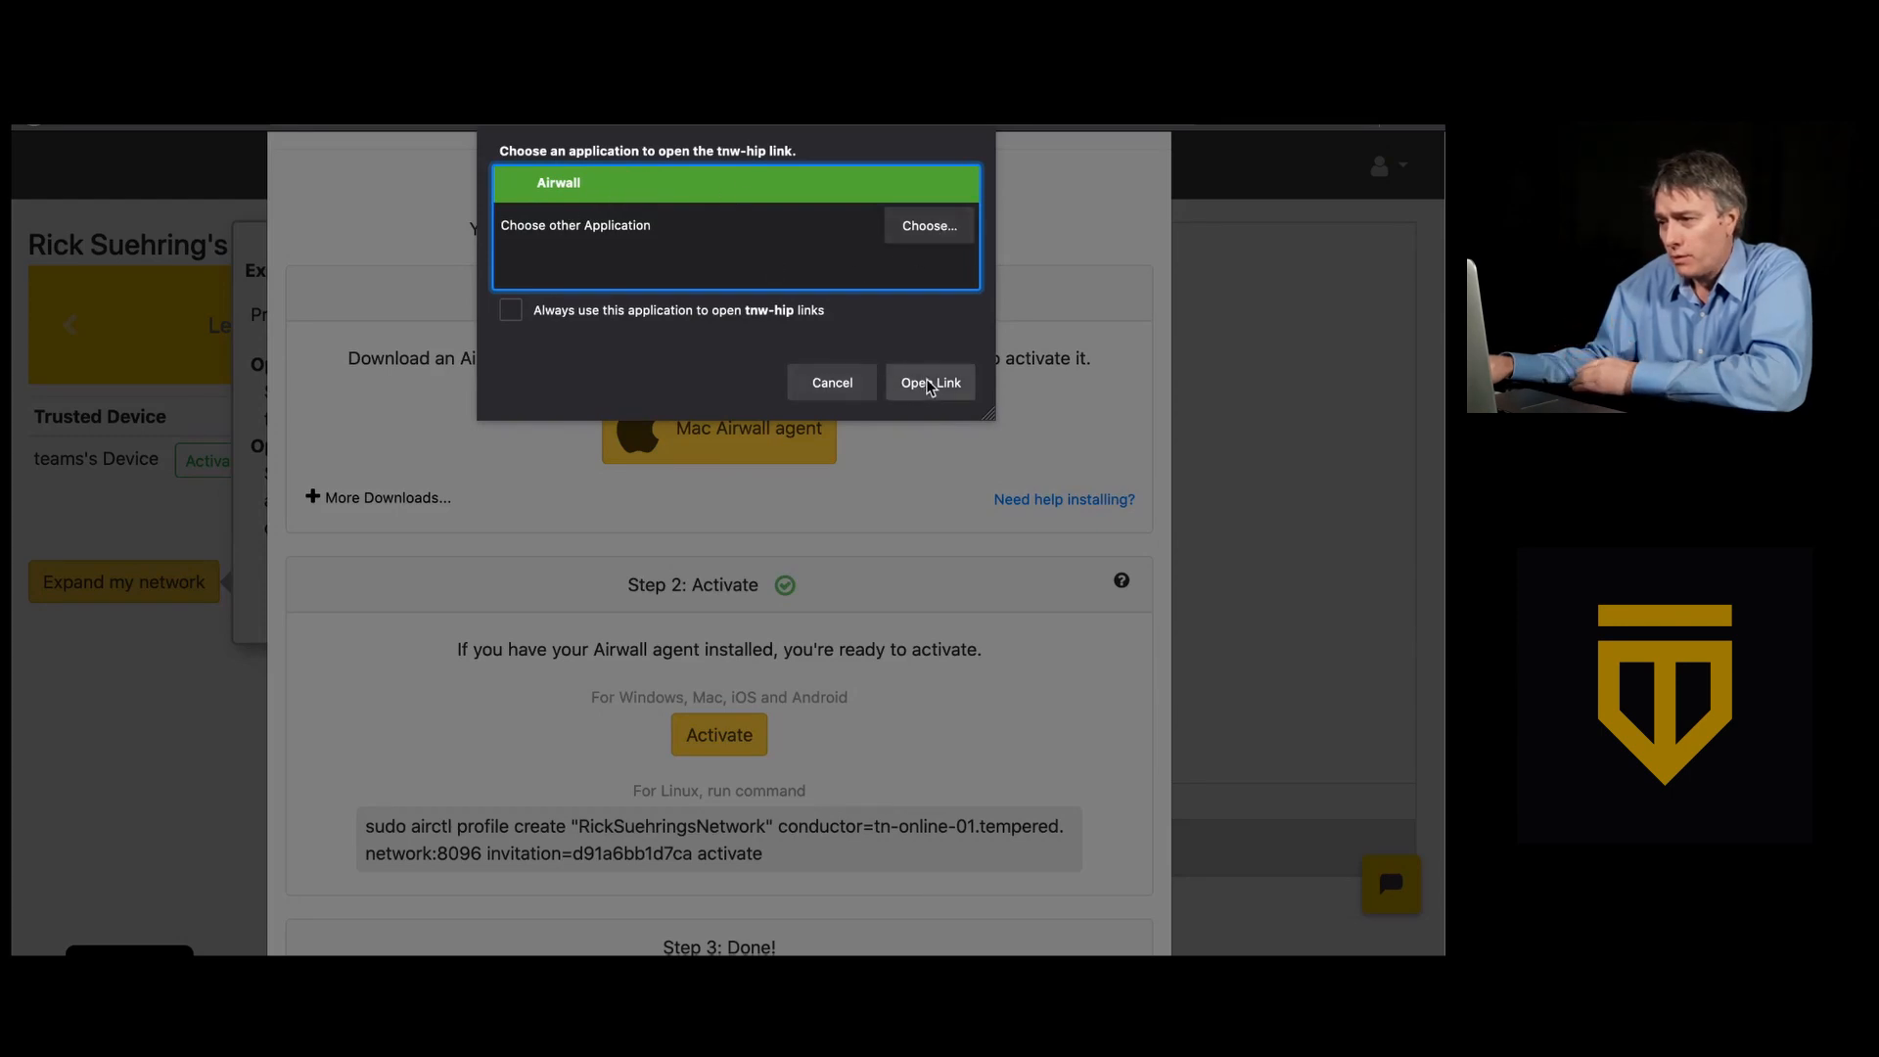
click(928, 382)
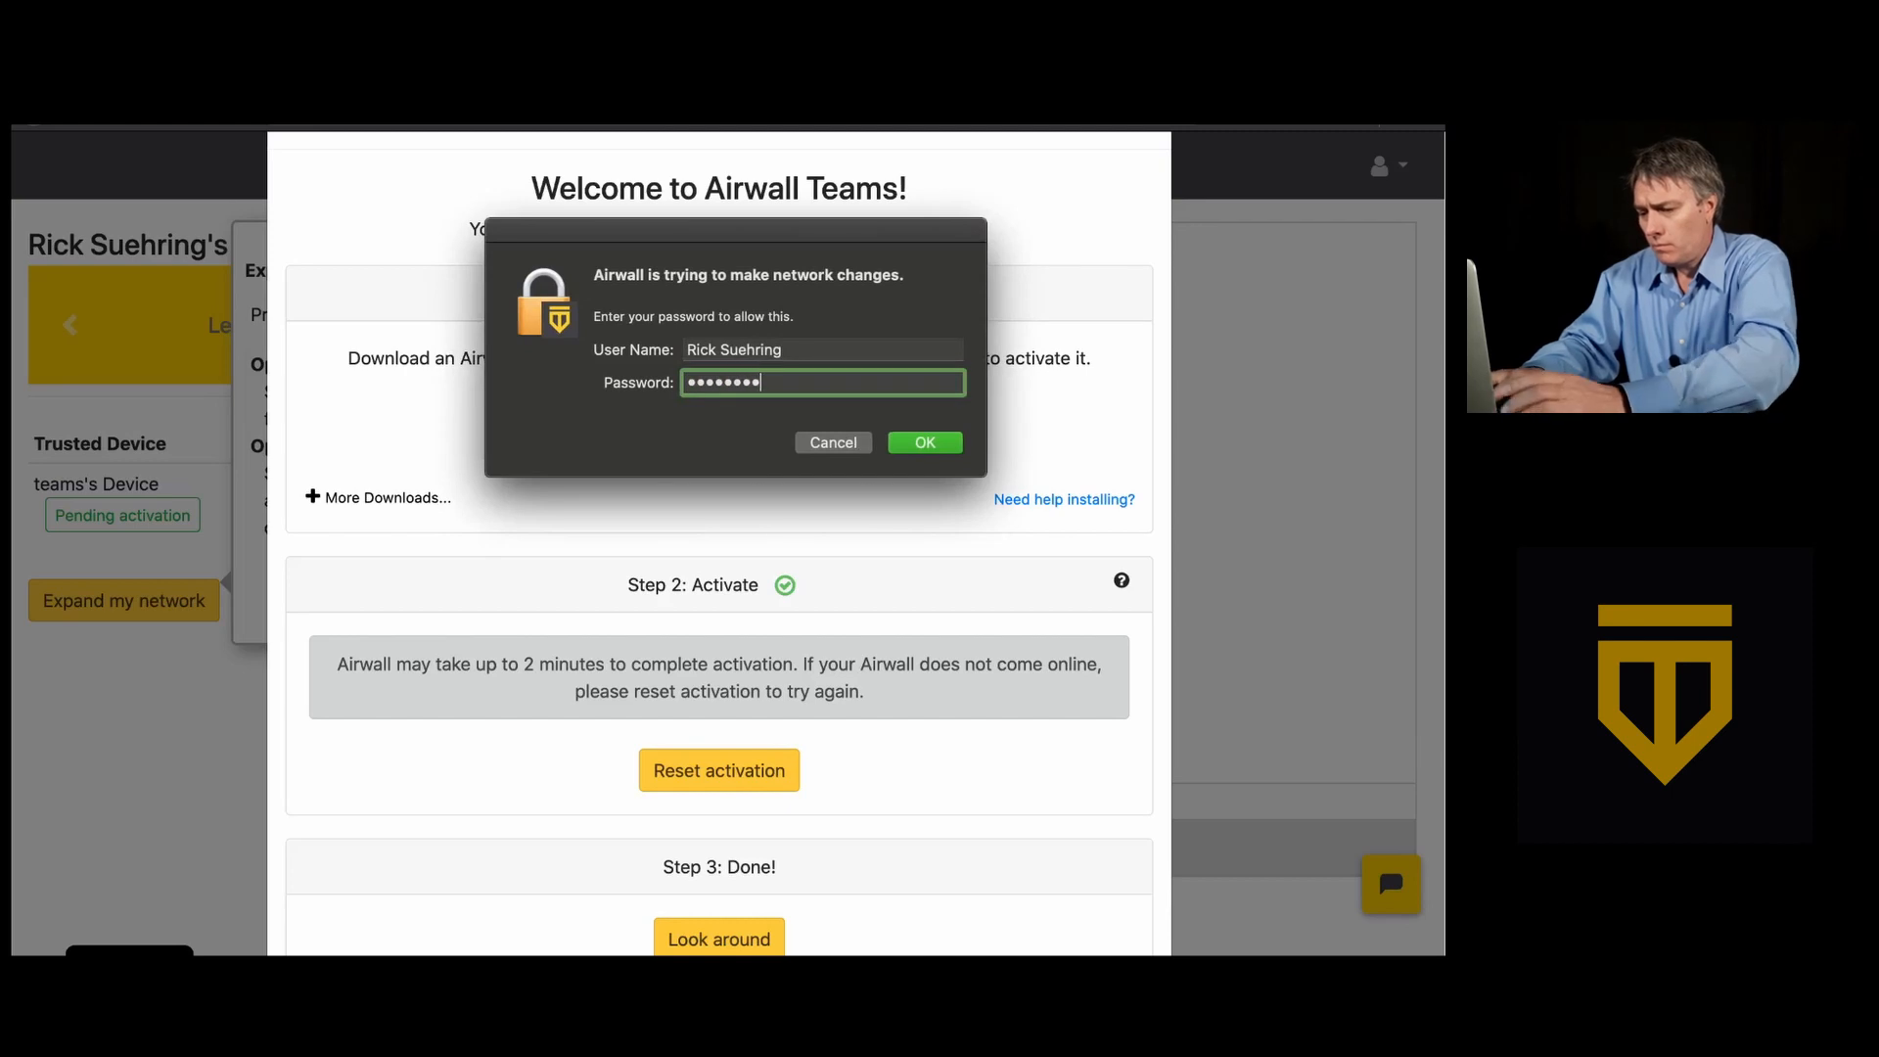
- Enter the admin password to approve the agent's network changes and acknowledge activation
text(••••)
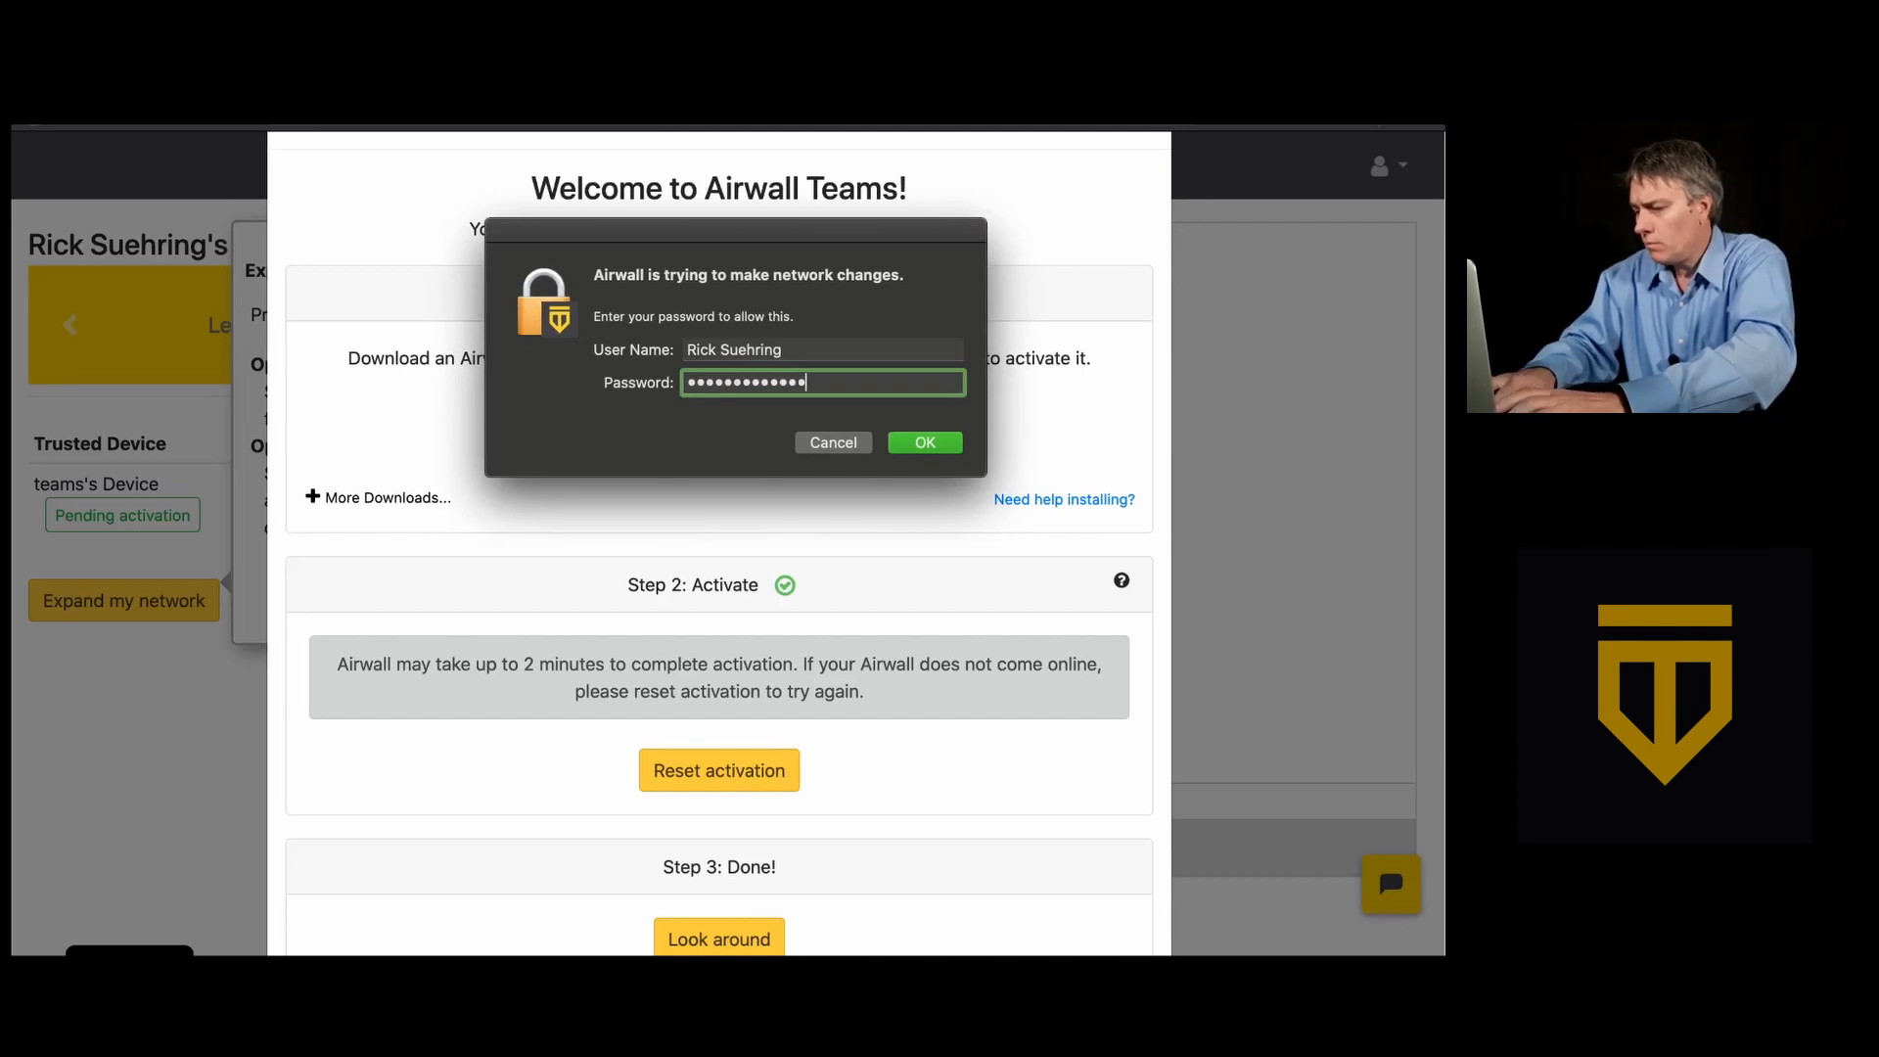
click(922, 443)
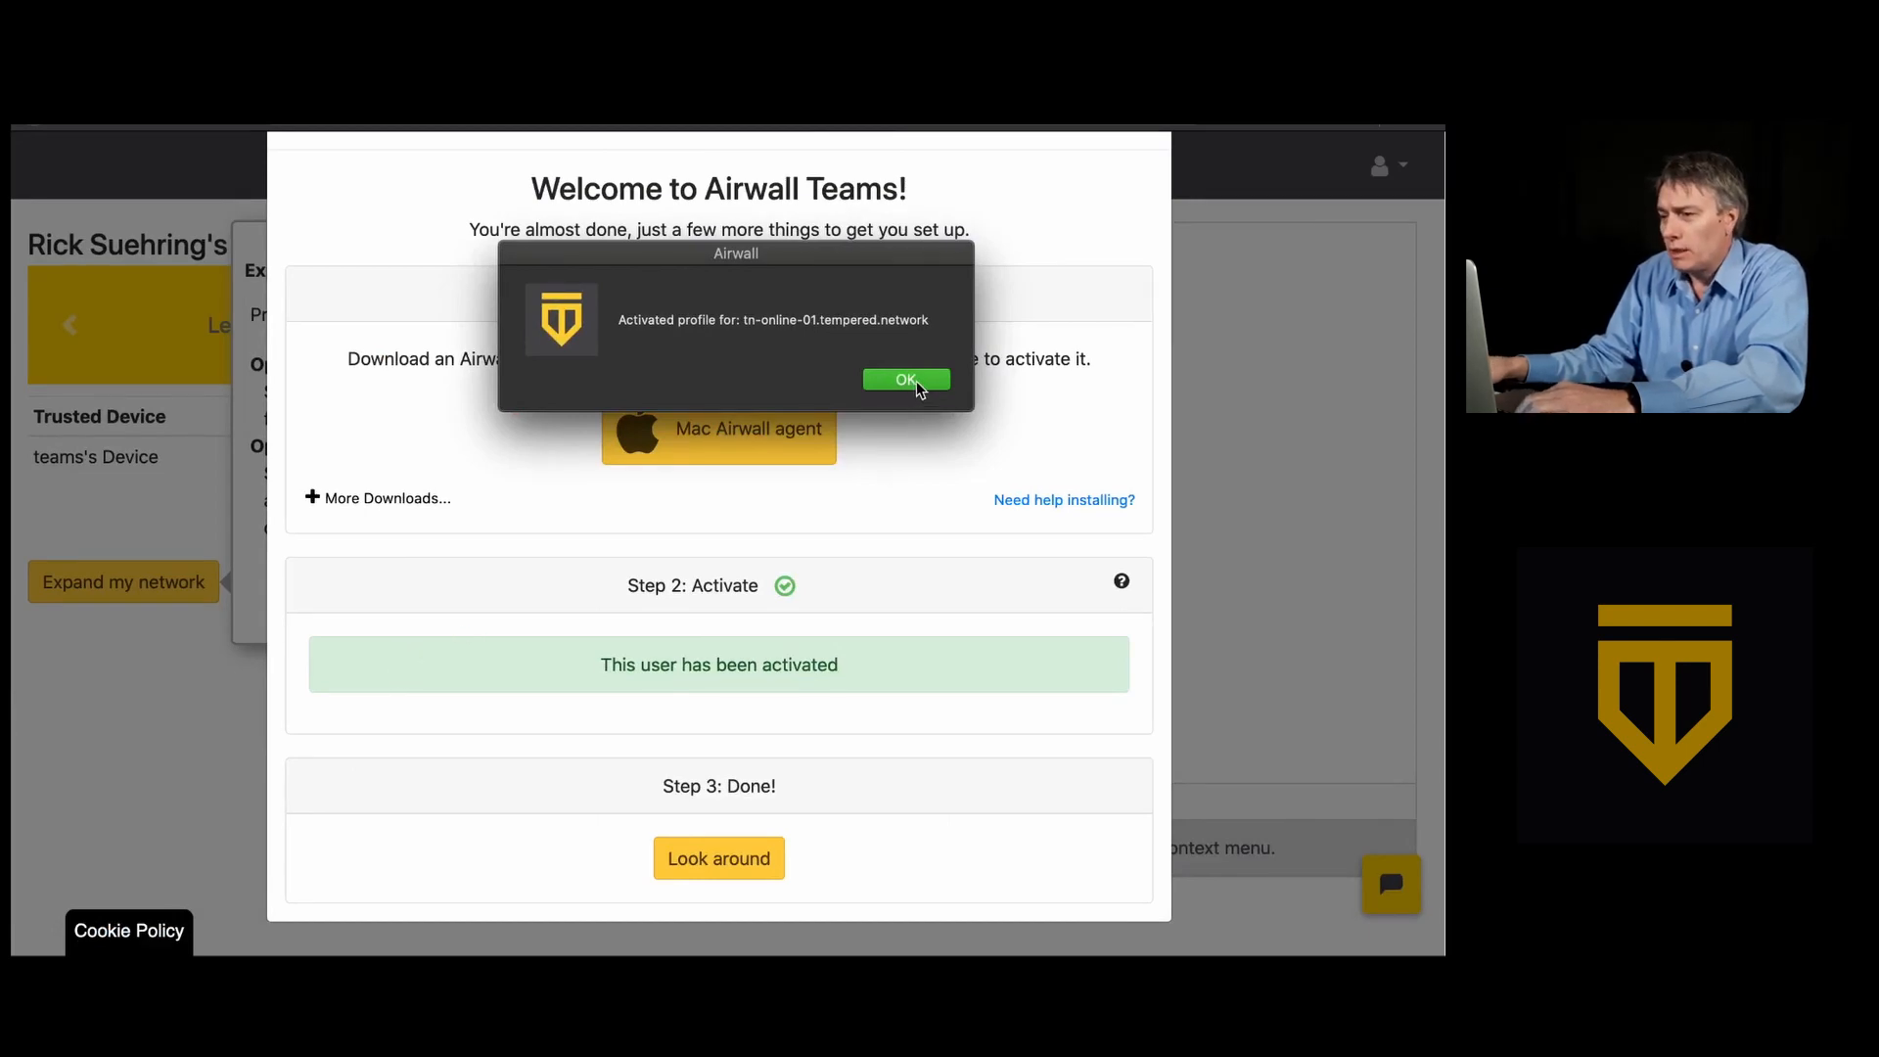
click(906, 378)
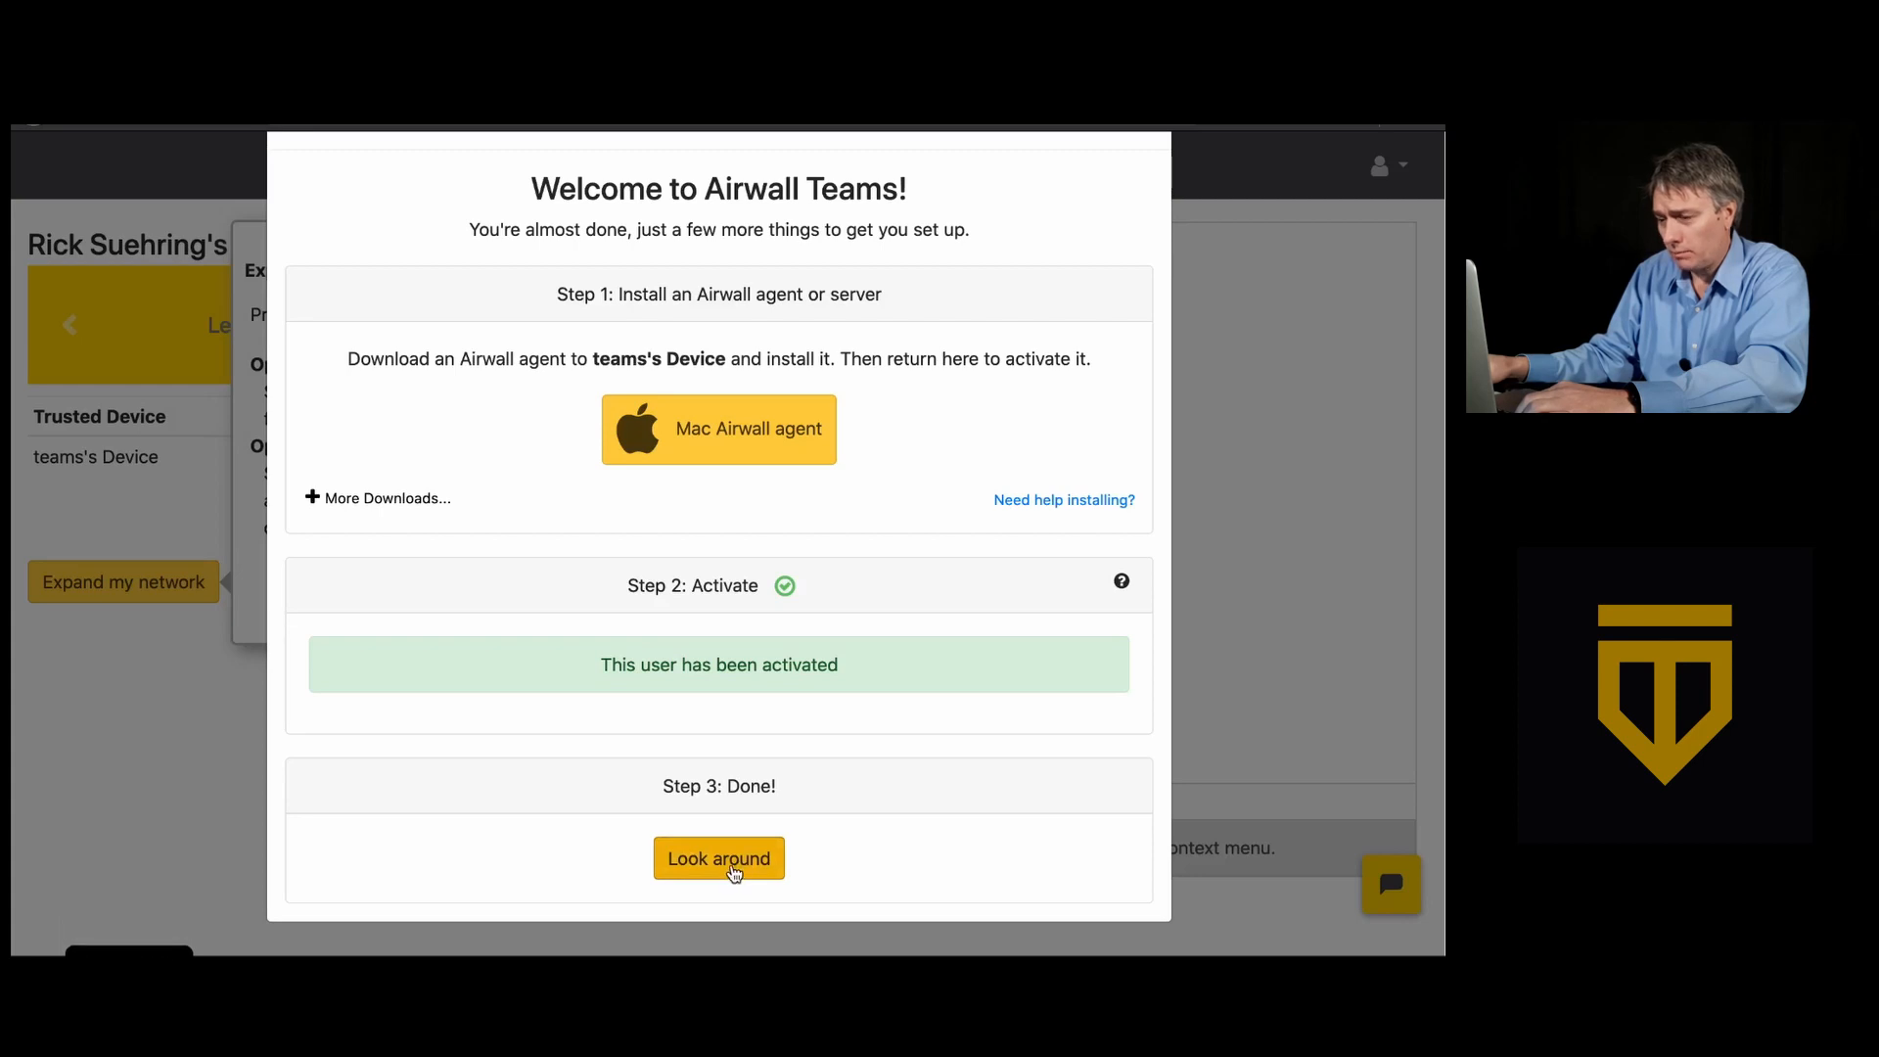
- Finish the guide with 'Look around' and dismiss the Expand Your Network tip
click(719, 858)
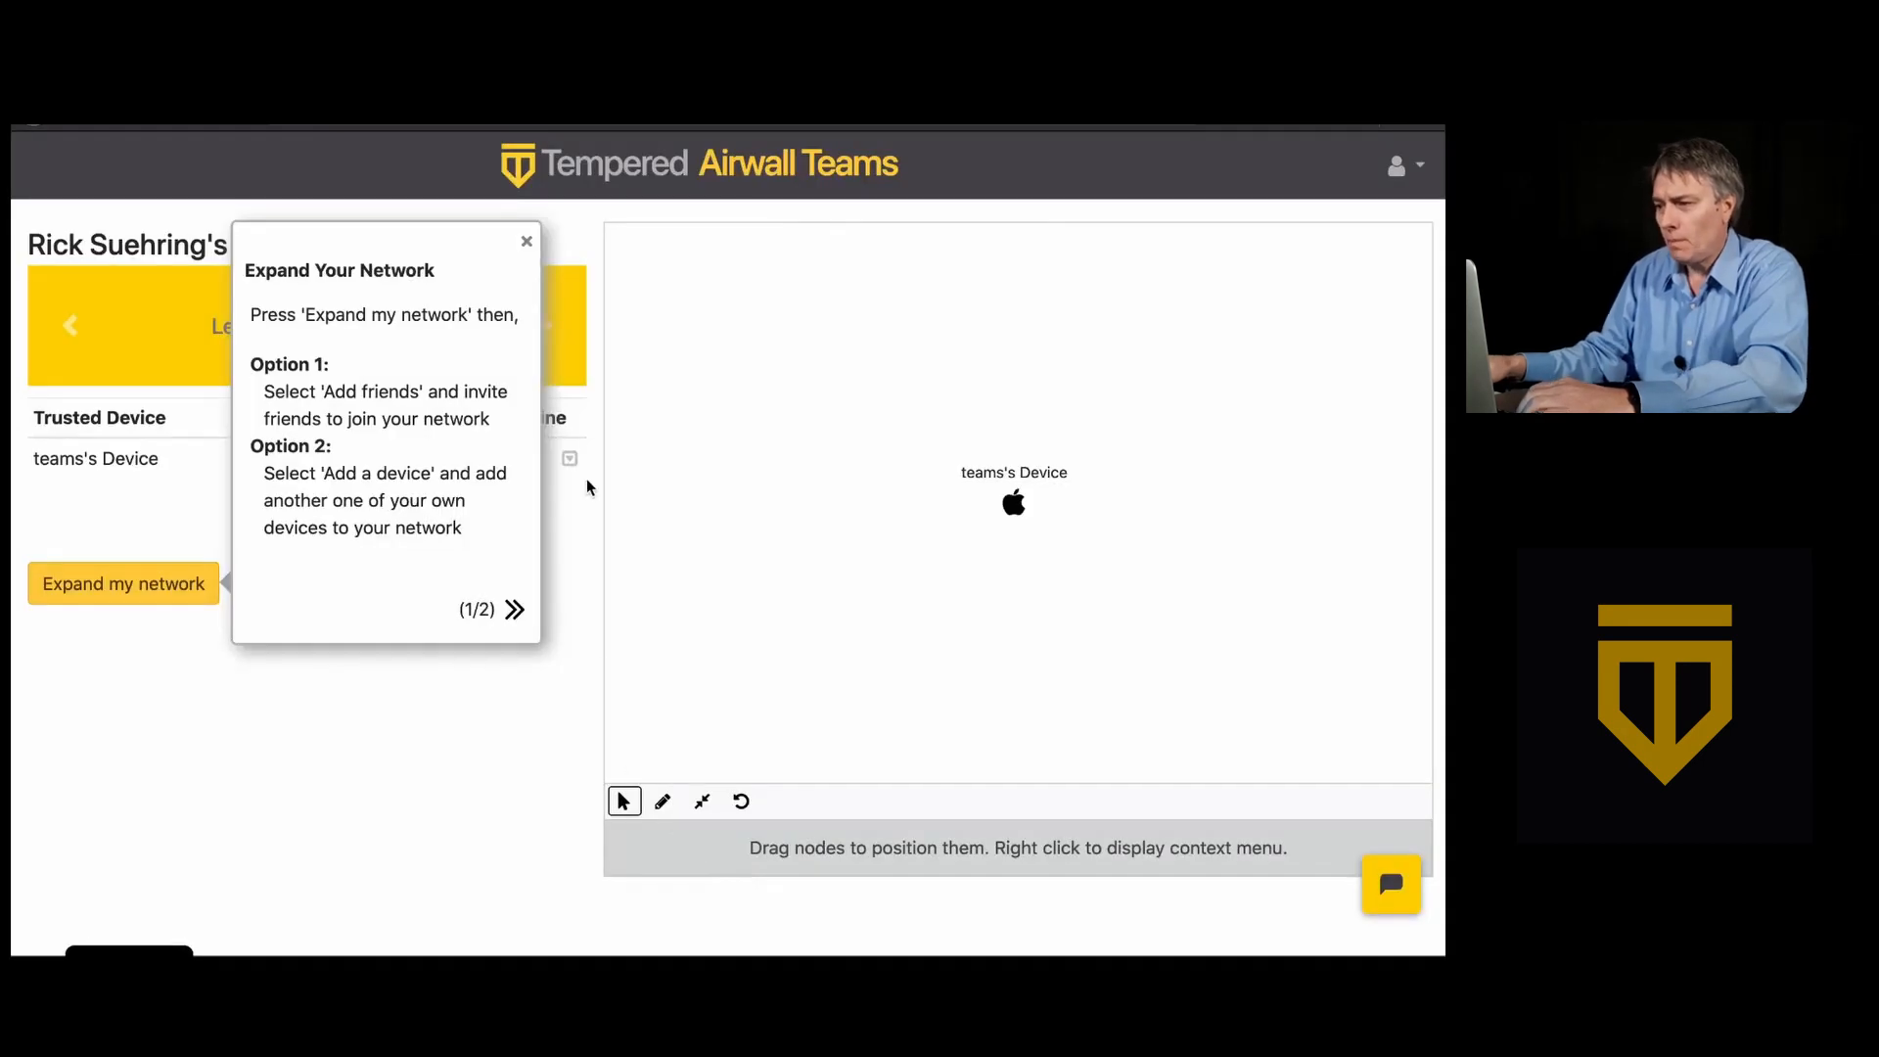
mouse_move(505, 307)
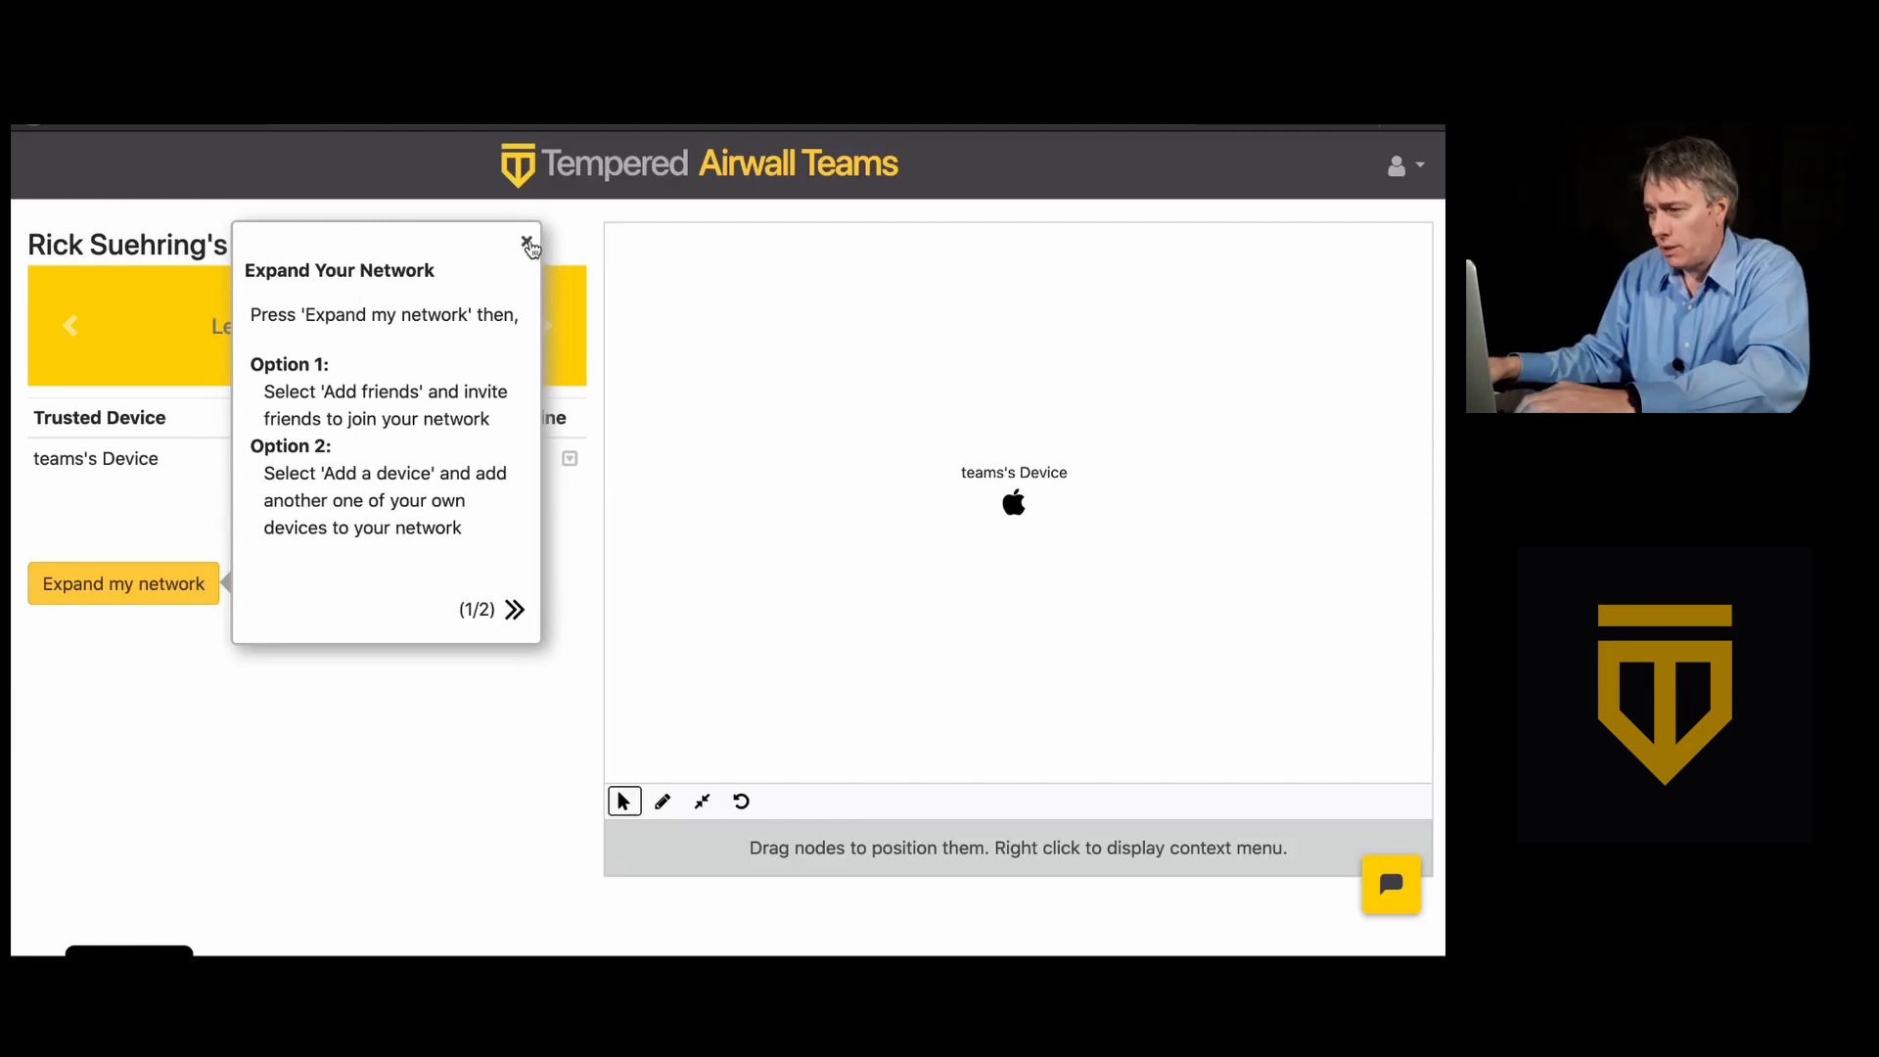
click(527, 243)
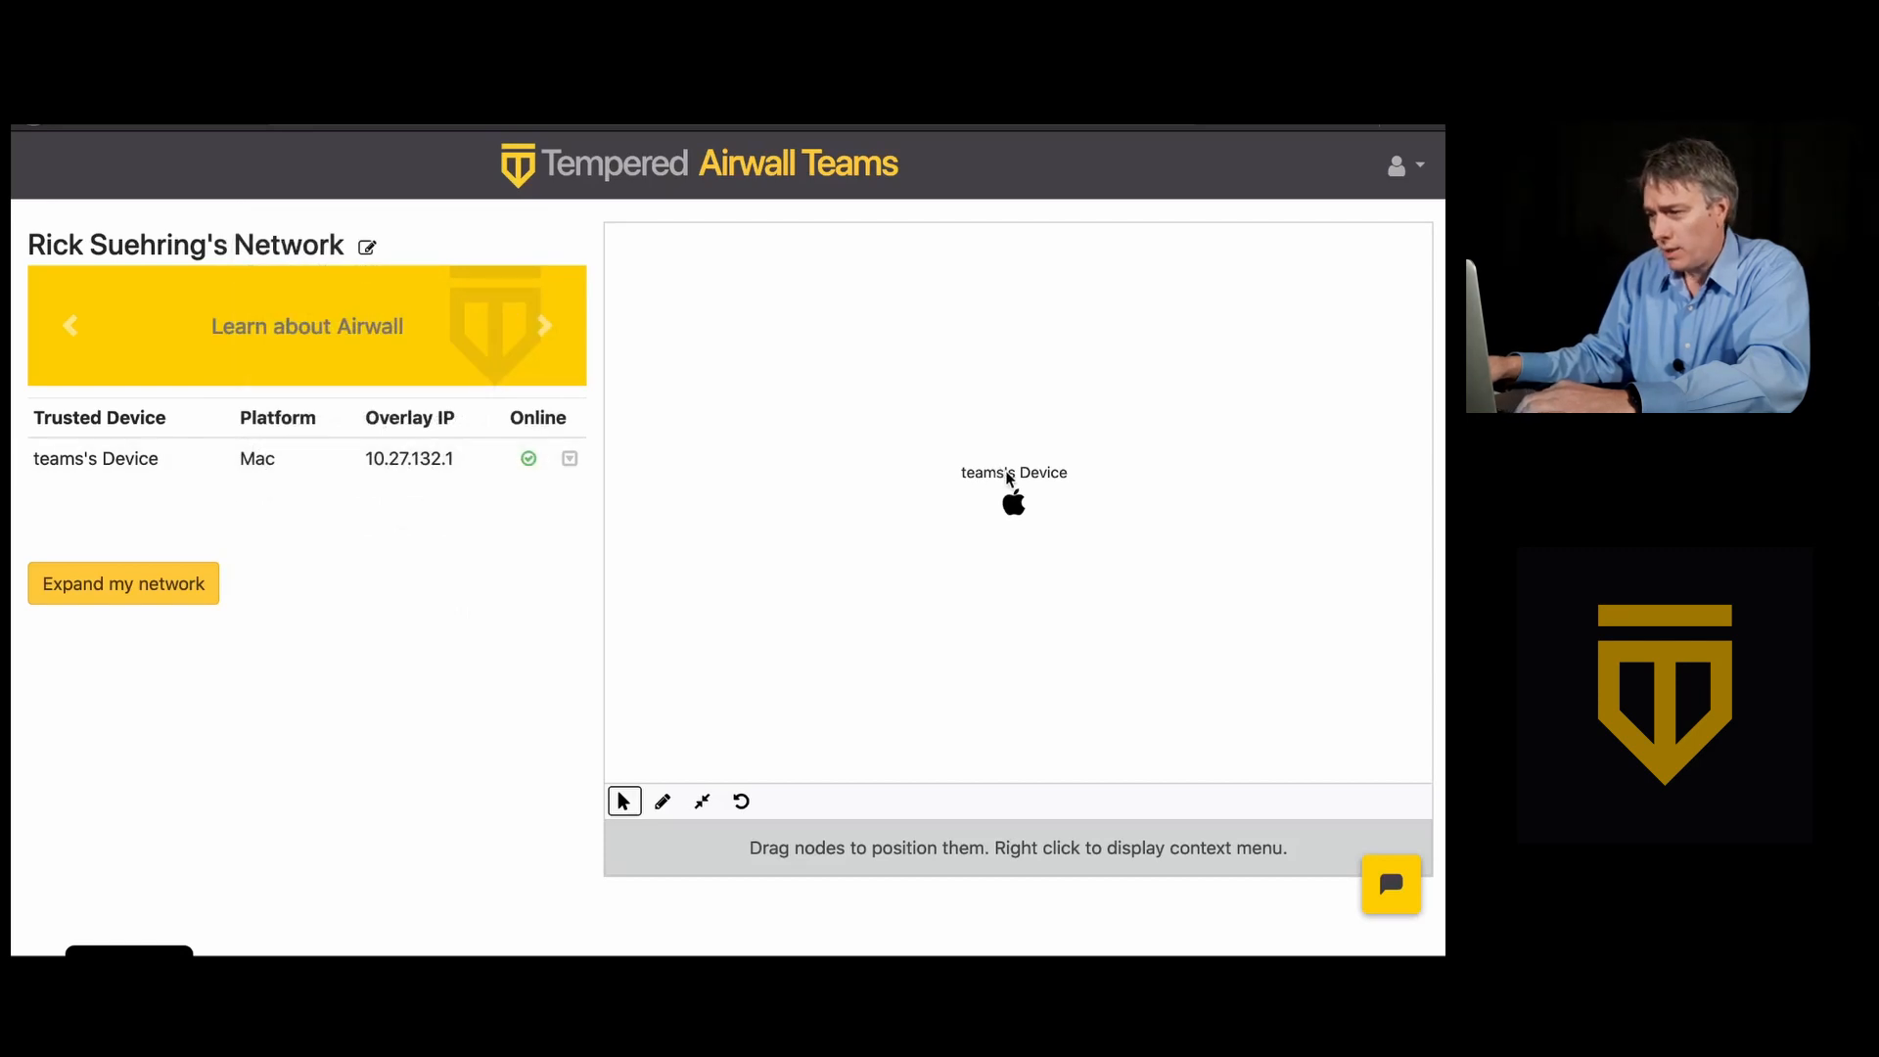
mouse_move(972, 488)
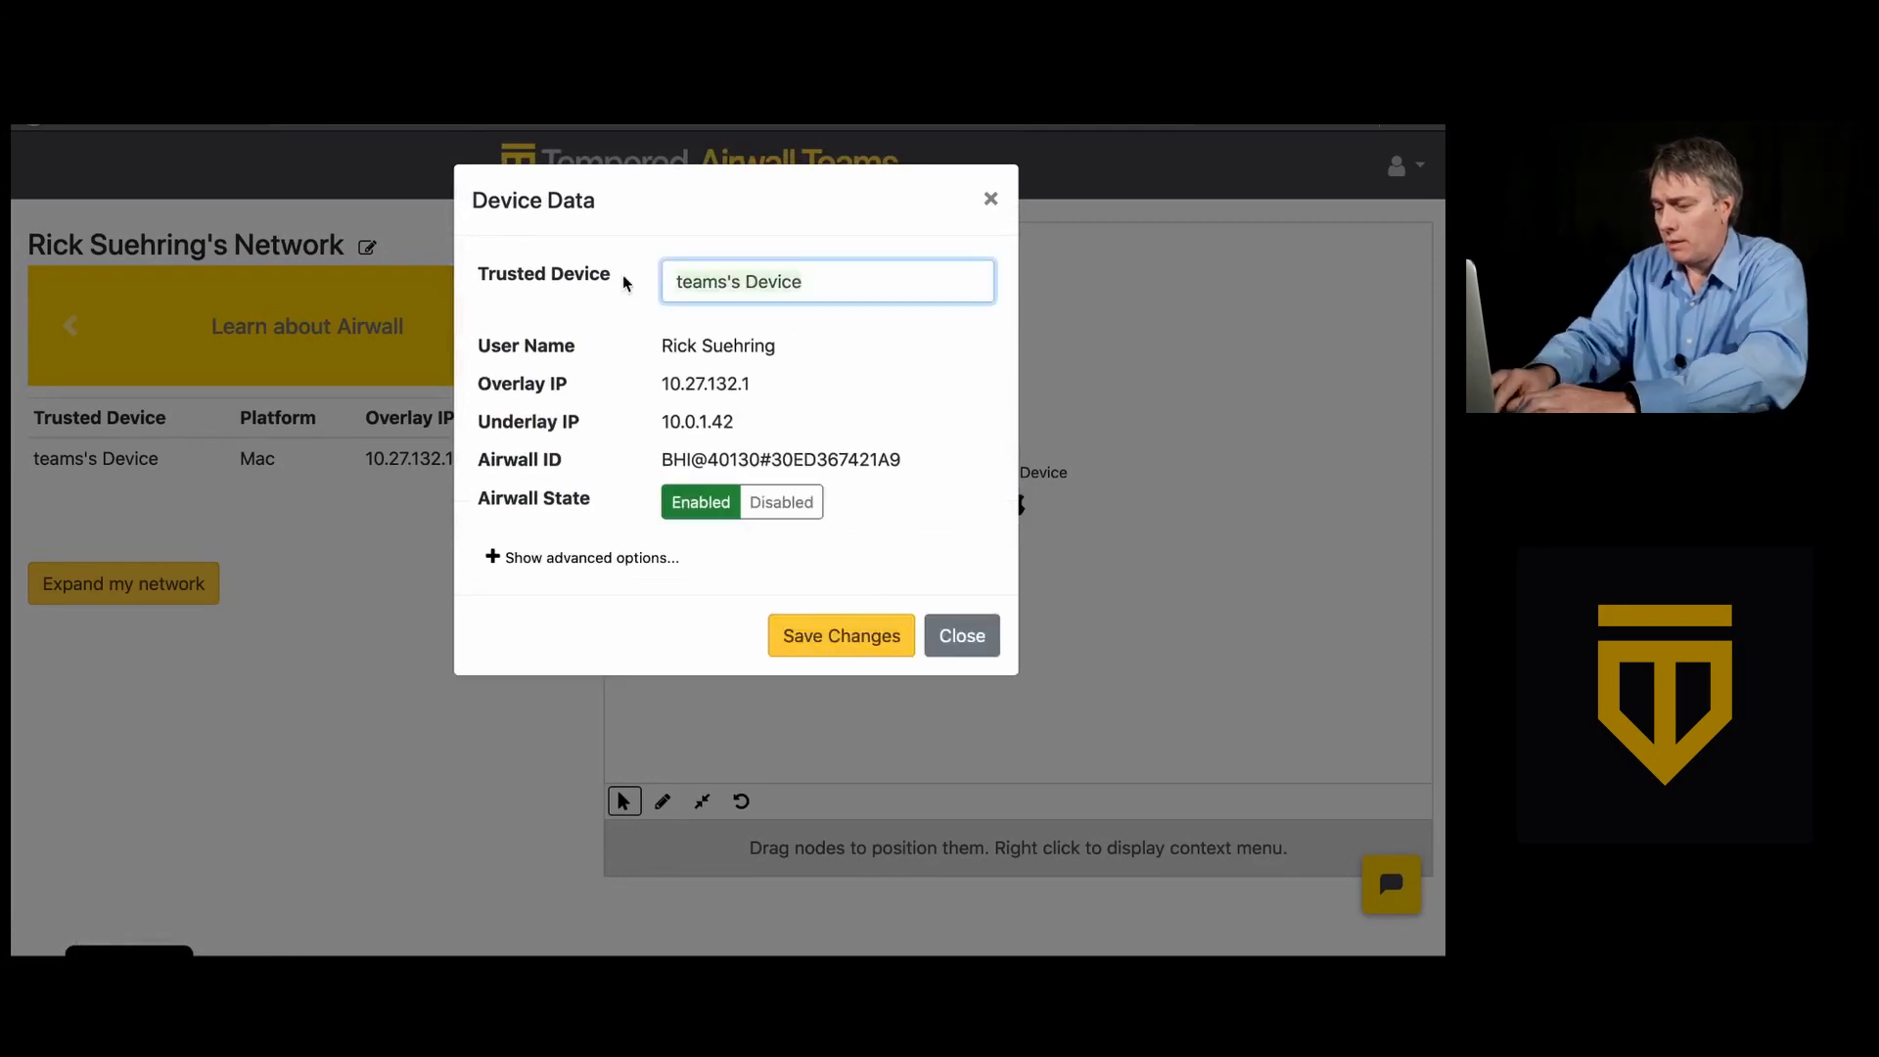
text(Rick's Ma)
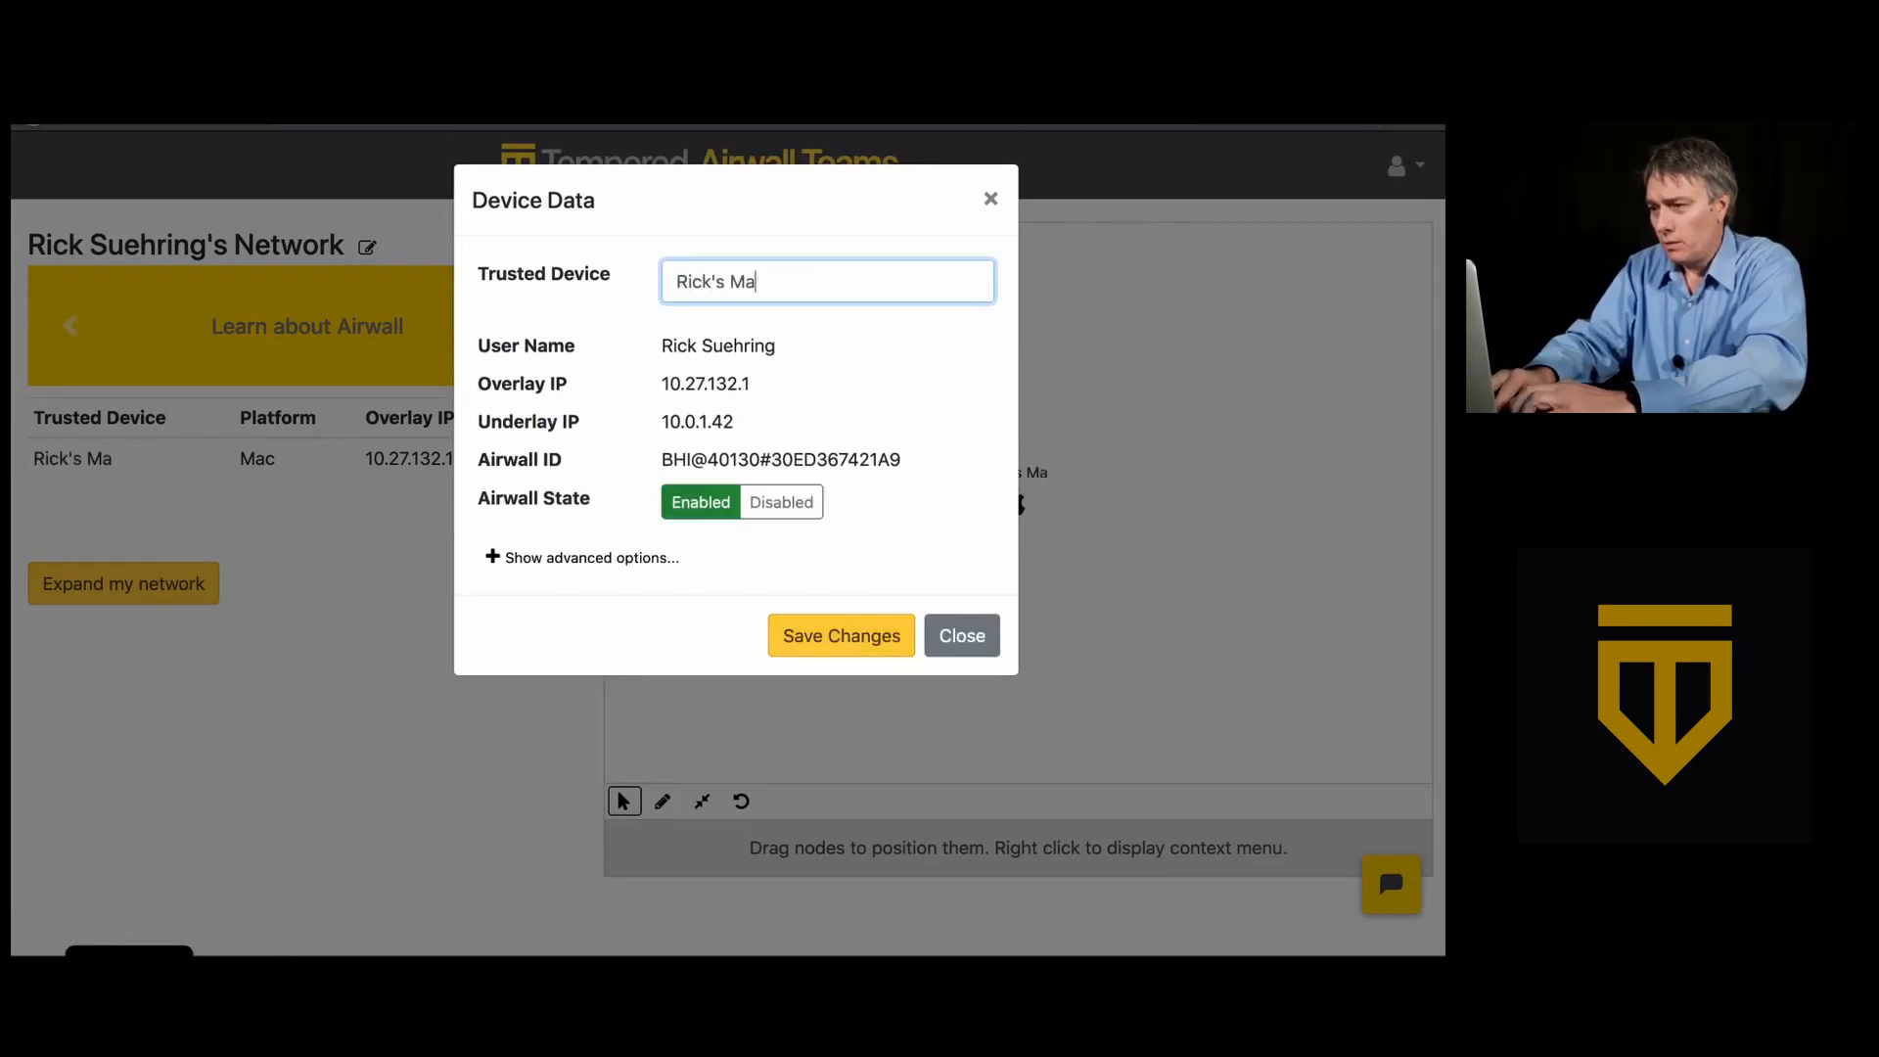
text(cBook)
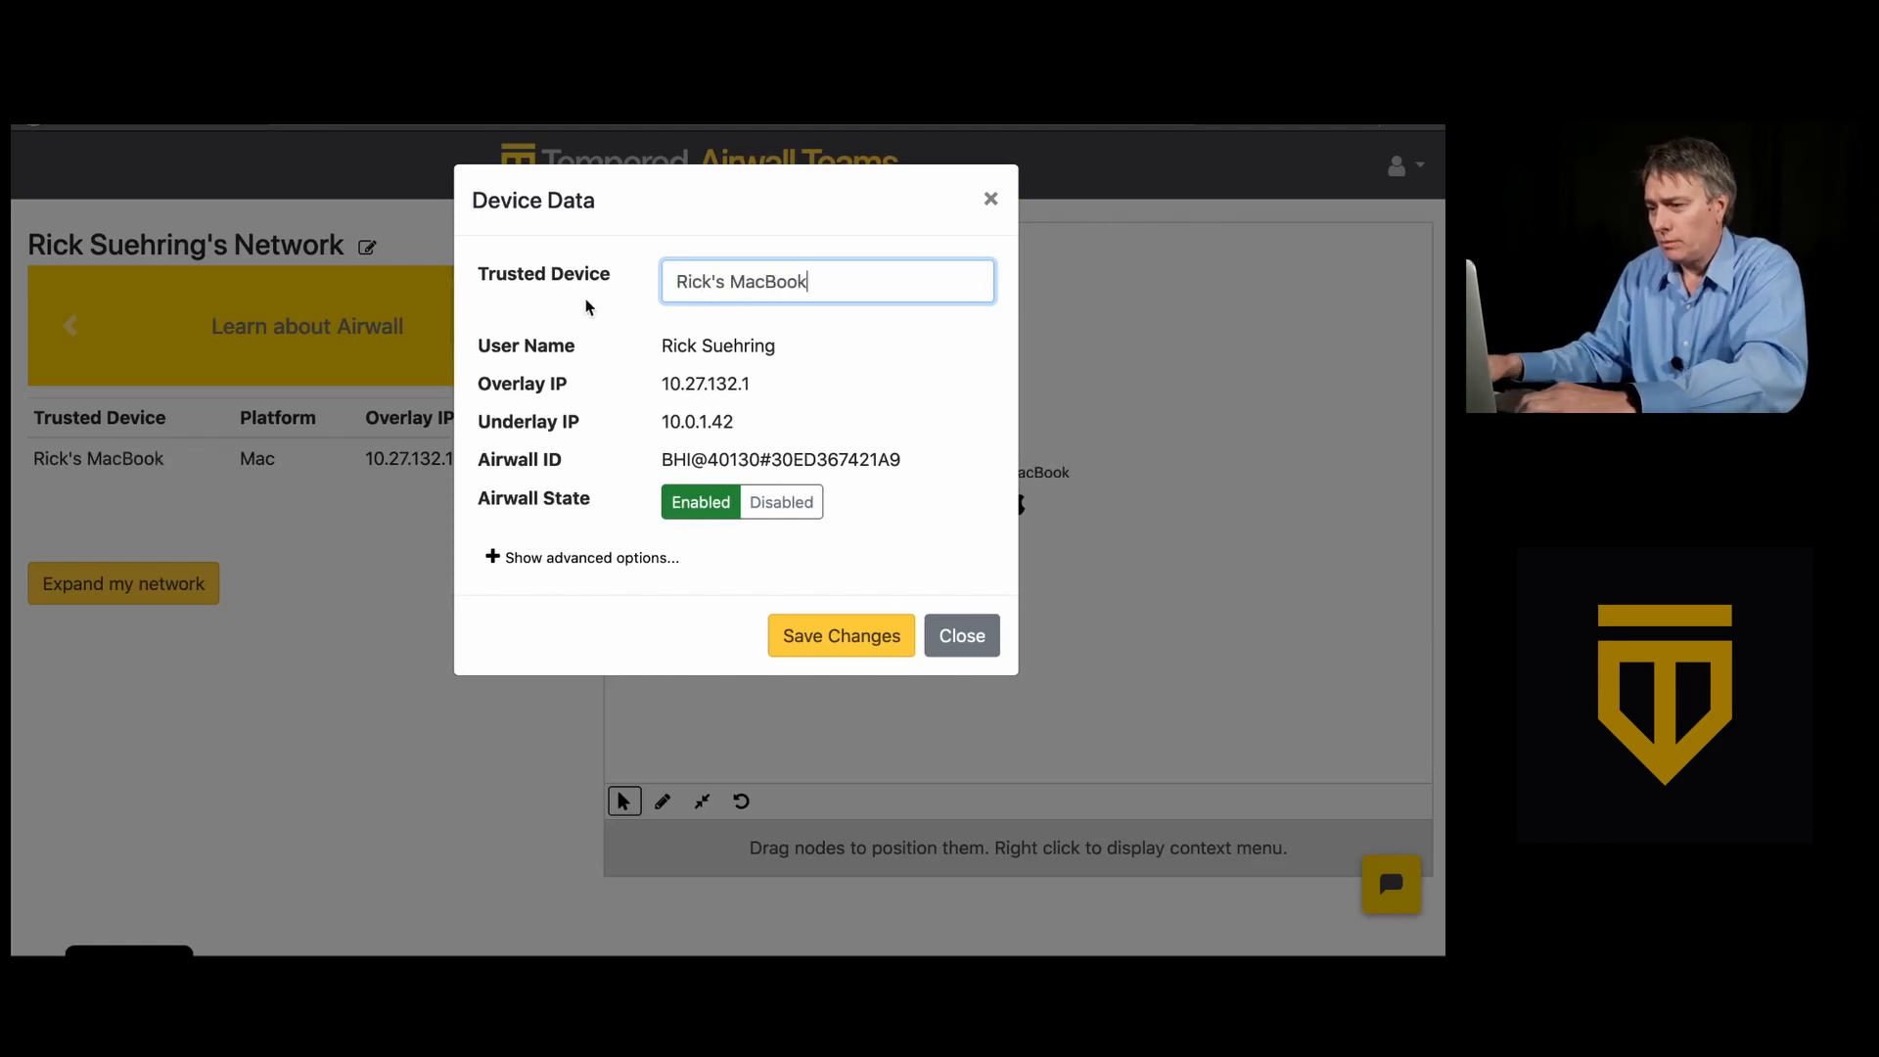
click(840, 635)
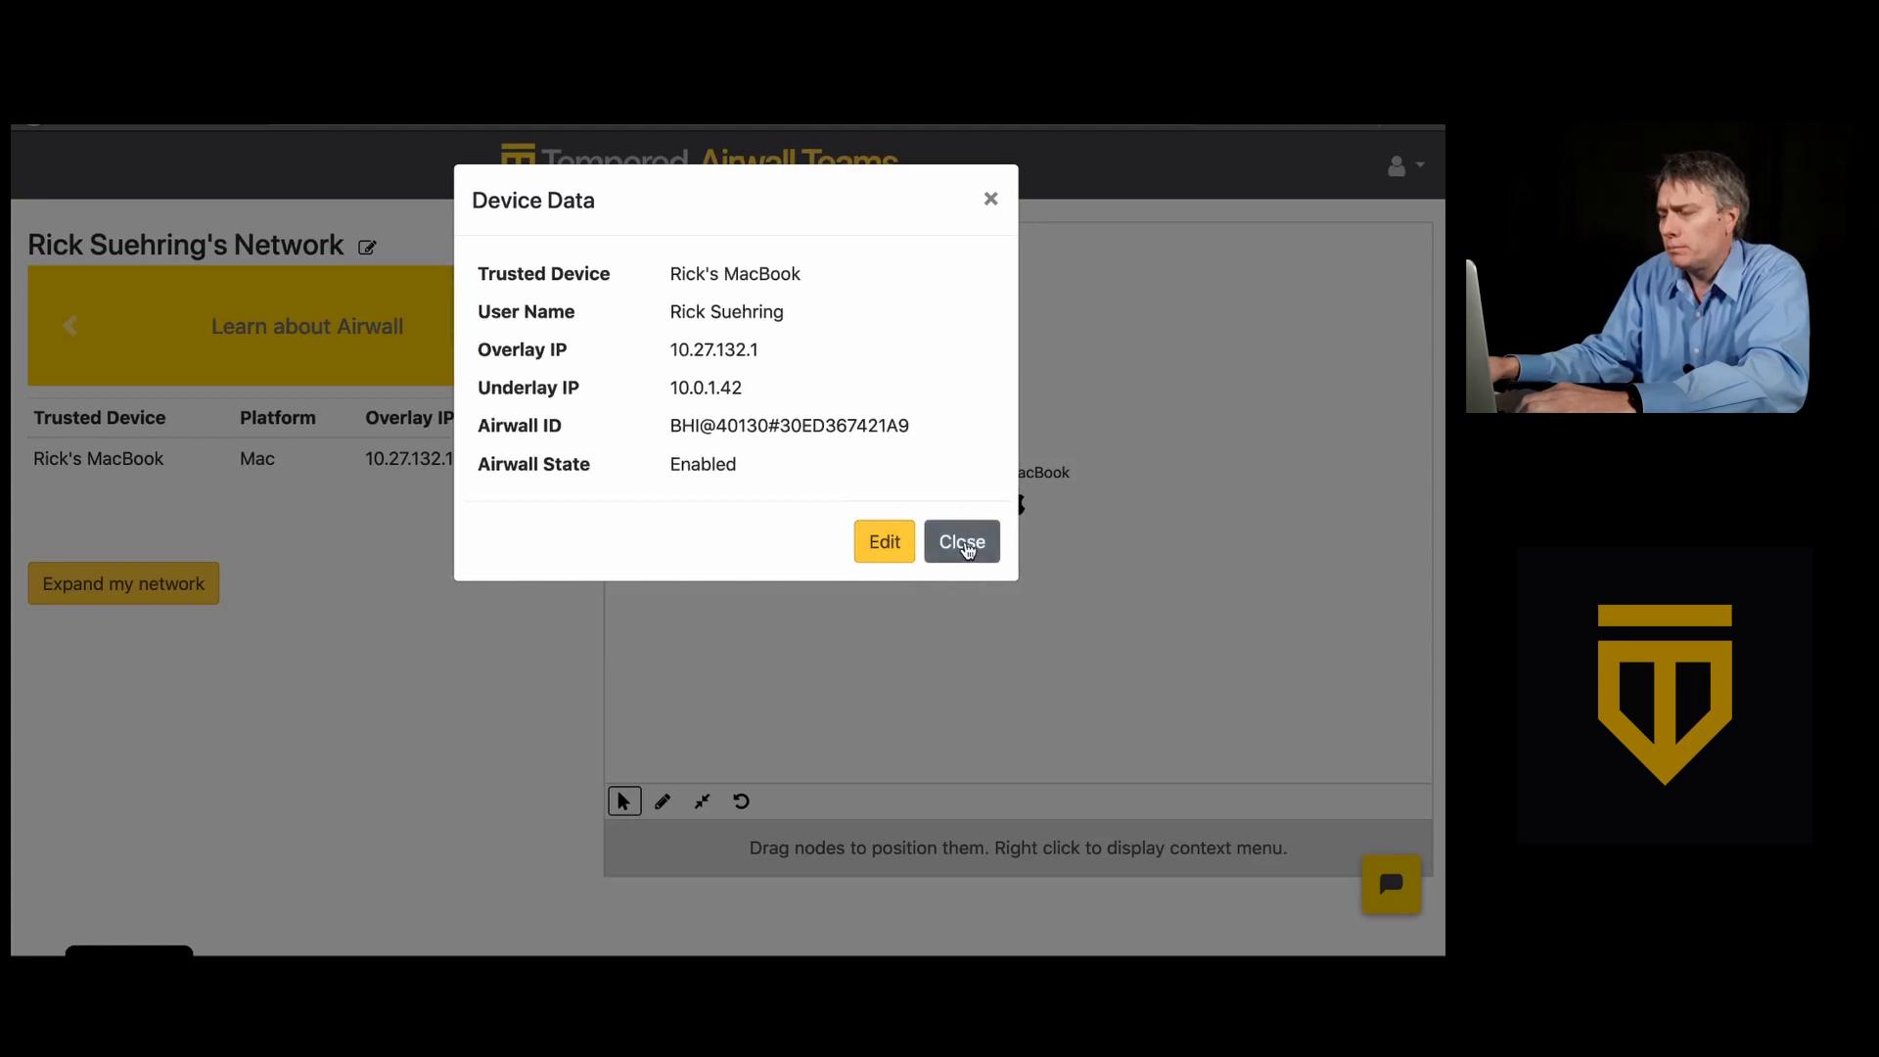
click(960, 540)
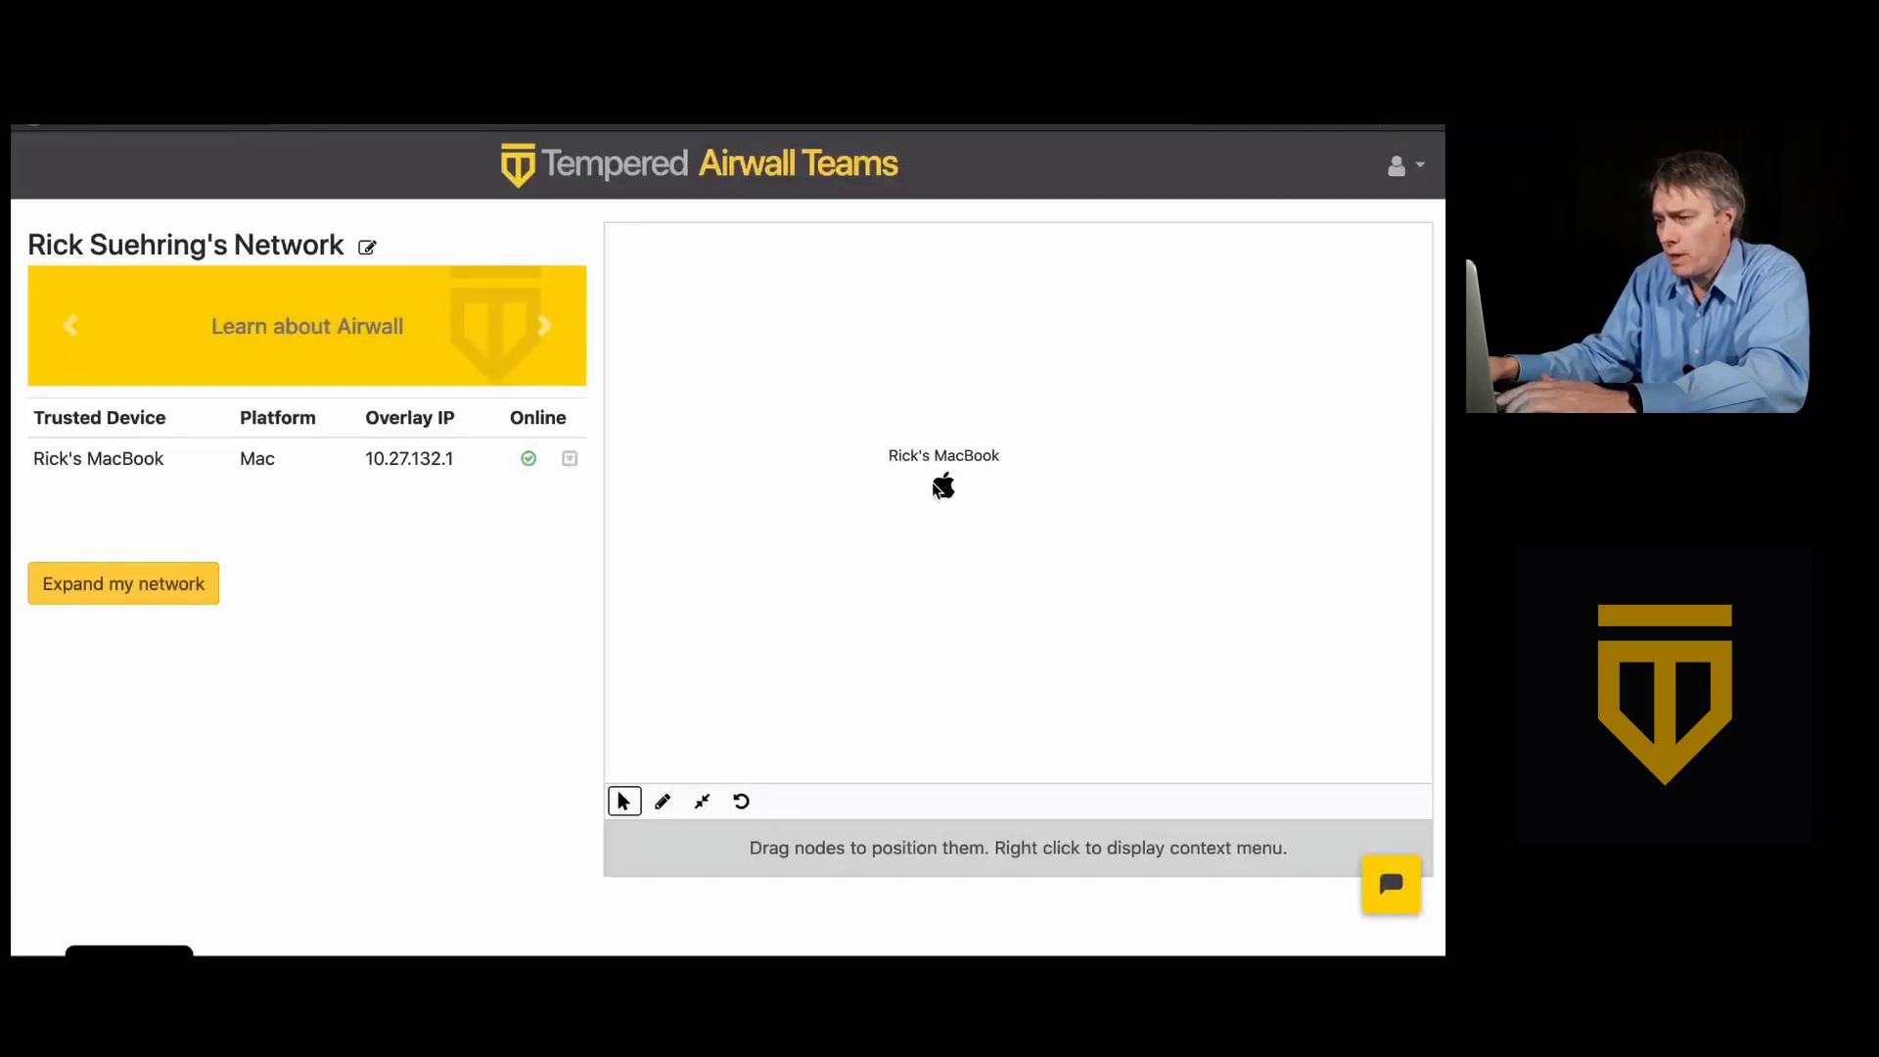
drag(944, 485, 996, 394)
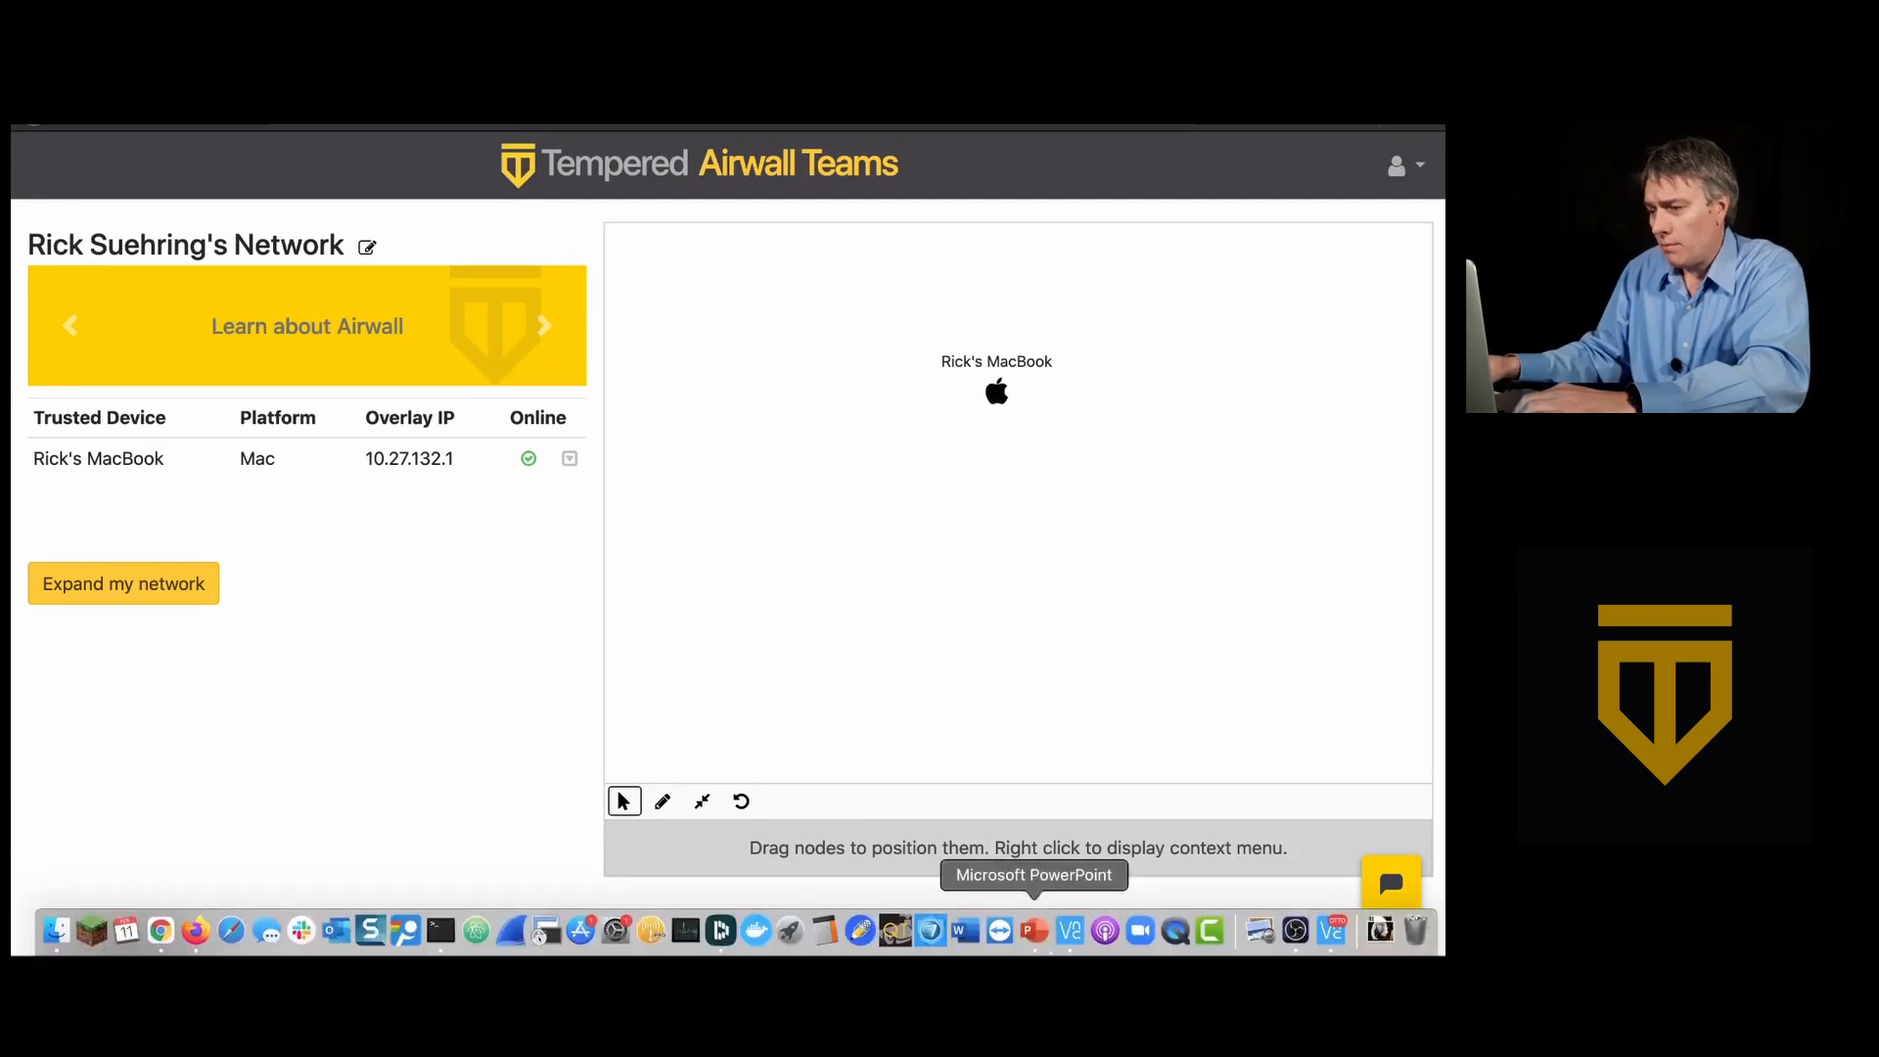
click(121, 583)
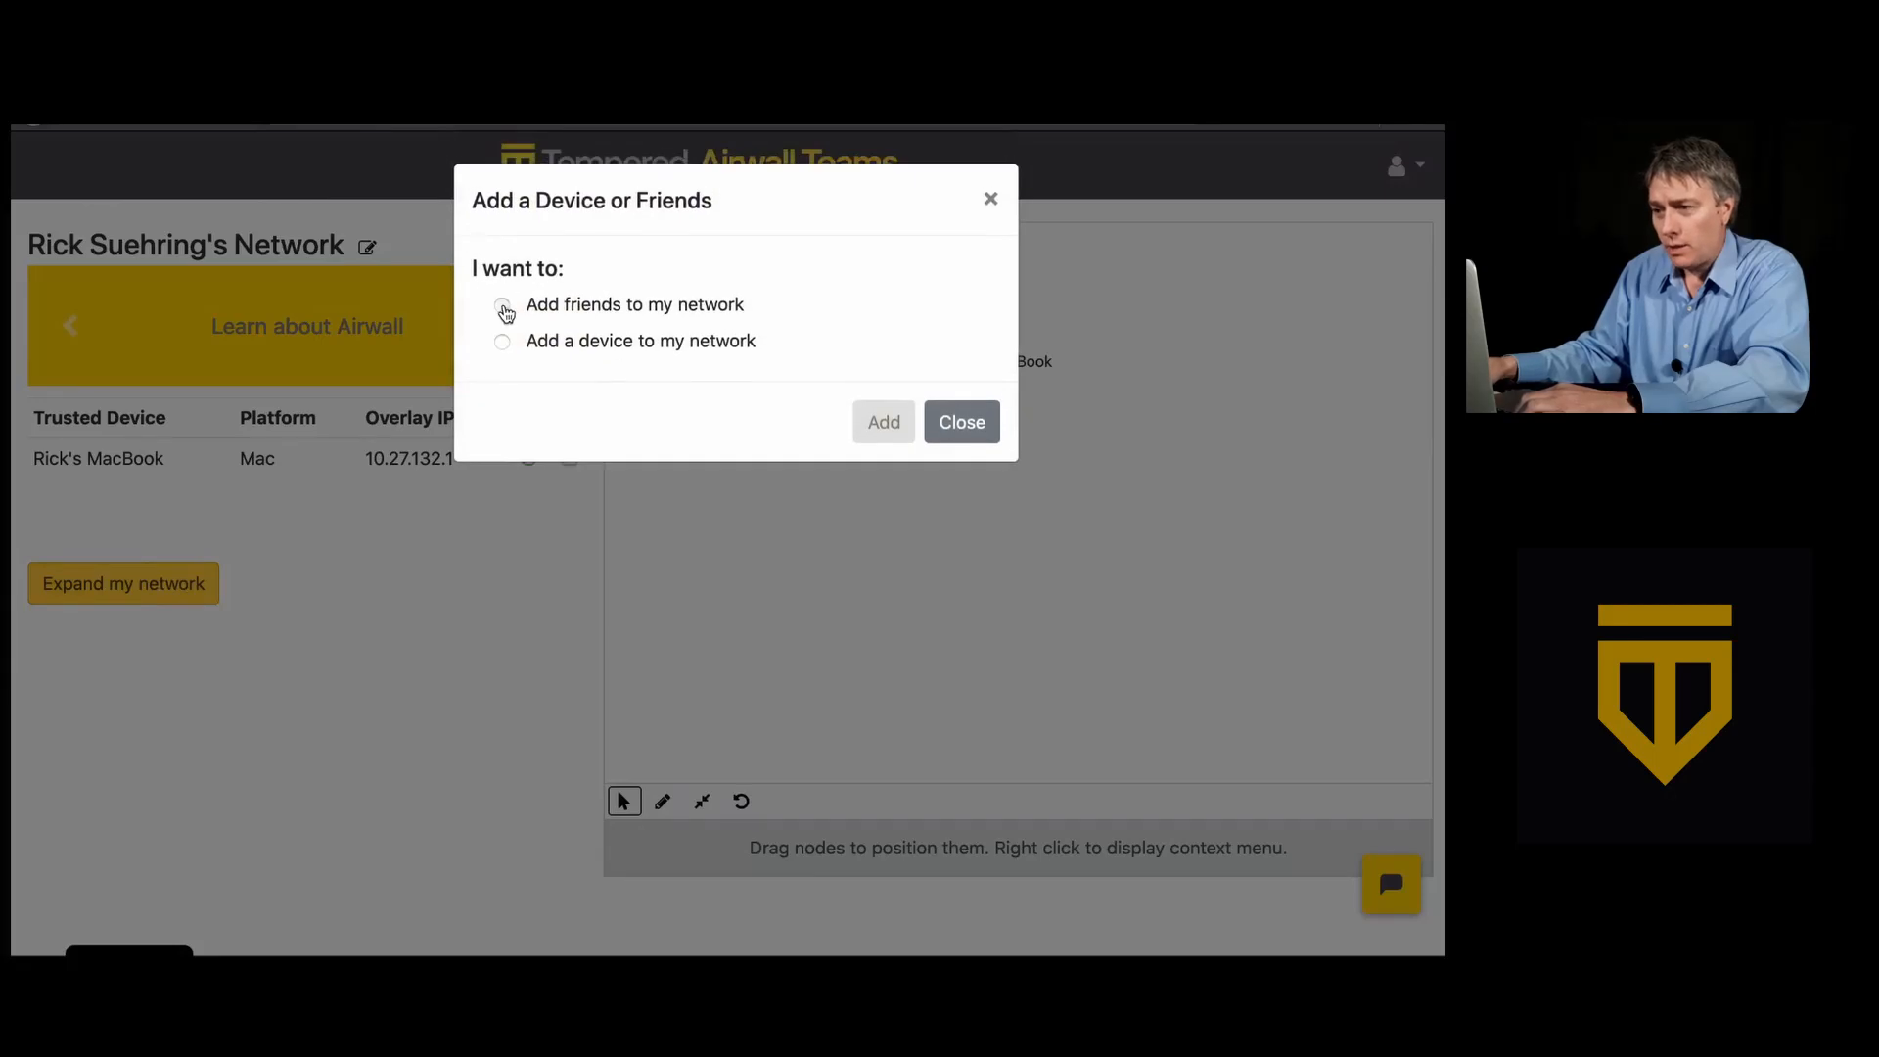
click(503, 305)
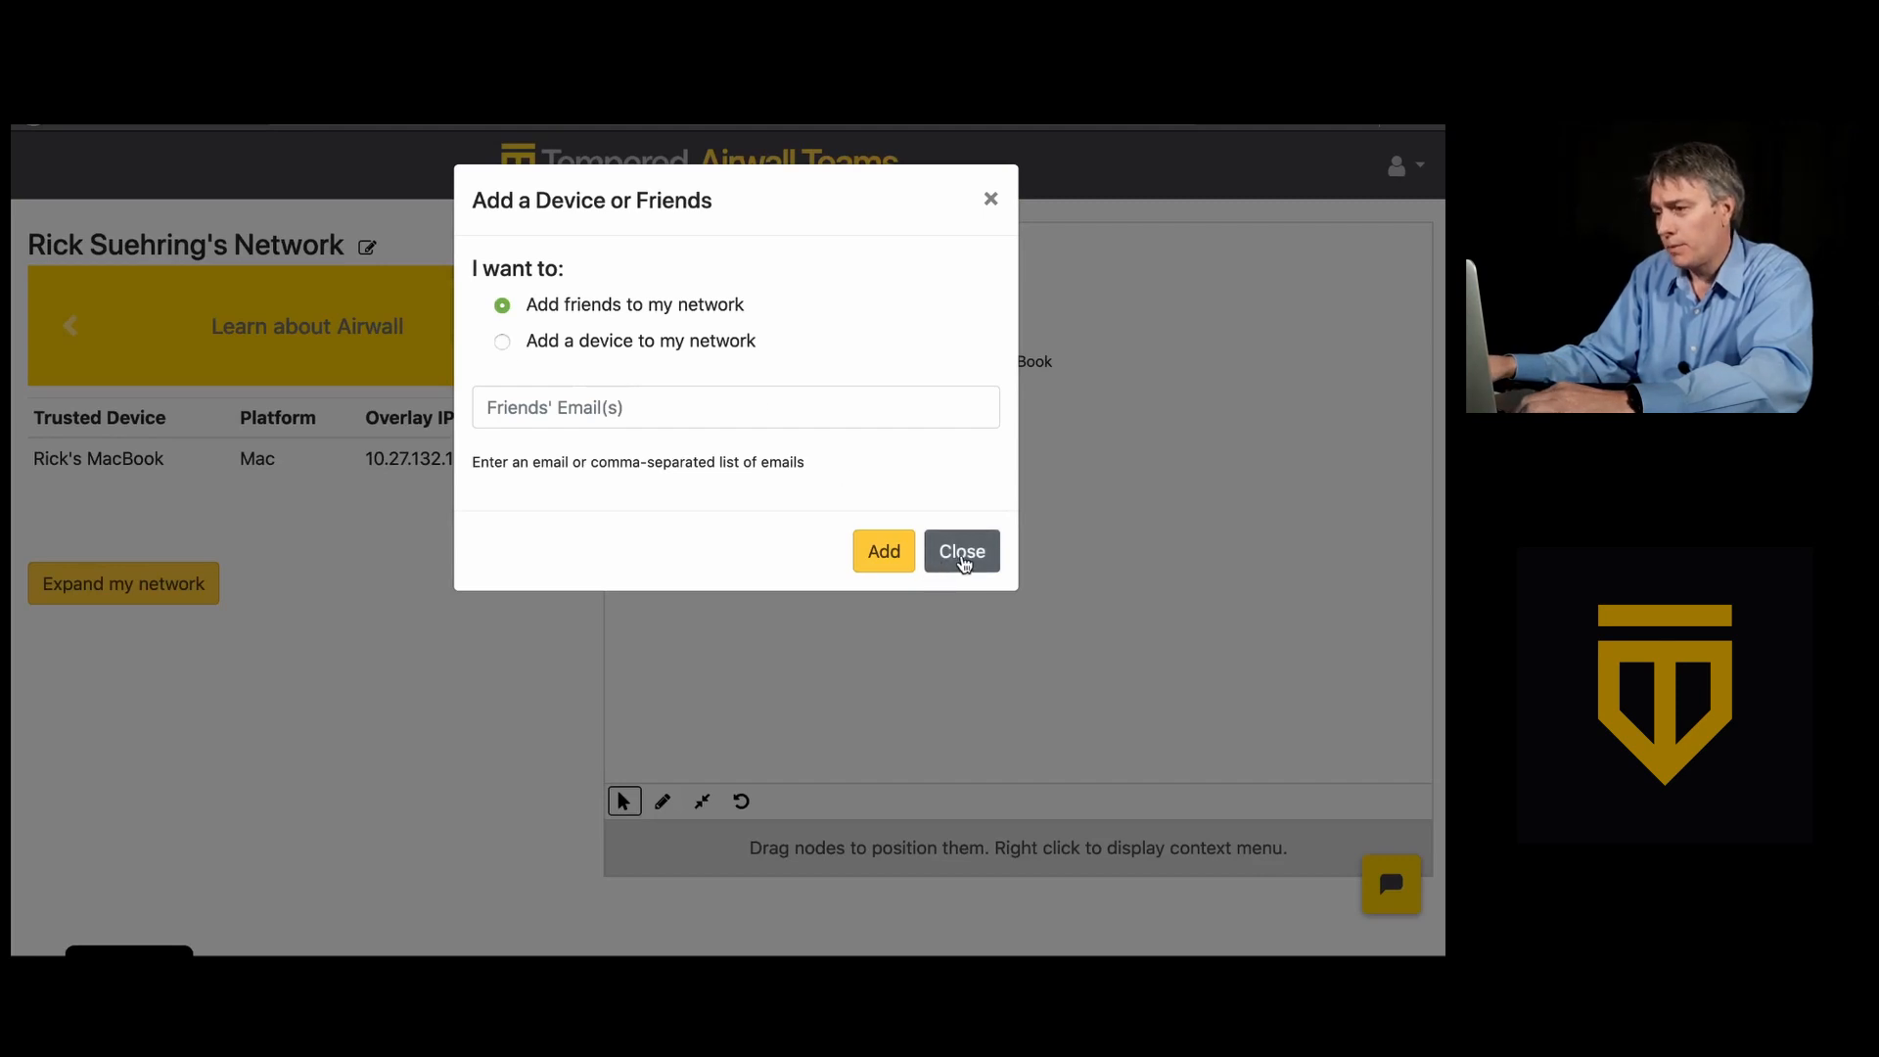
click(960, 552)
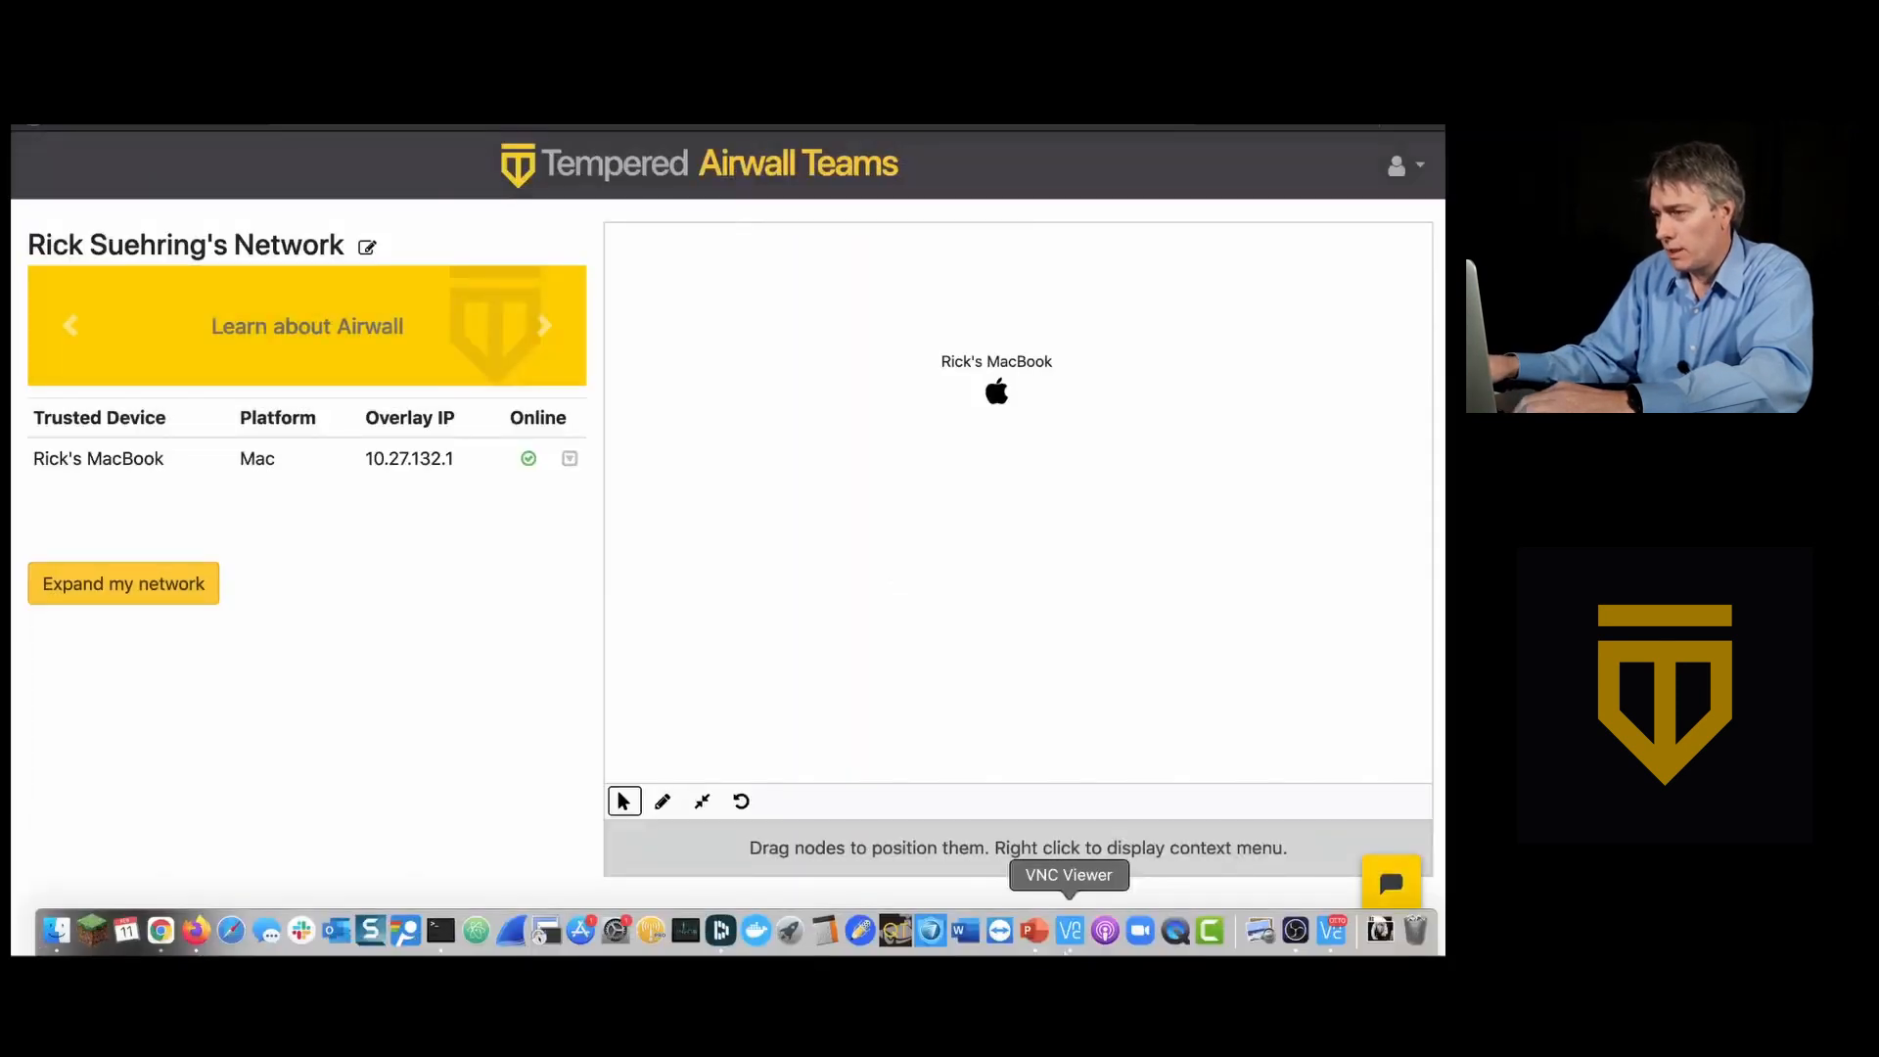
mouse_move(1071, 942)
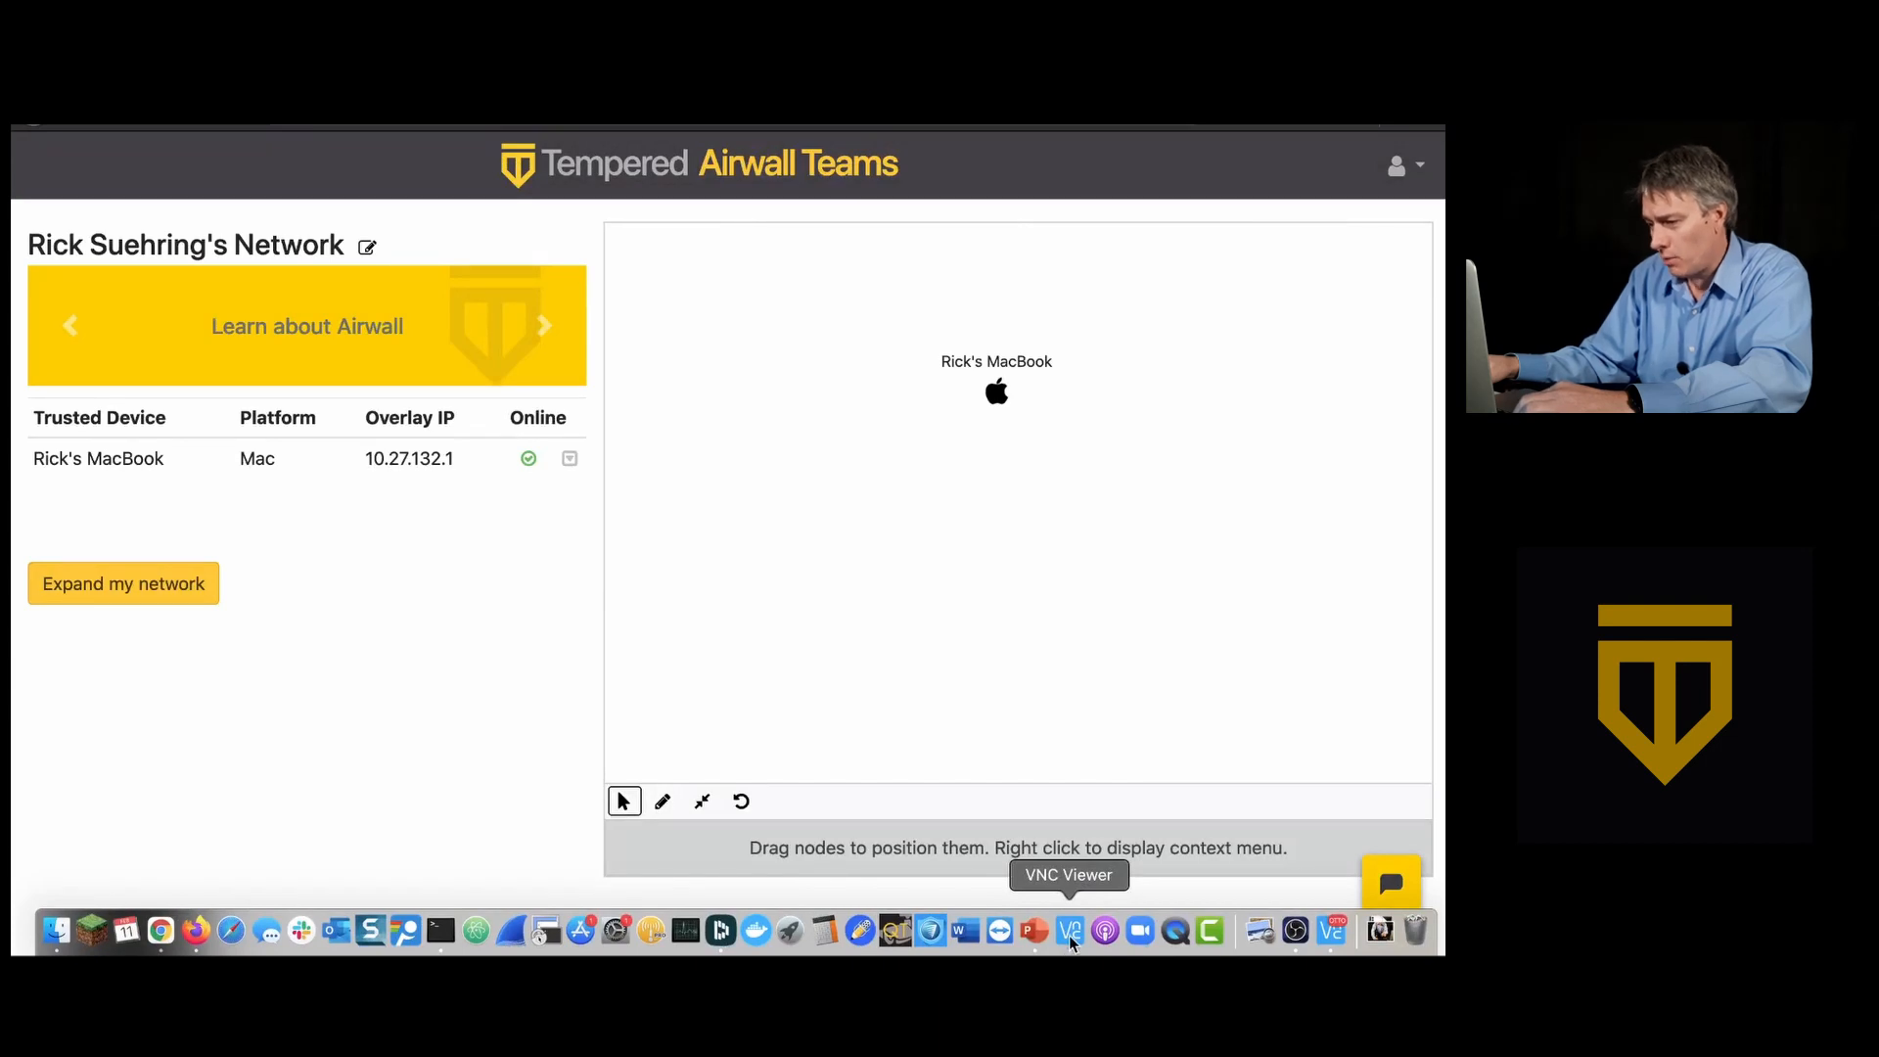
- Switch to VNC Viewer to show the remote Windows PC's desktop
click(1069, 932)
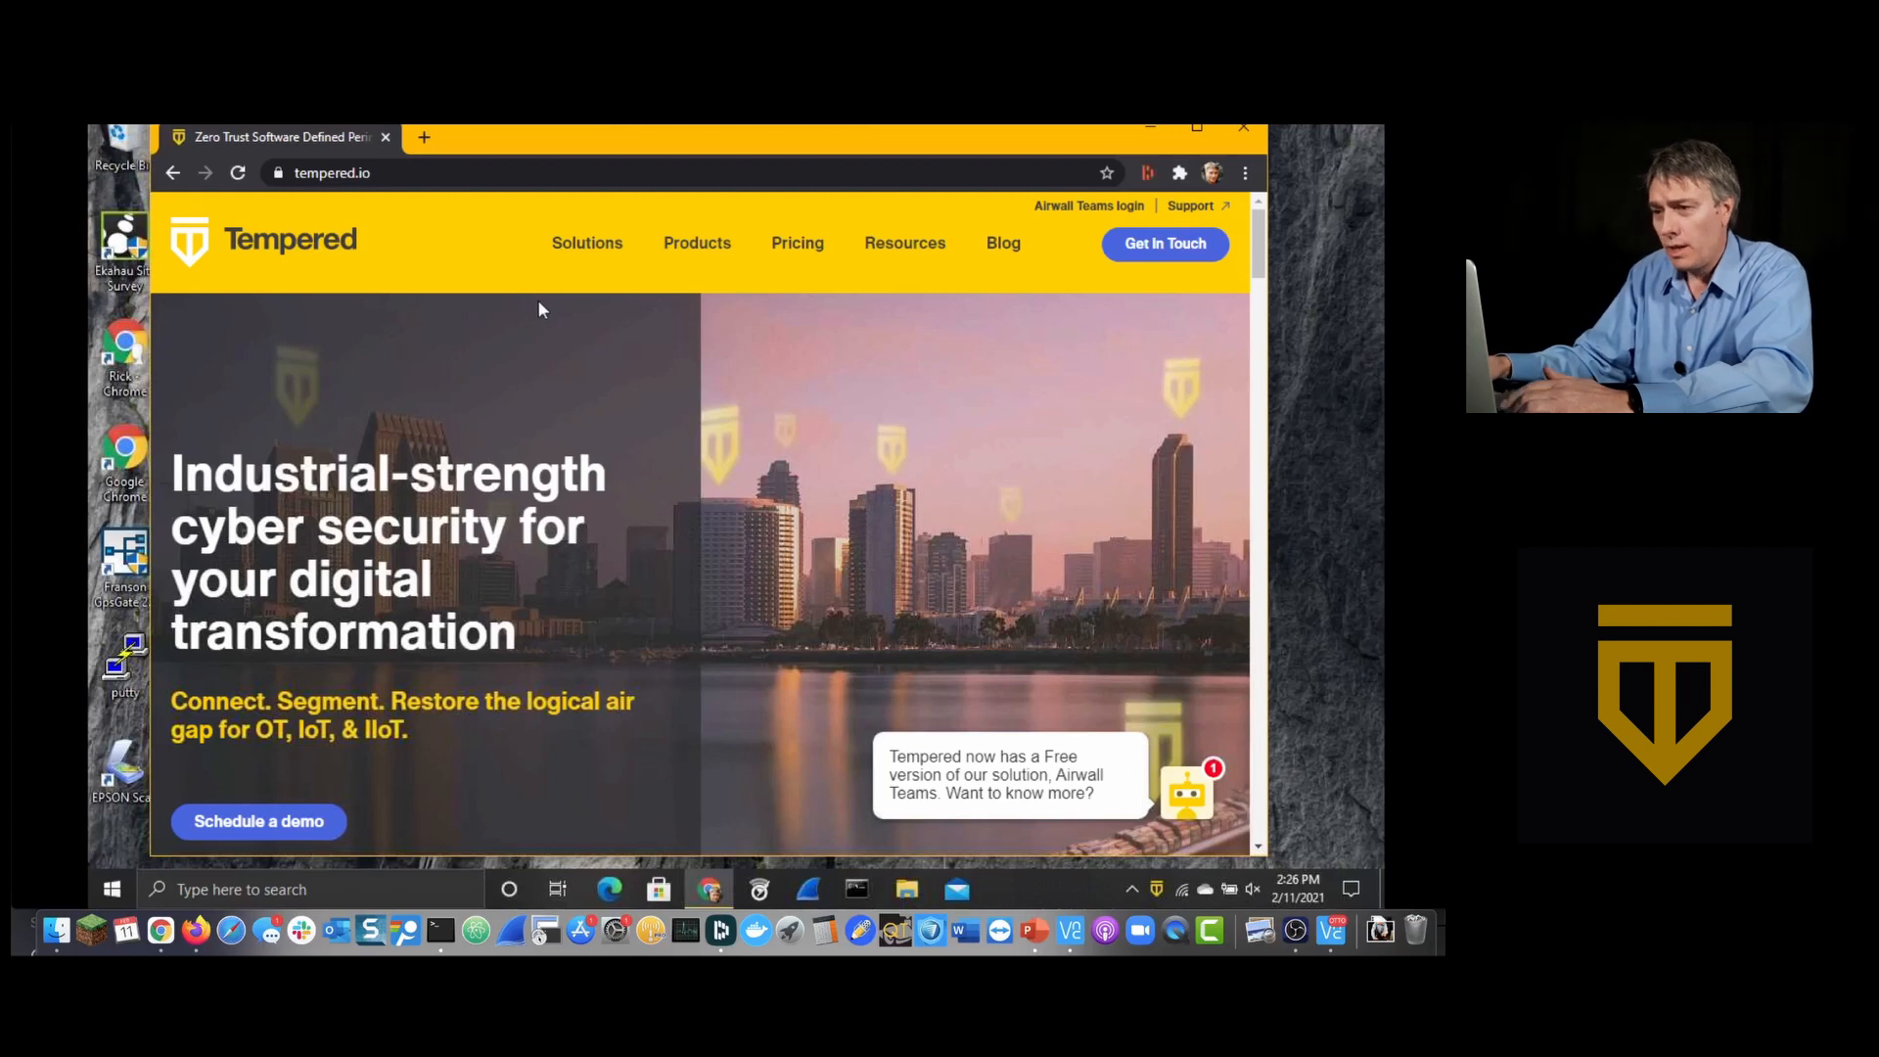
mouse_move(575, 384)
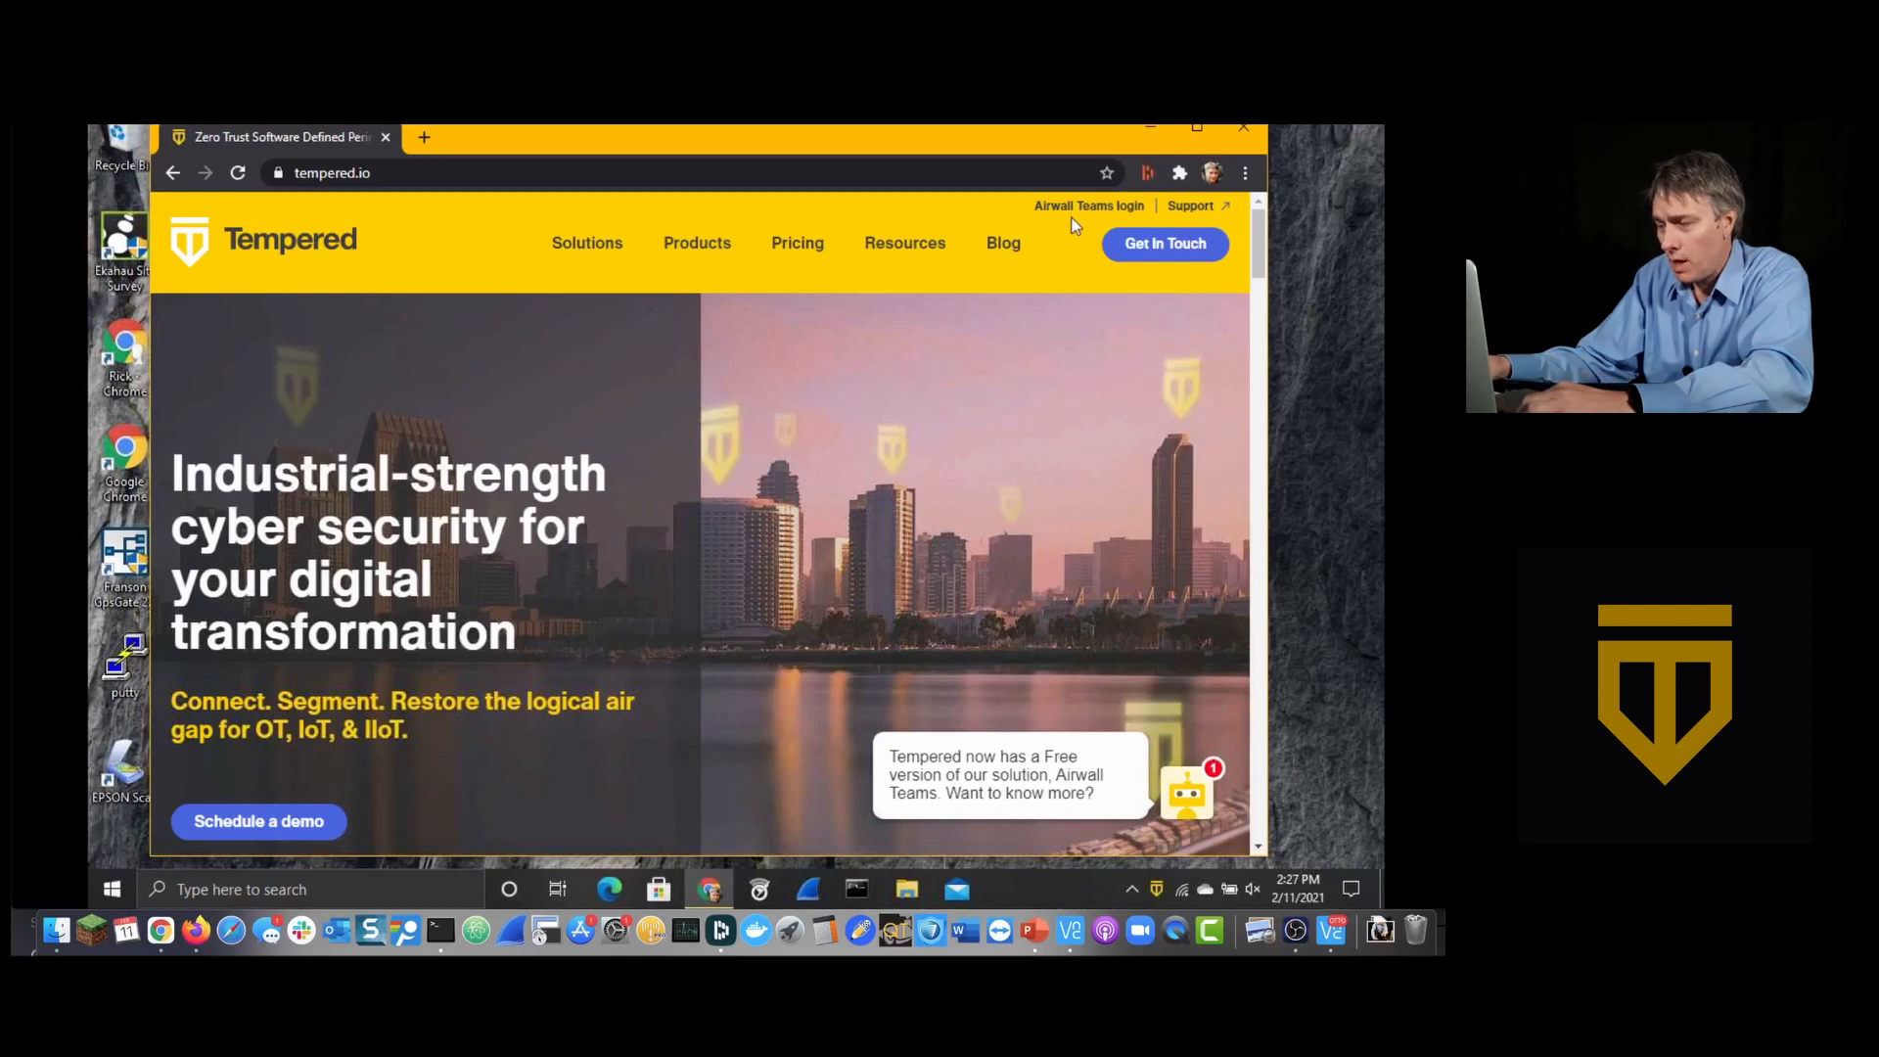
mouse_move(1089, 206)
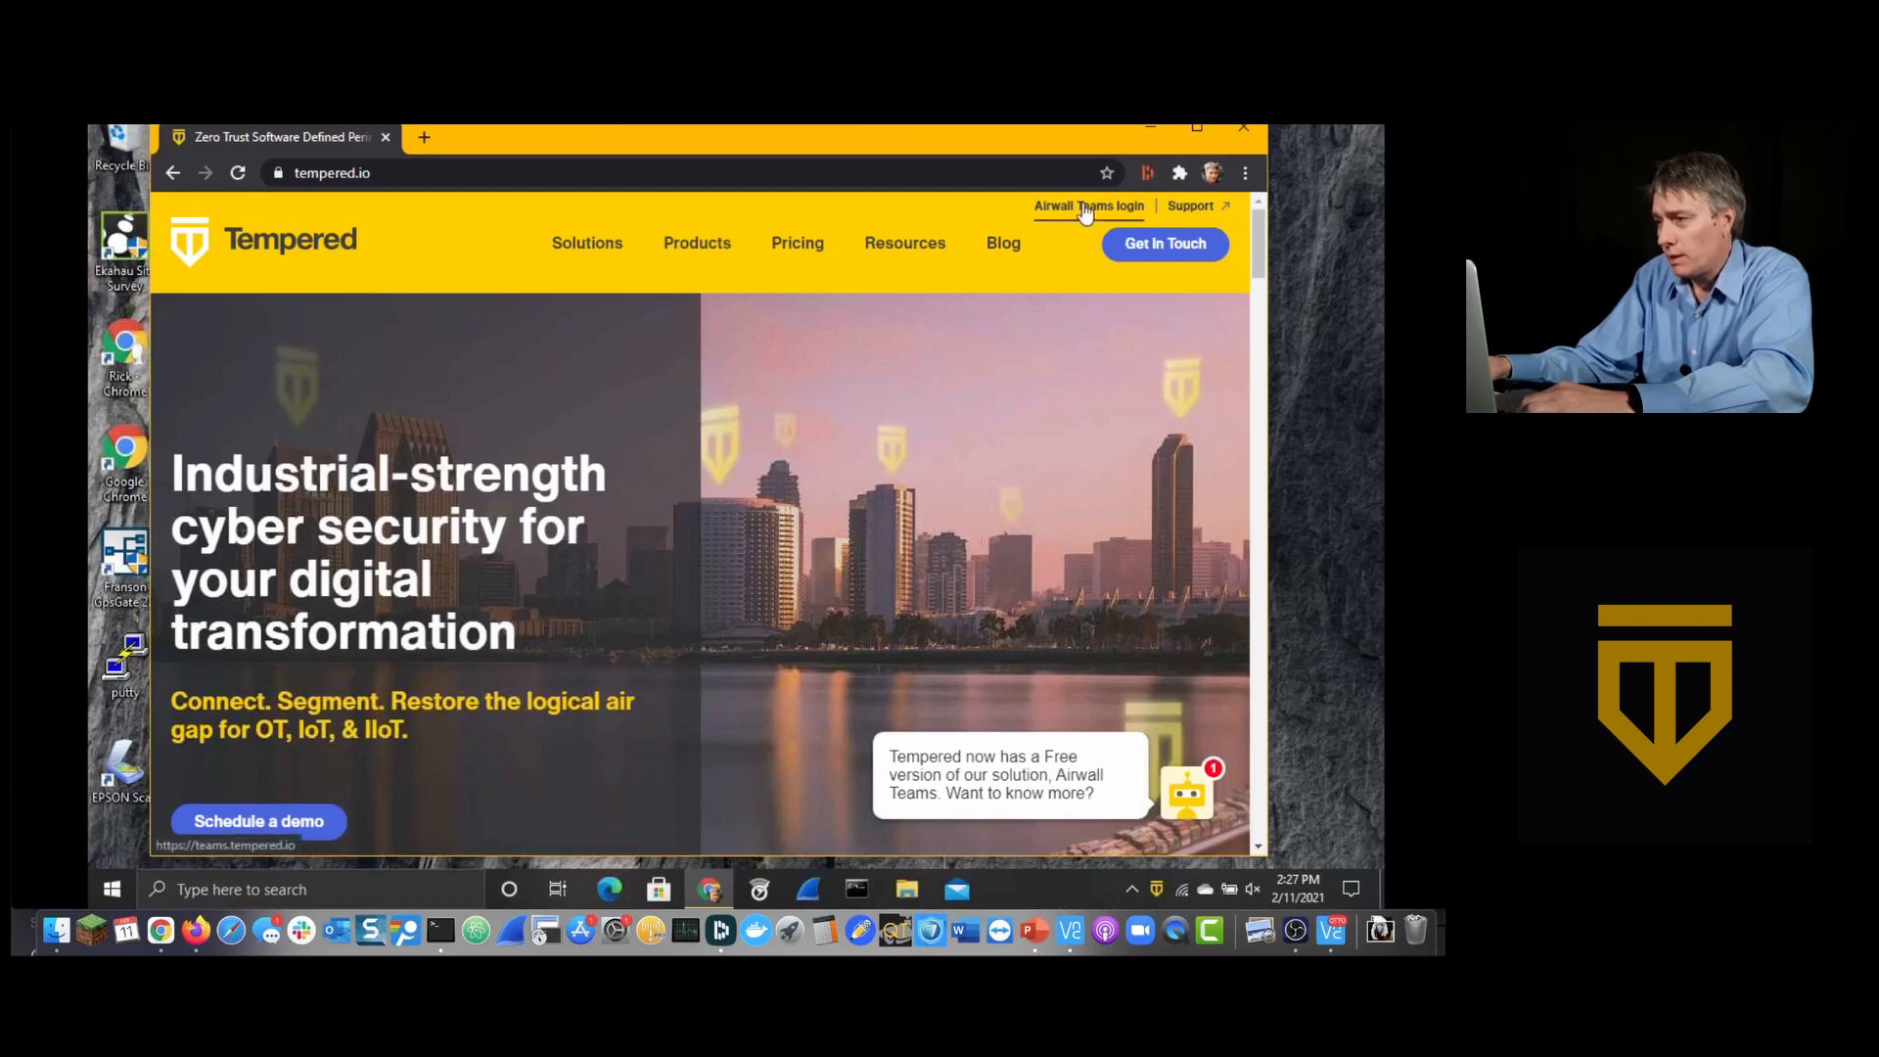
click(1086, 205)
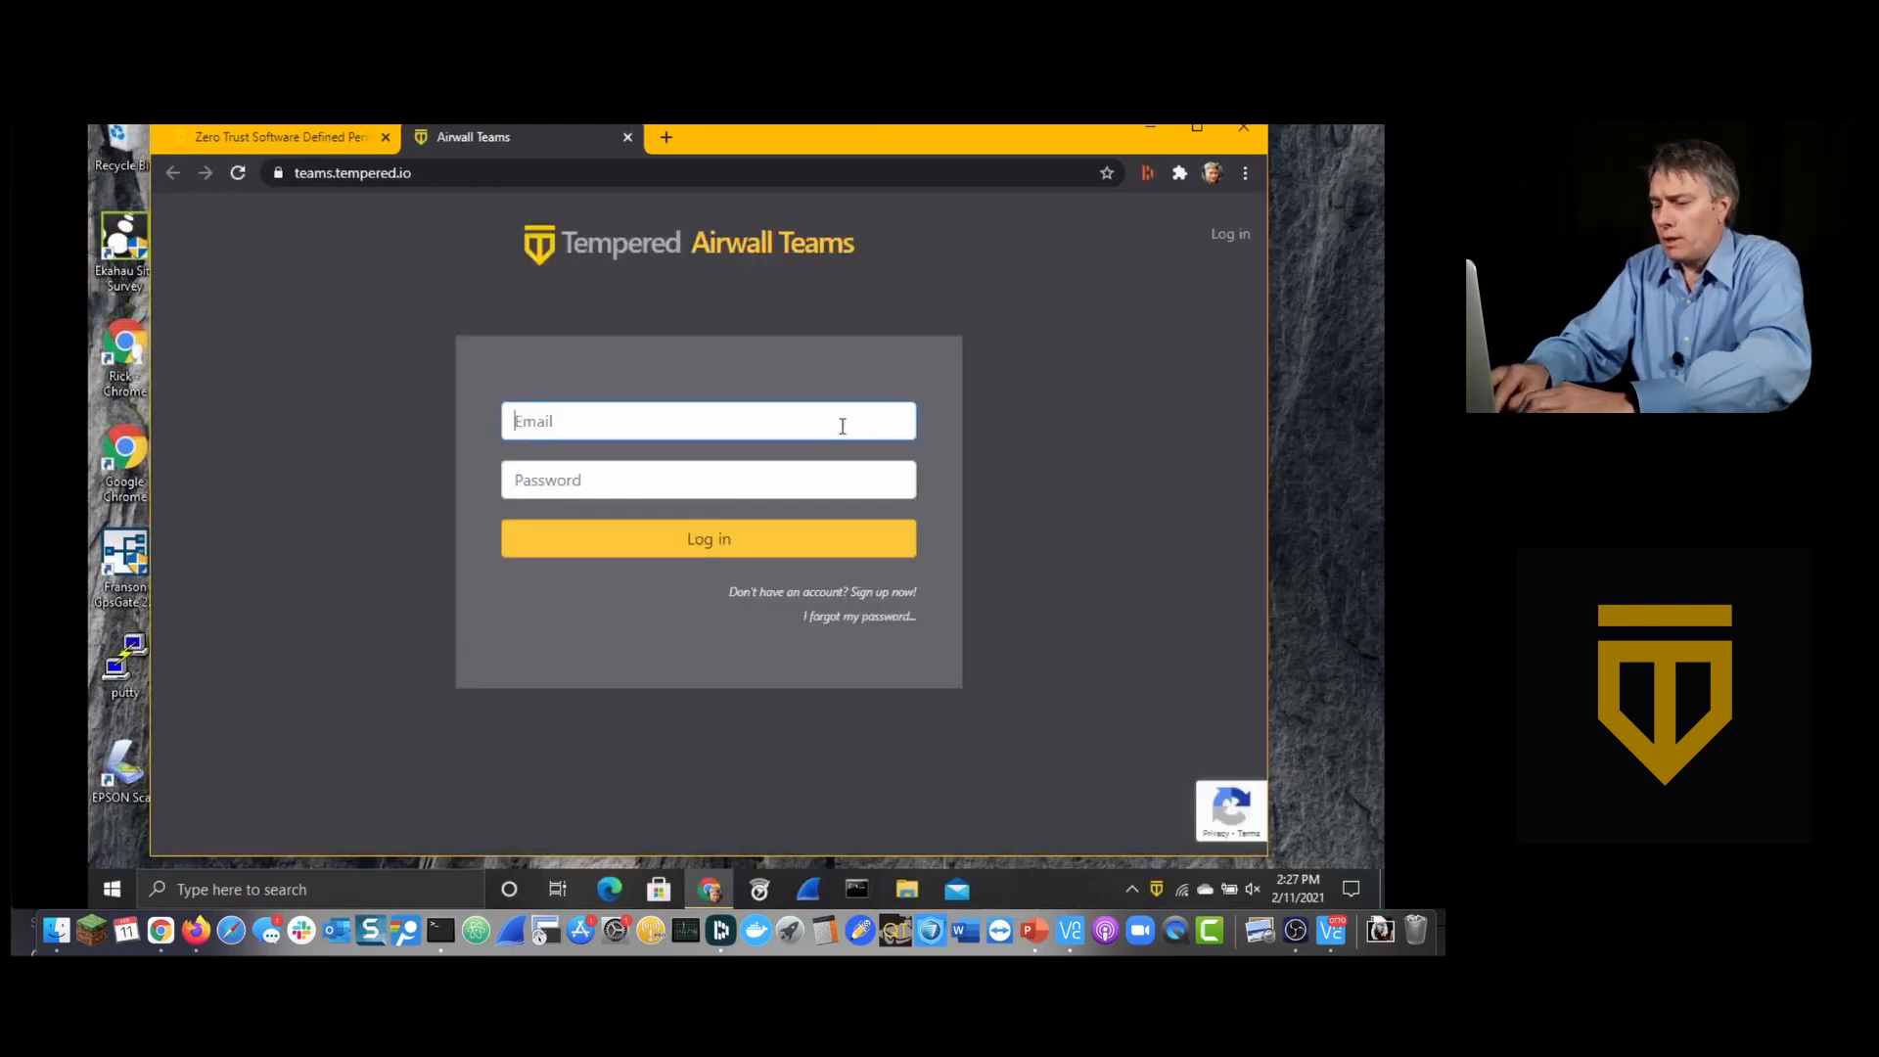
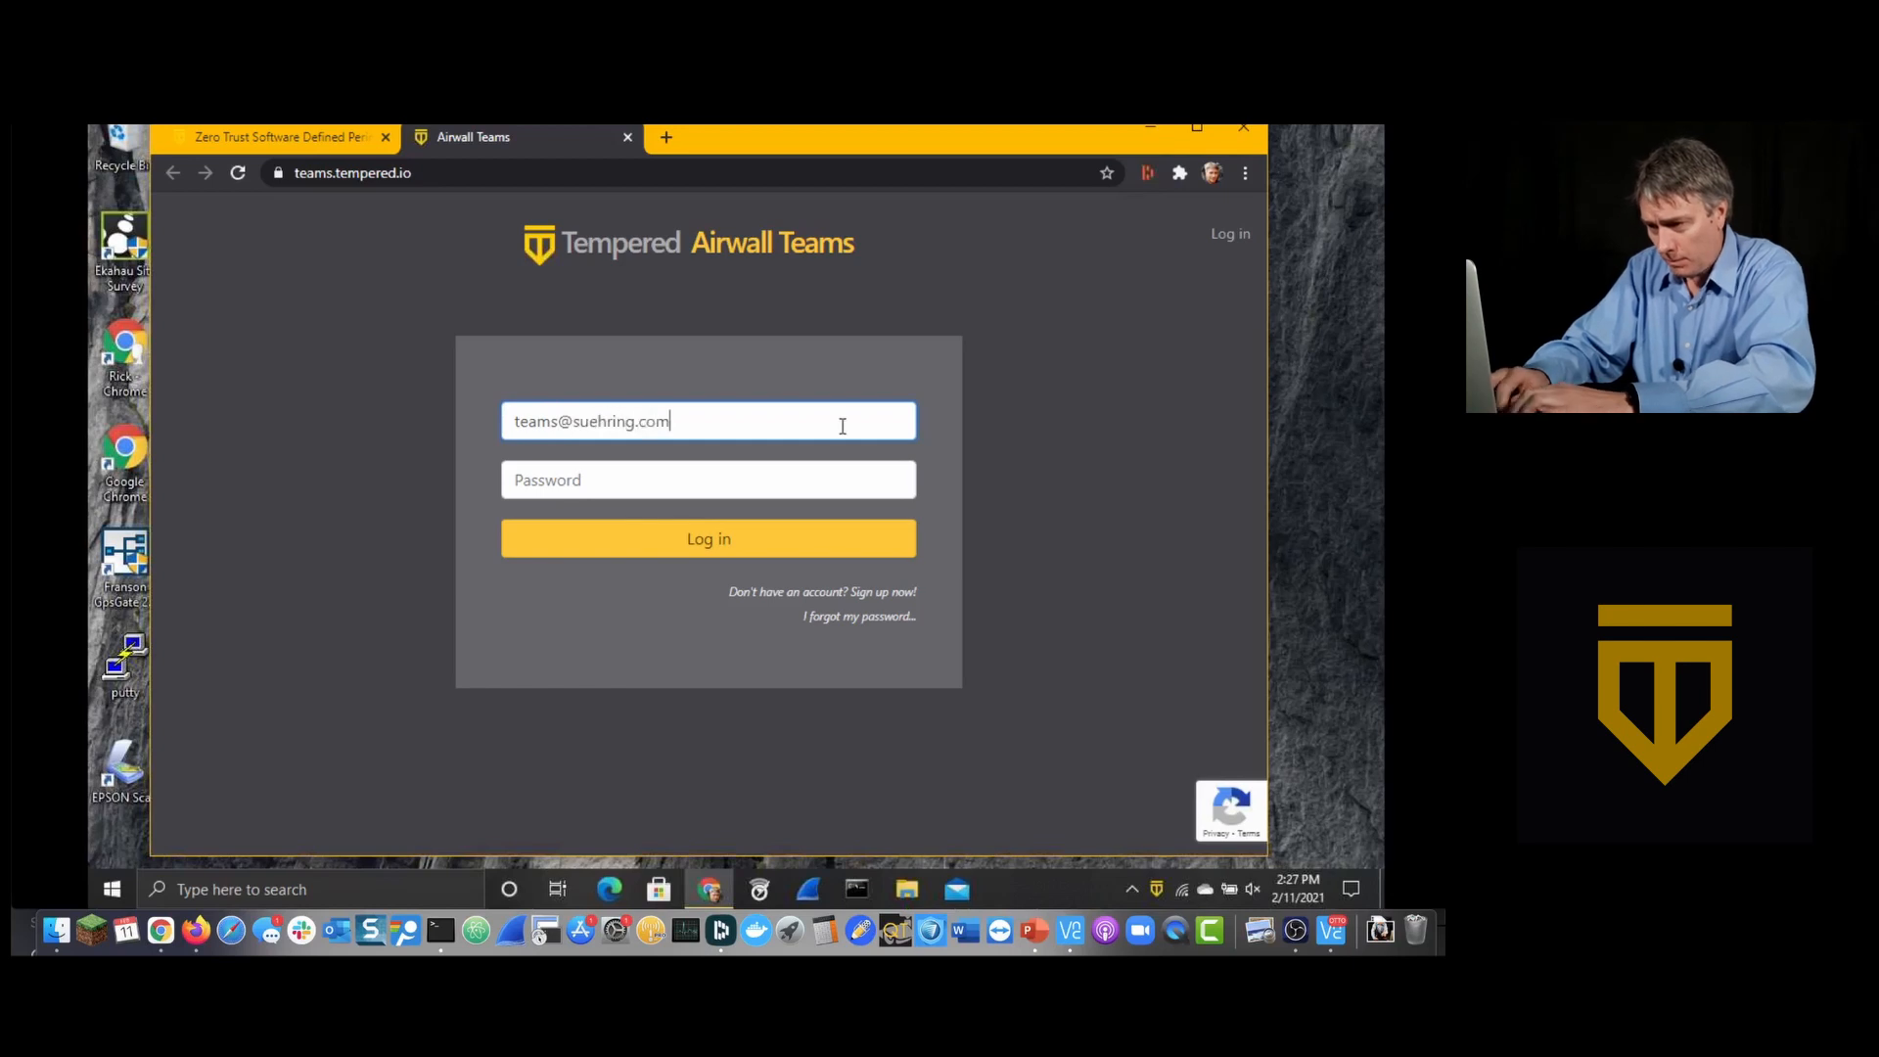
text(•••)
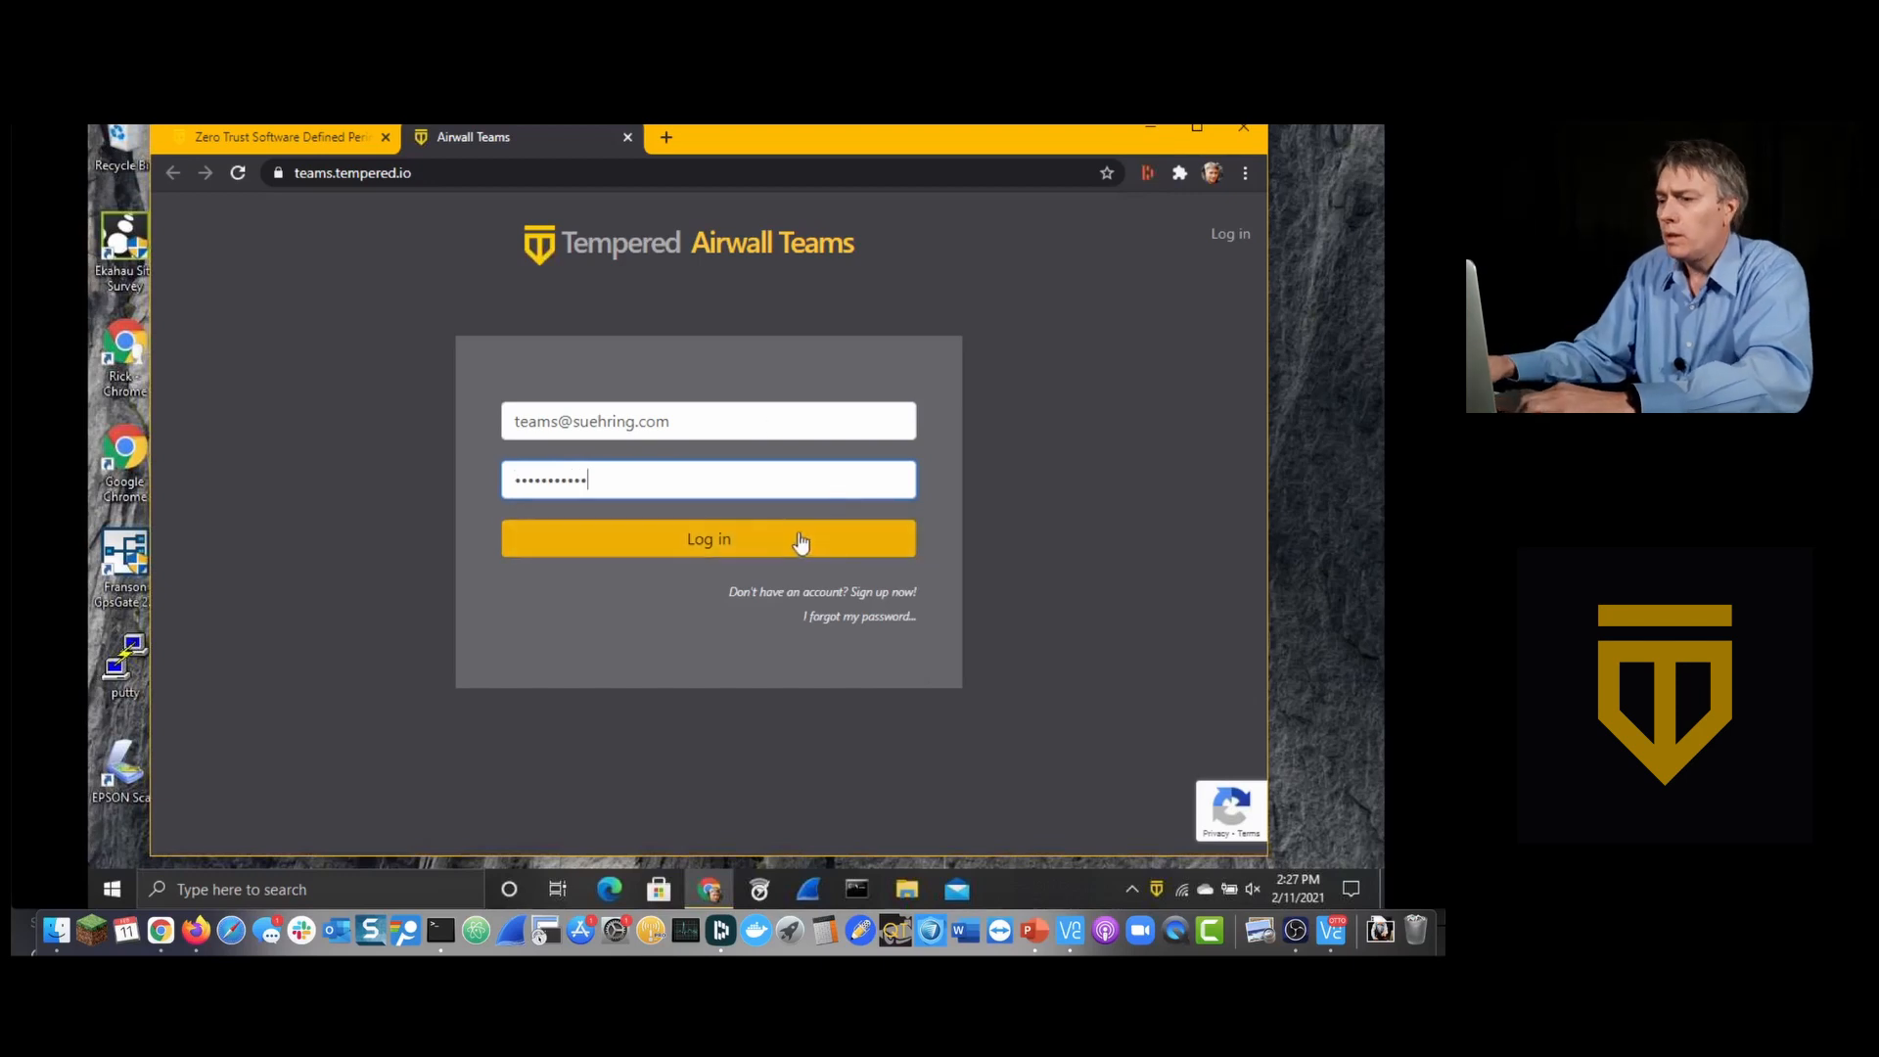
click(709, 538)
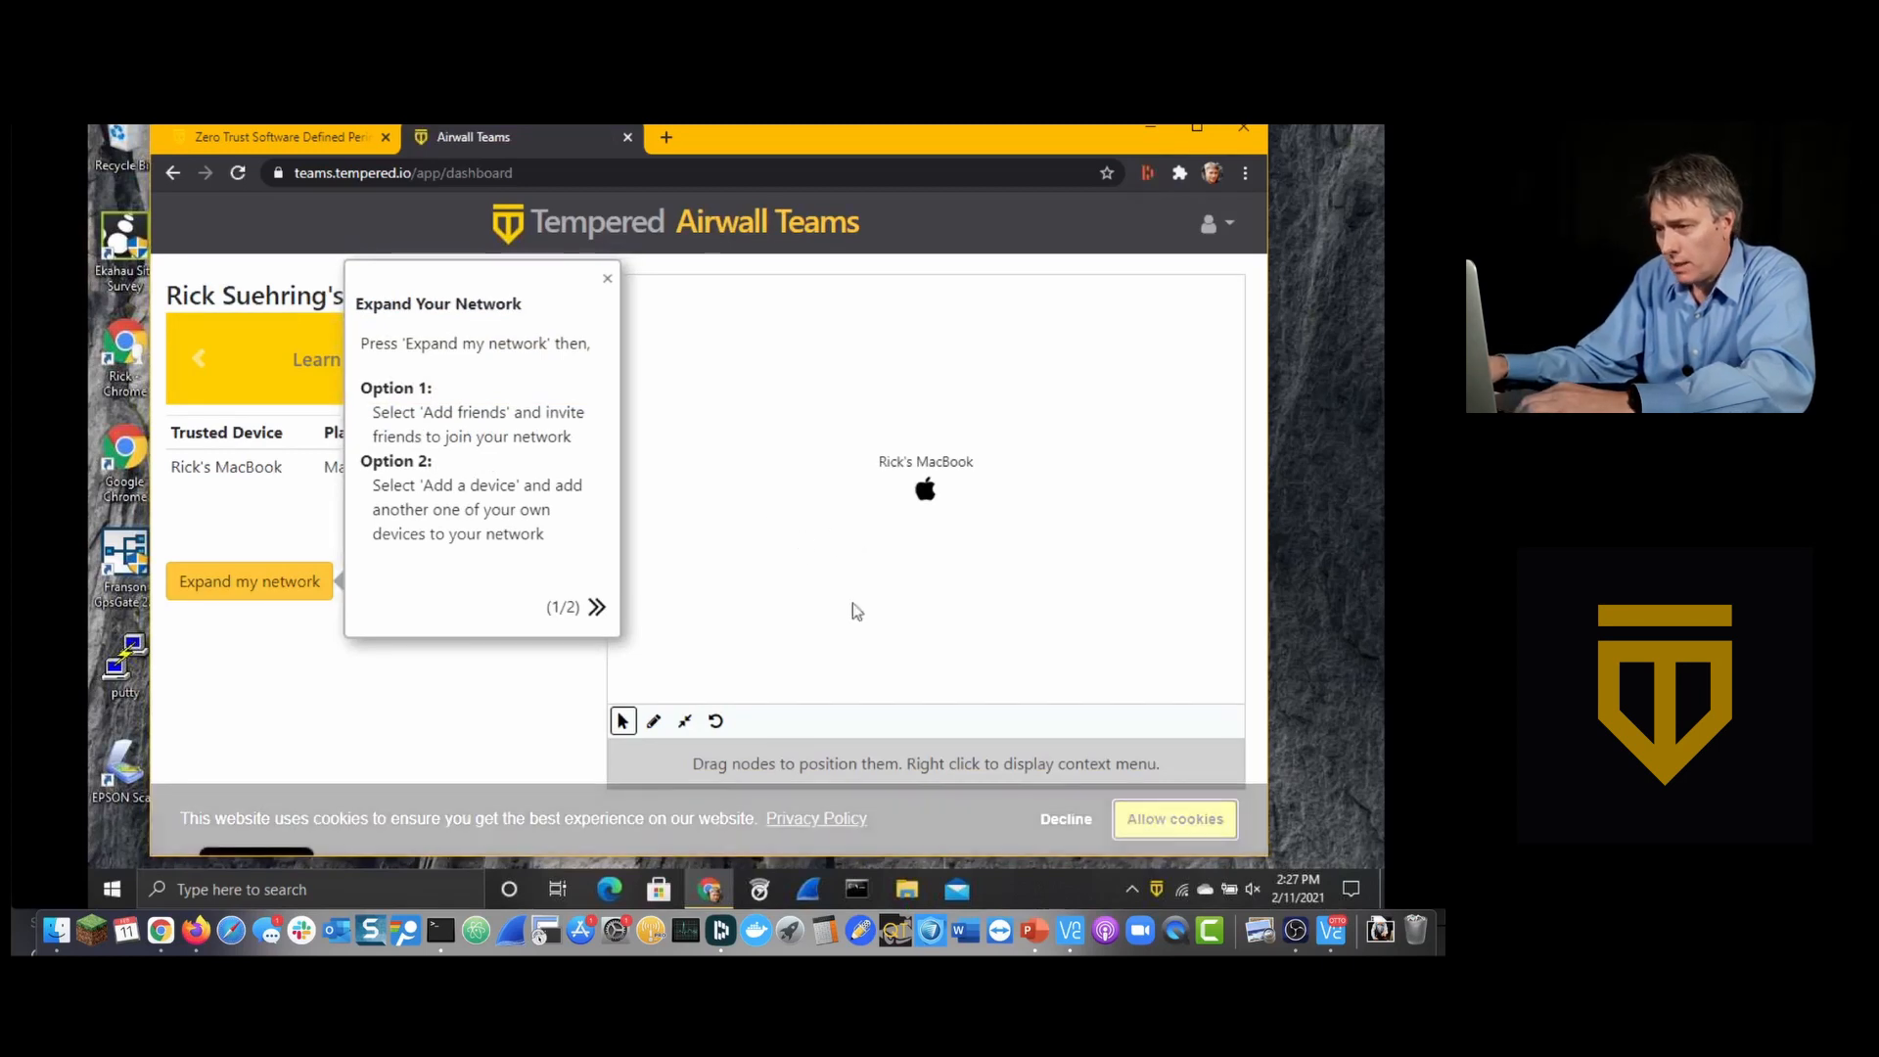
- Dismiss the cookie notice and choose to add one of my own devices, checking the platform options
click(1173, 819)
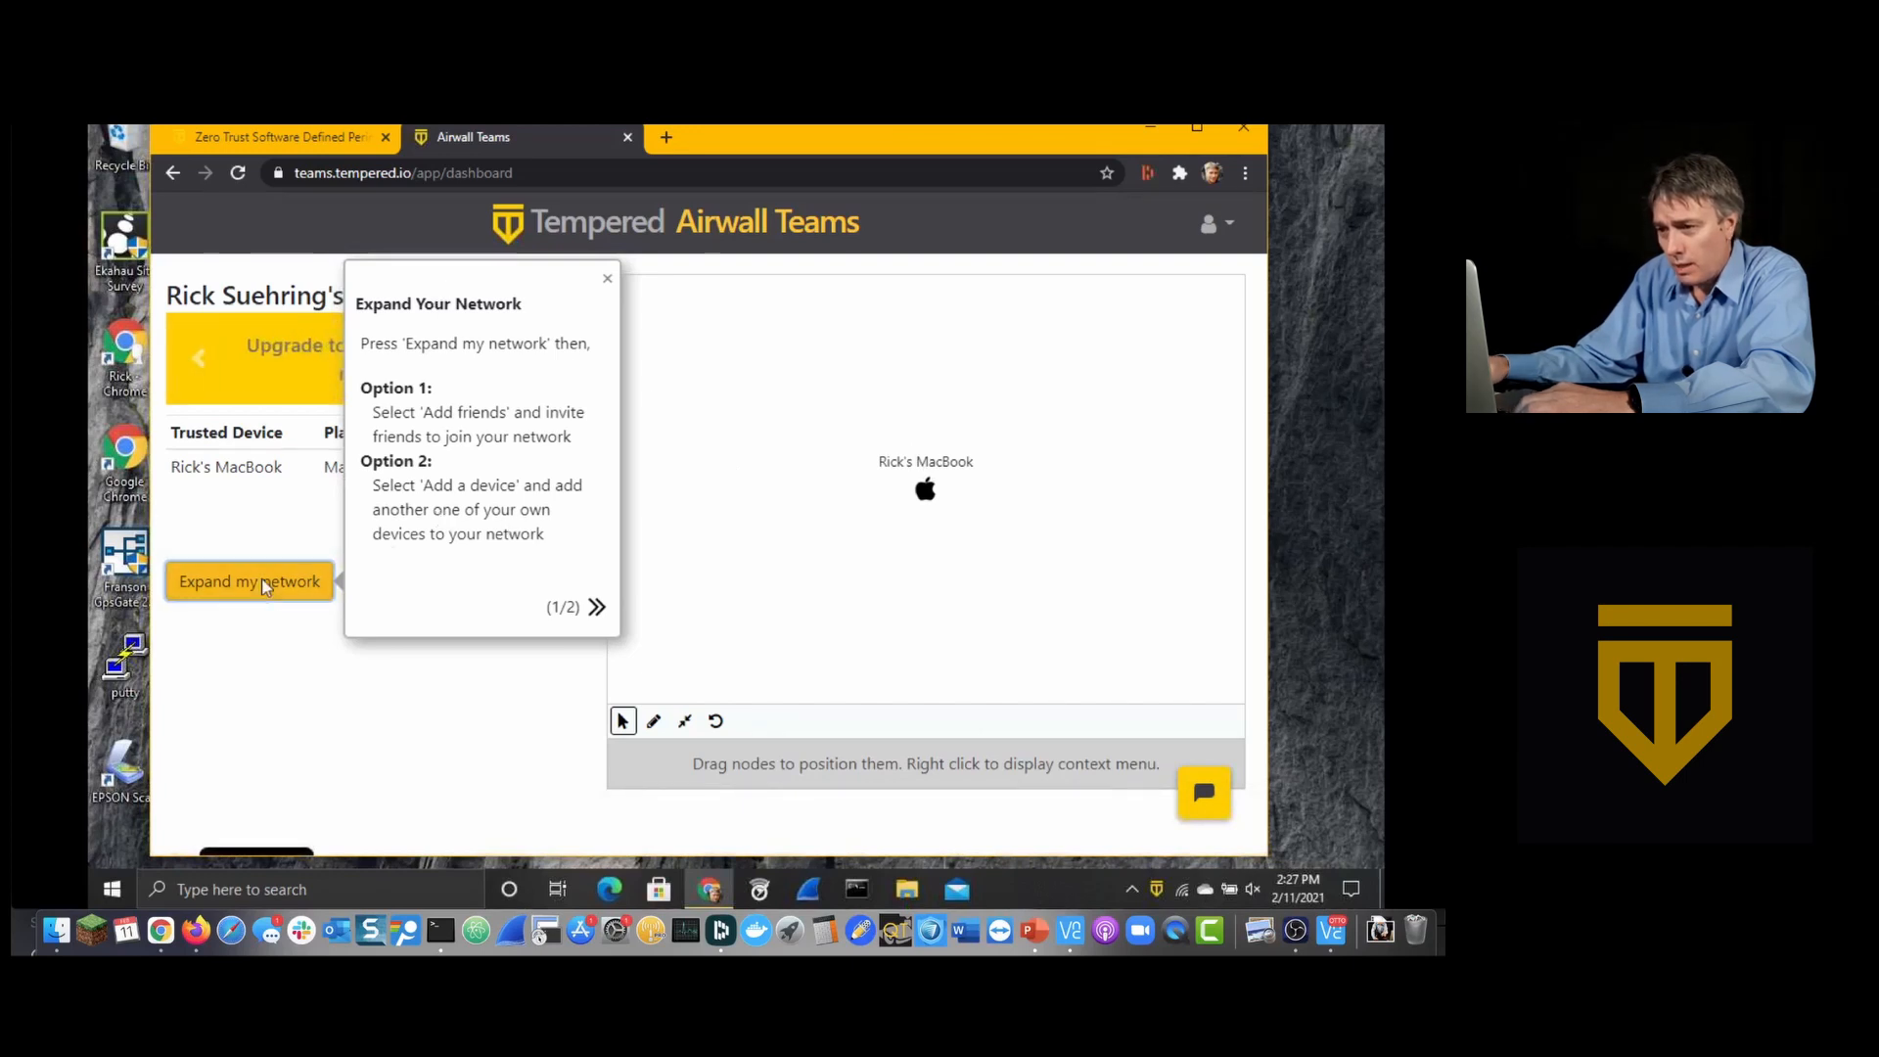
click(249, 582)
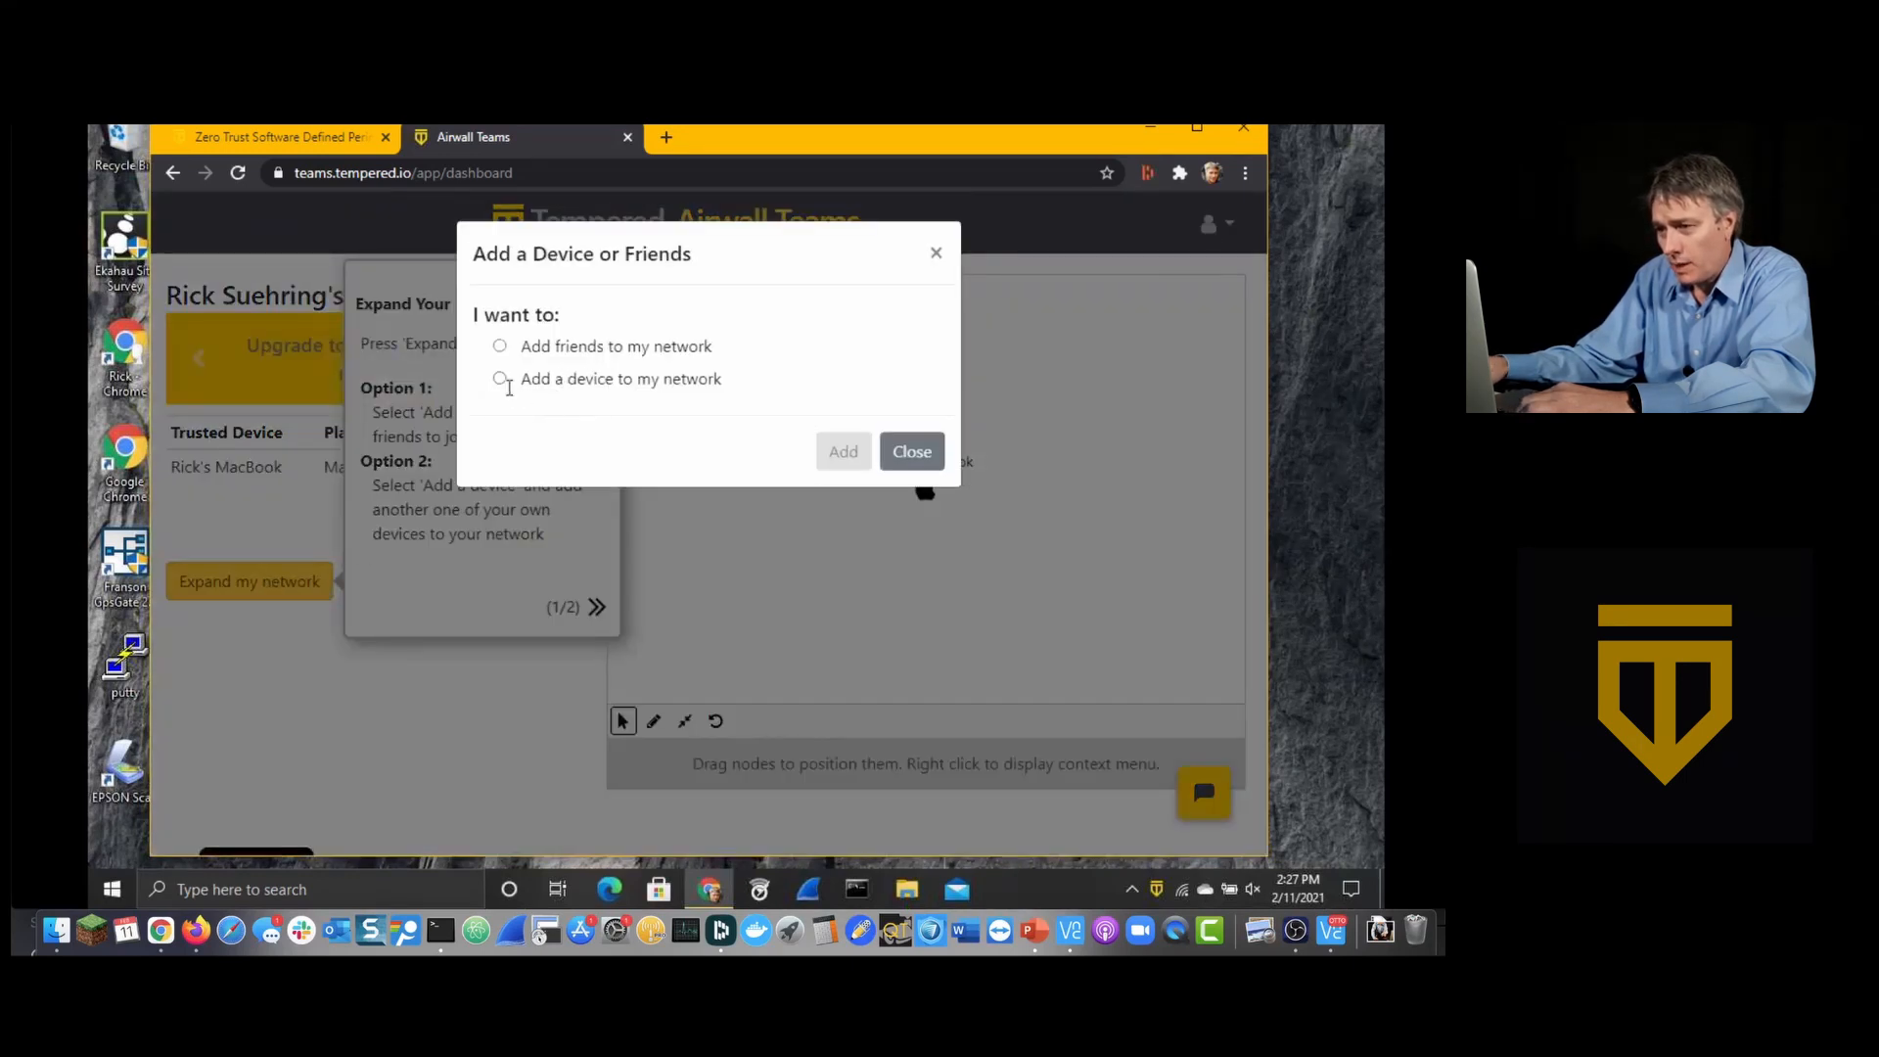
click(500, 378)
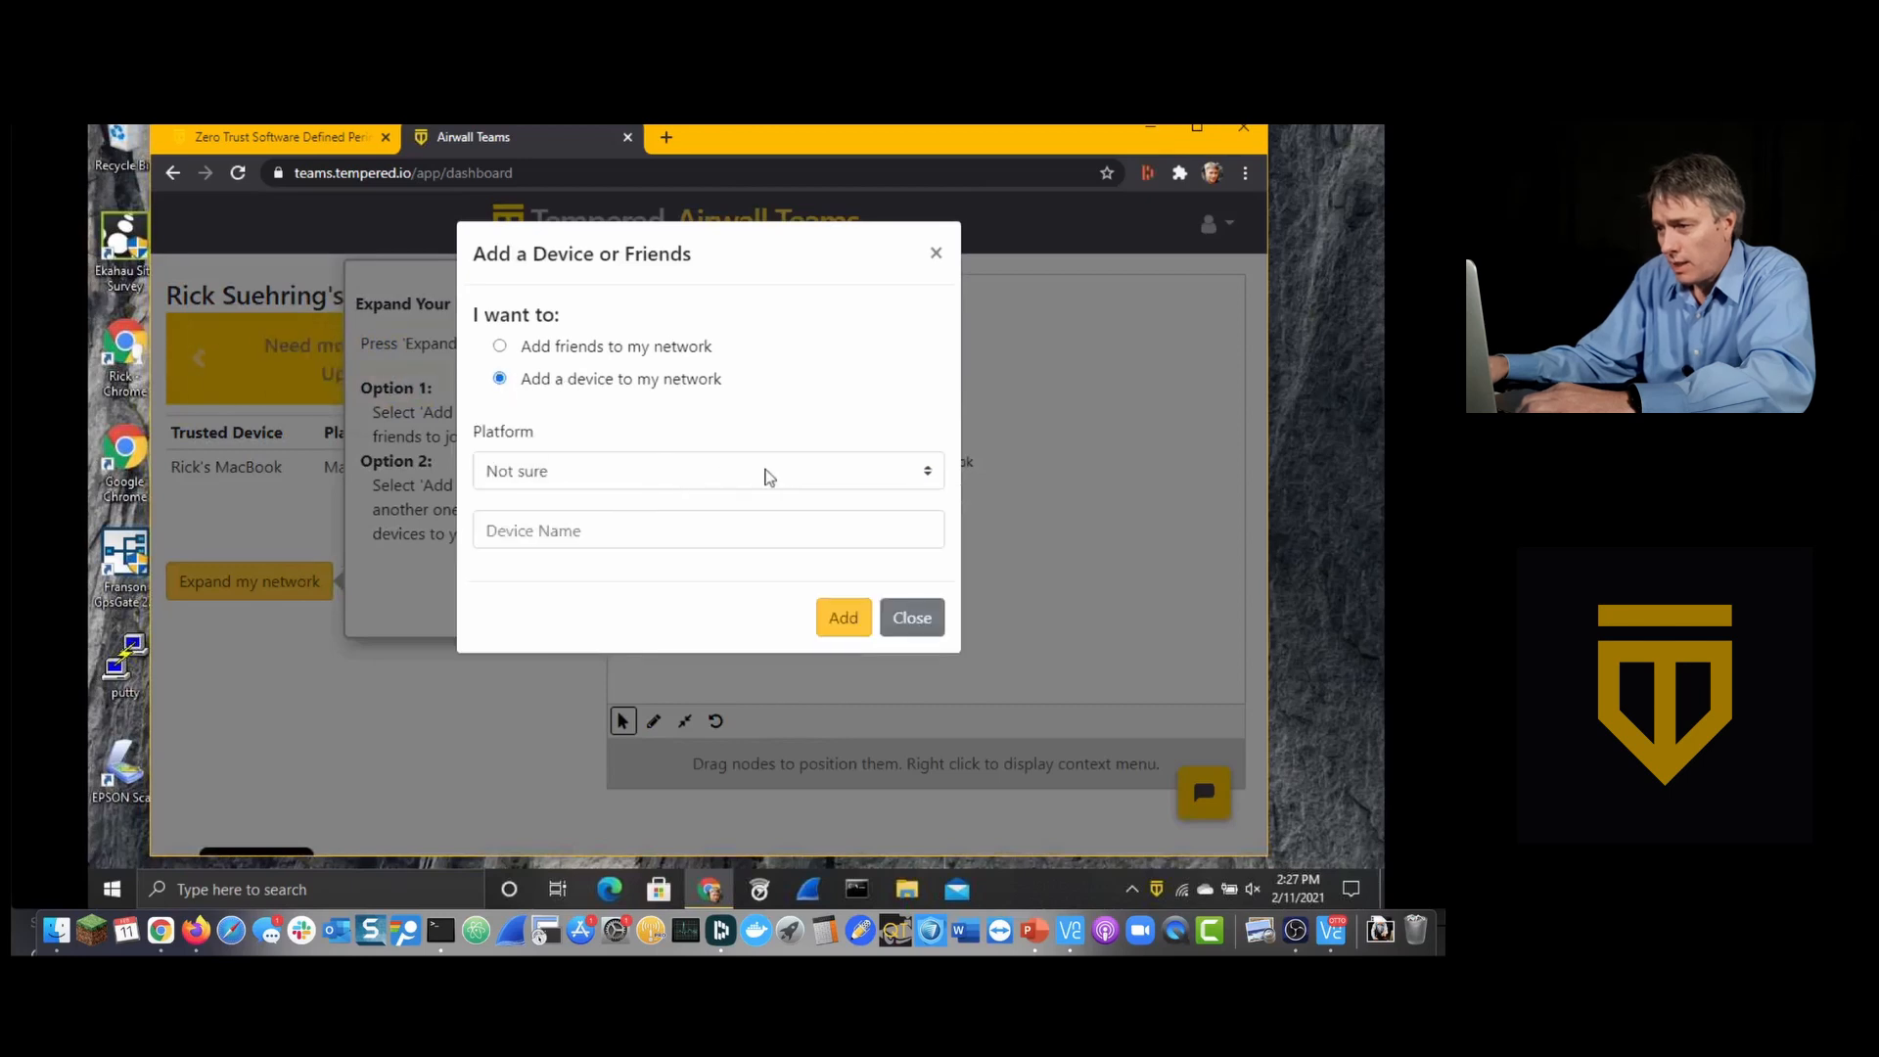
click(707, 469)
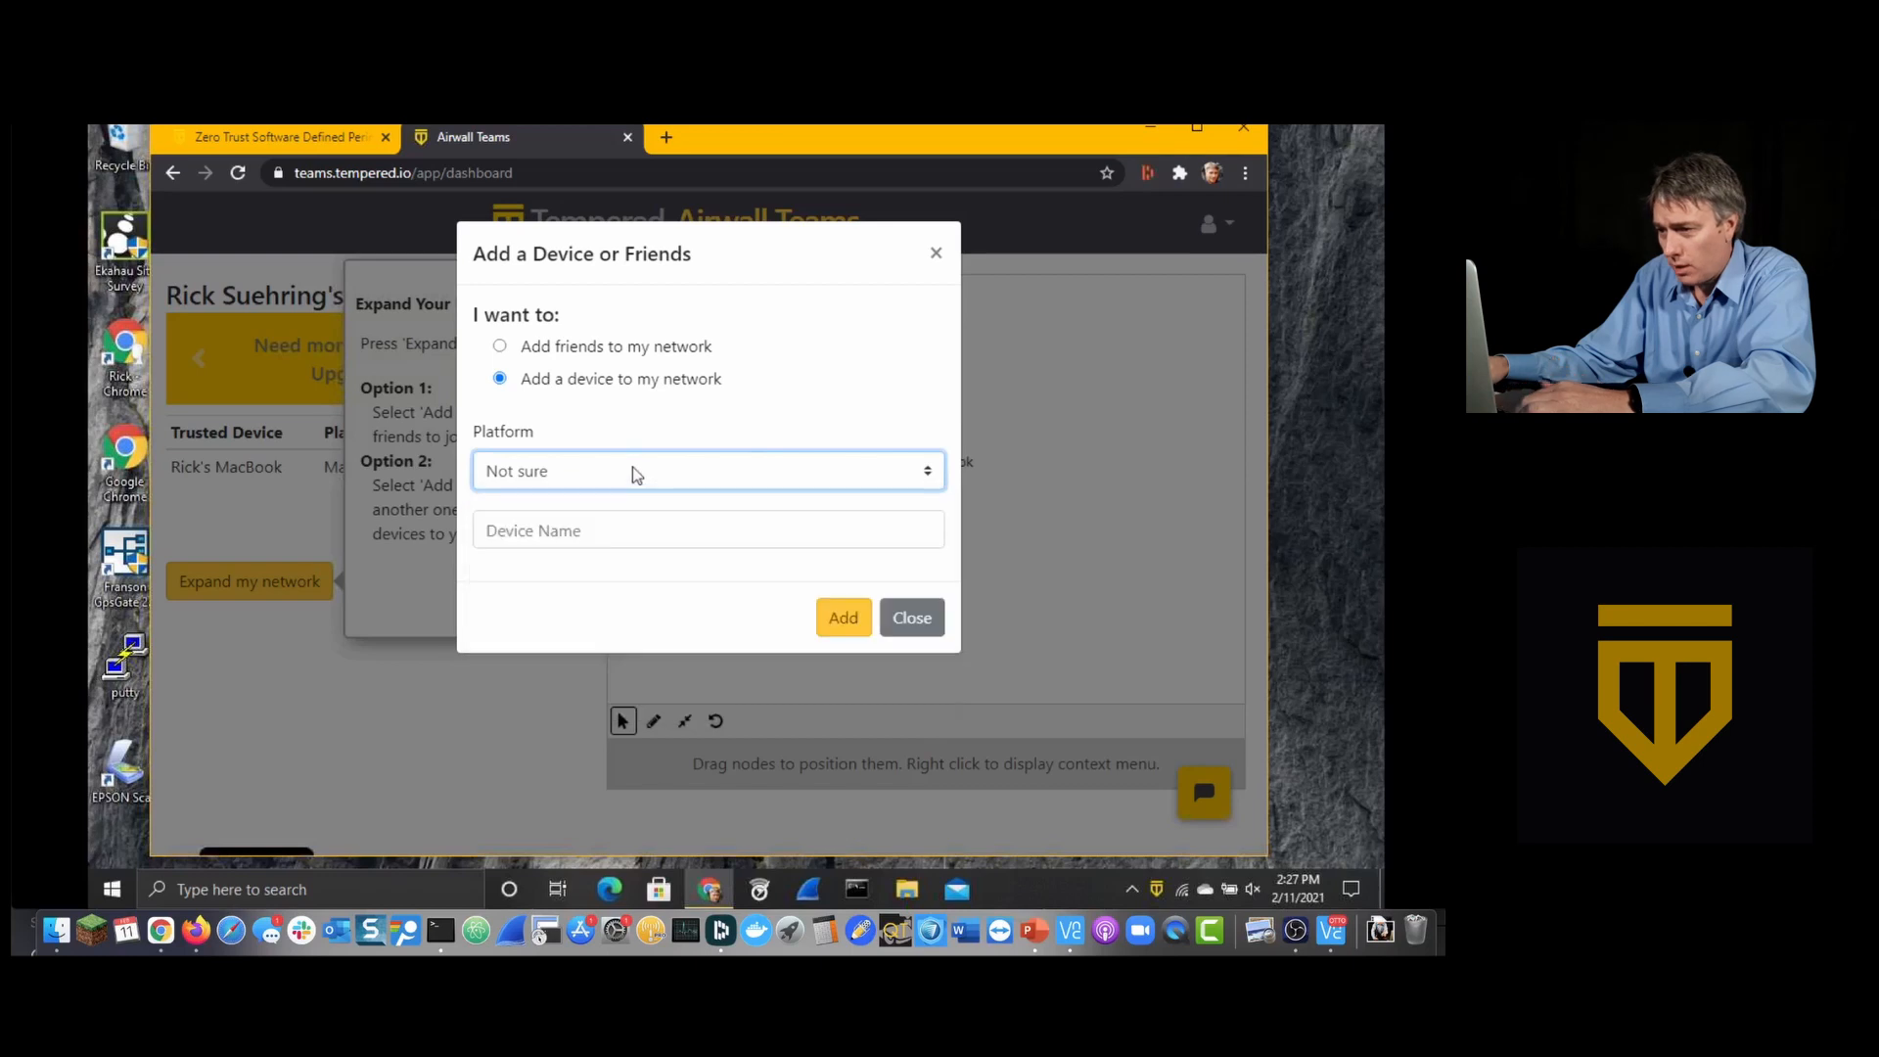
- Name the new device Rick's Windows PC and add it to the network
click(707, 530)
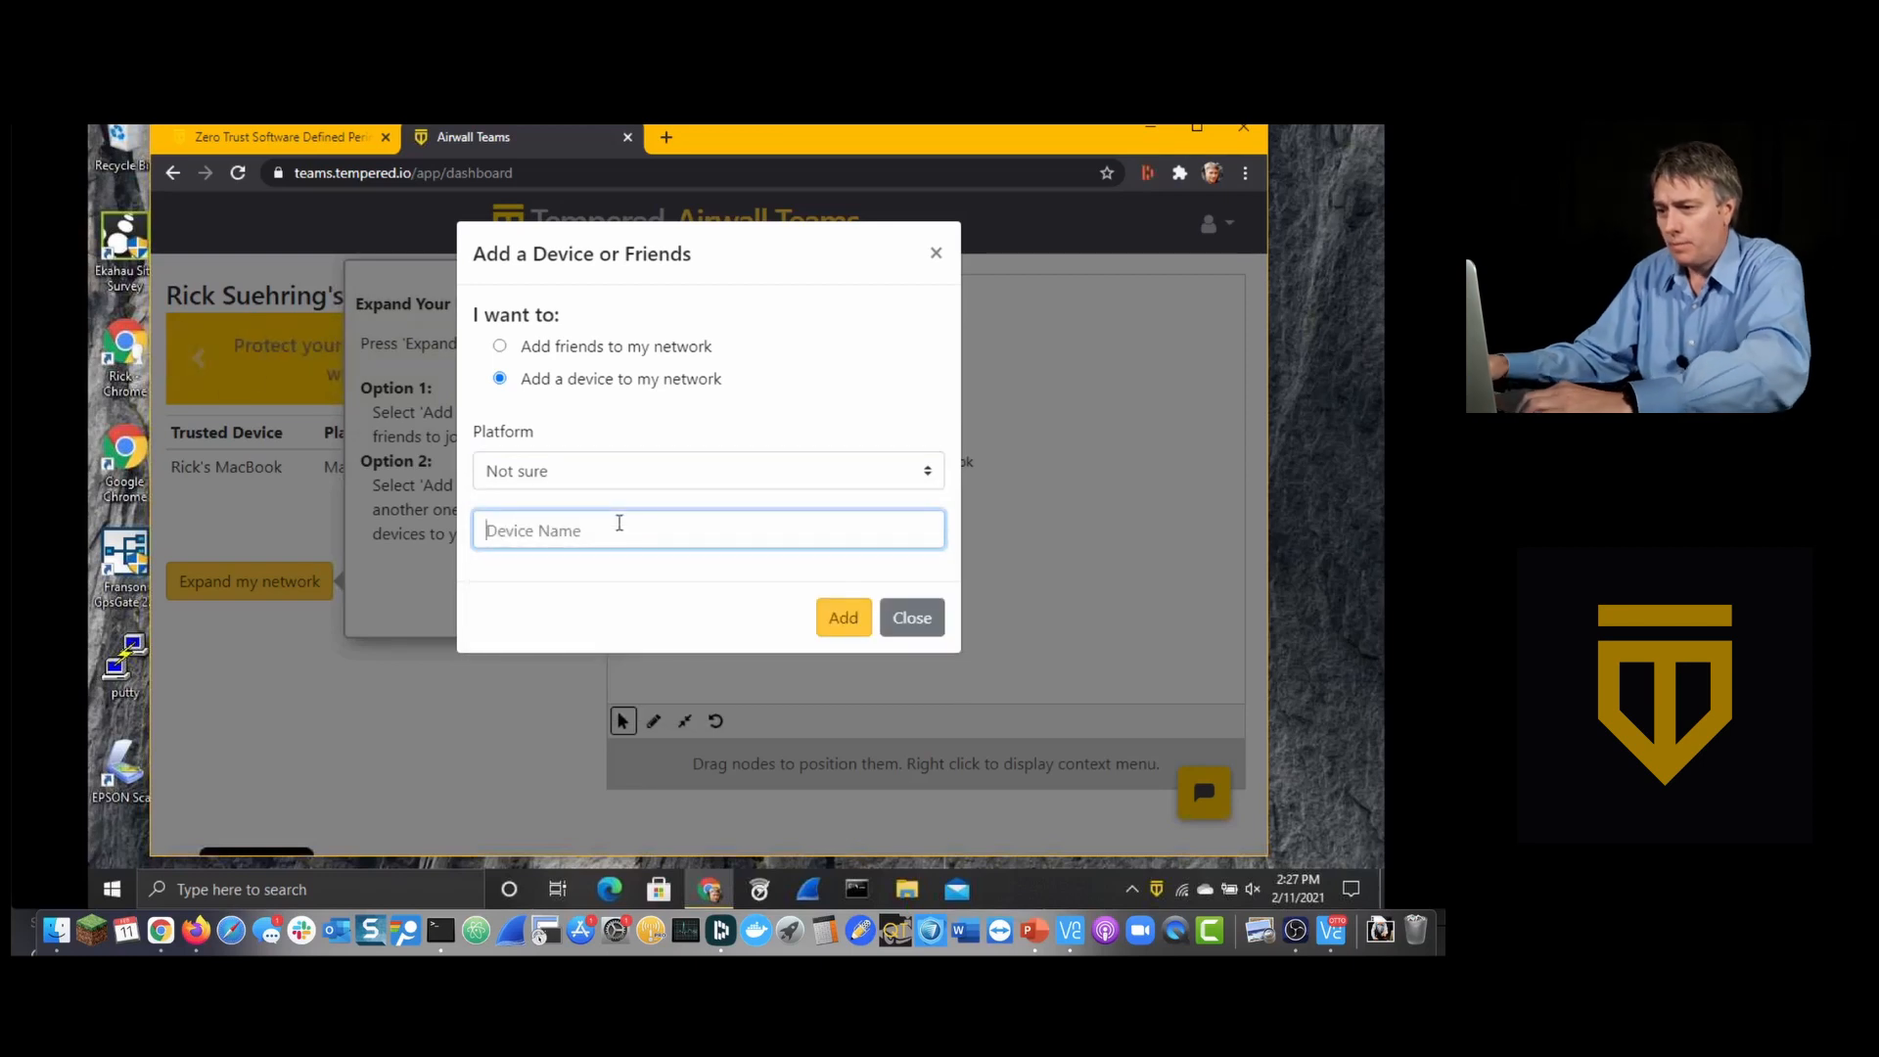
text(Rick's Windows P)
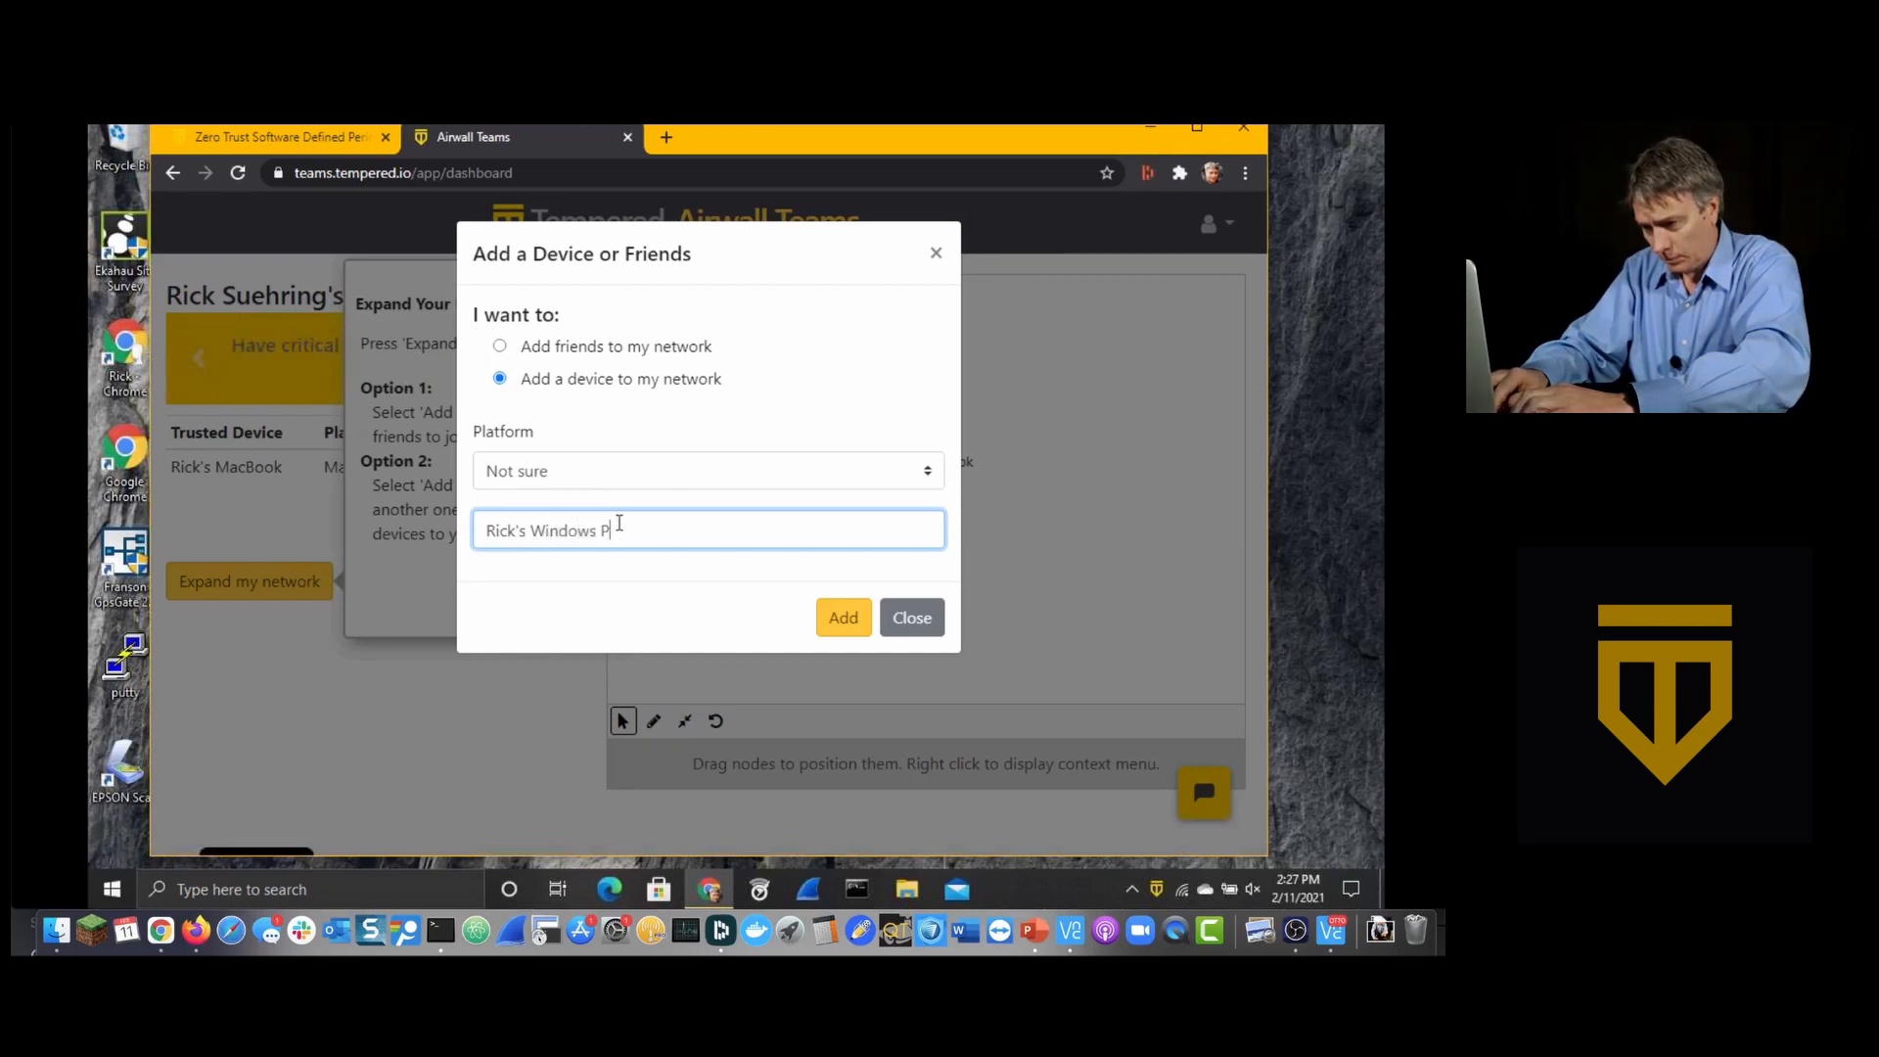
click(842, 616)
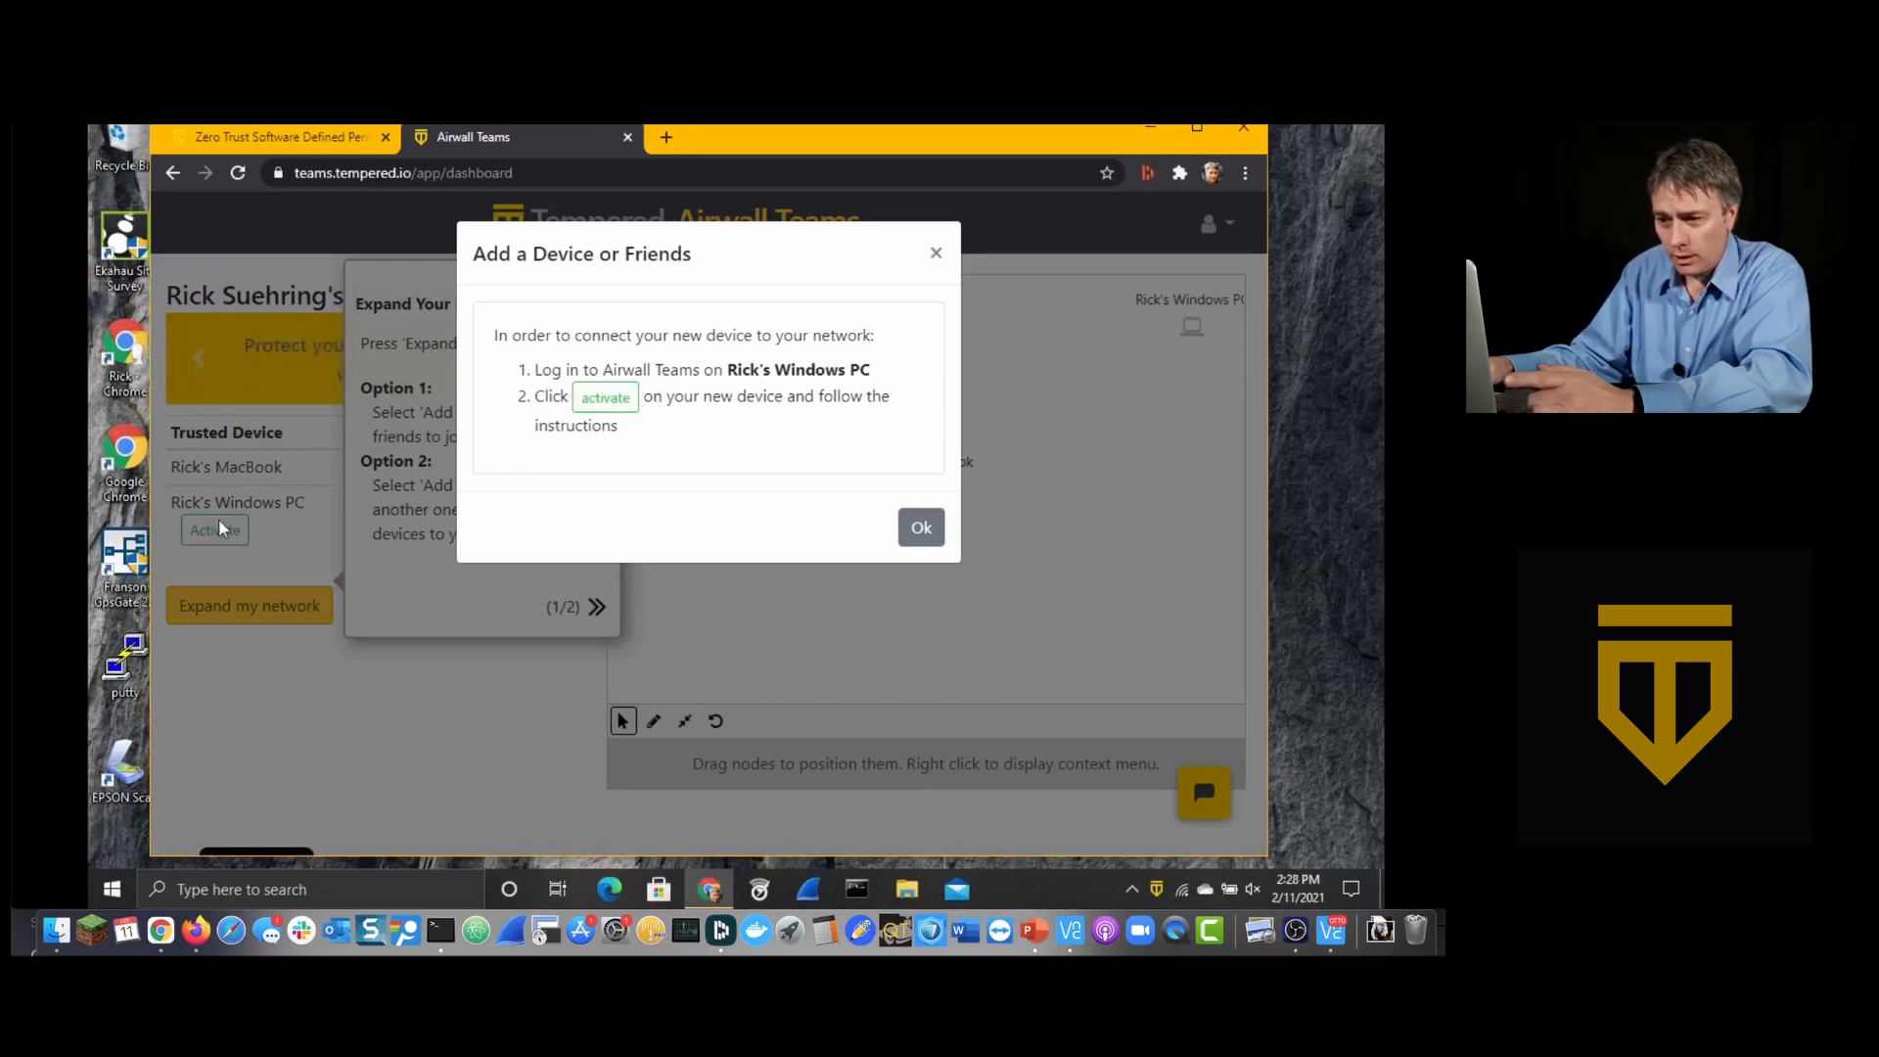
- Open the setup steps for Rick's Windows PC and activate its Airwall agent
click(920, 527)
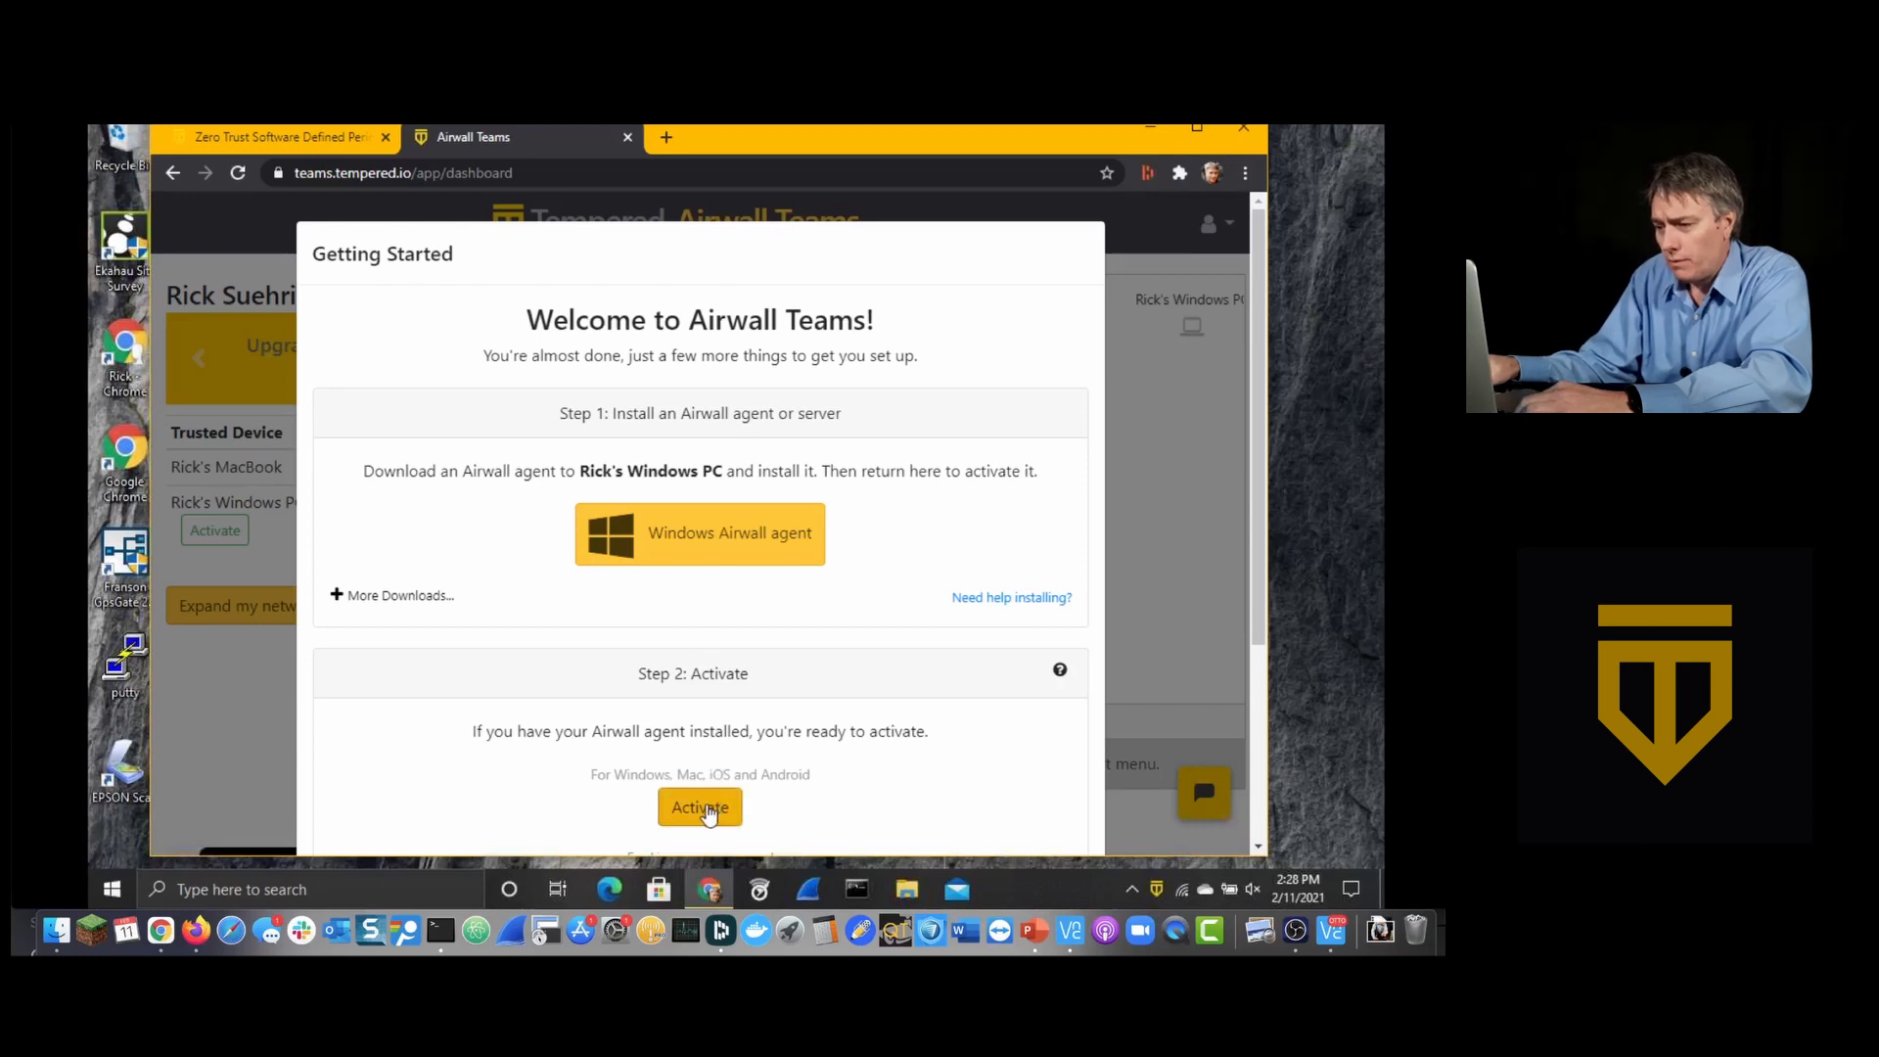
click(699, 809)
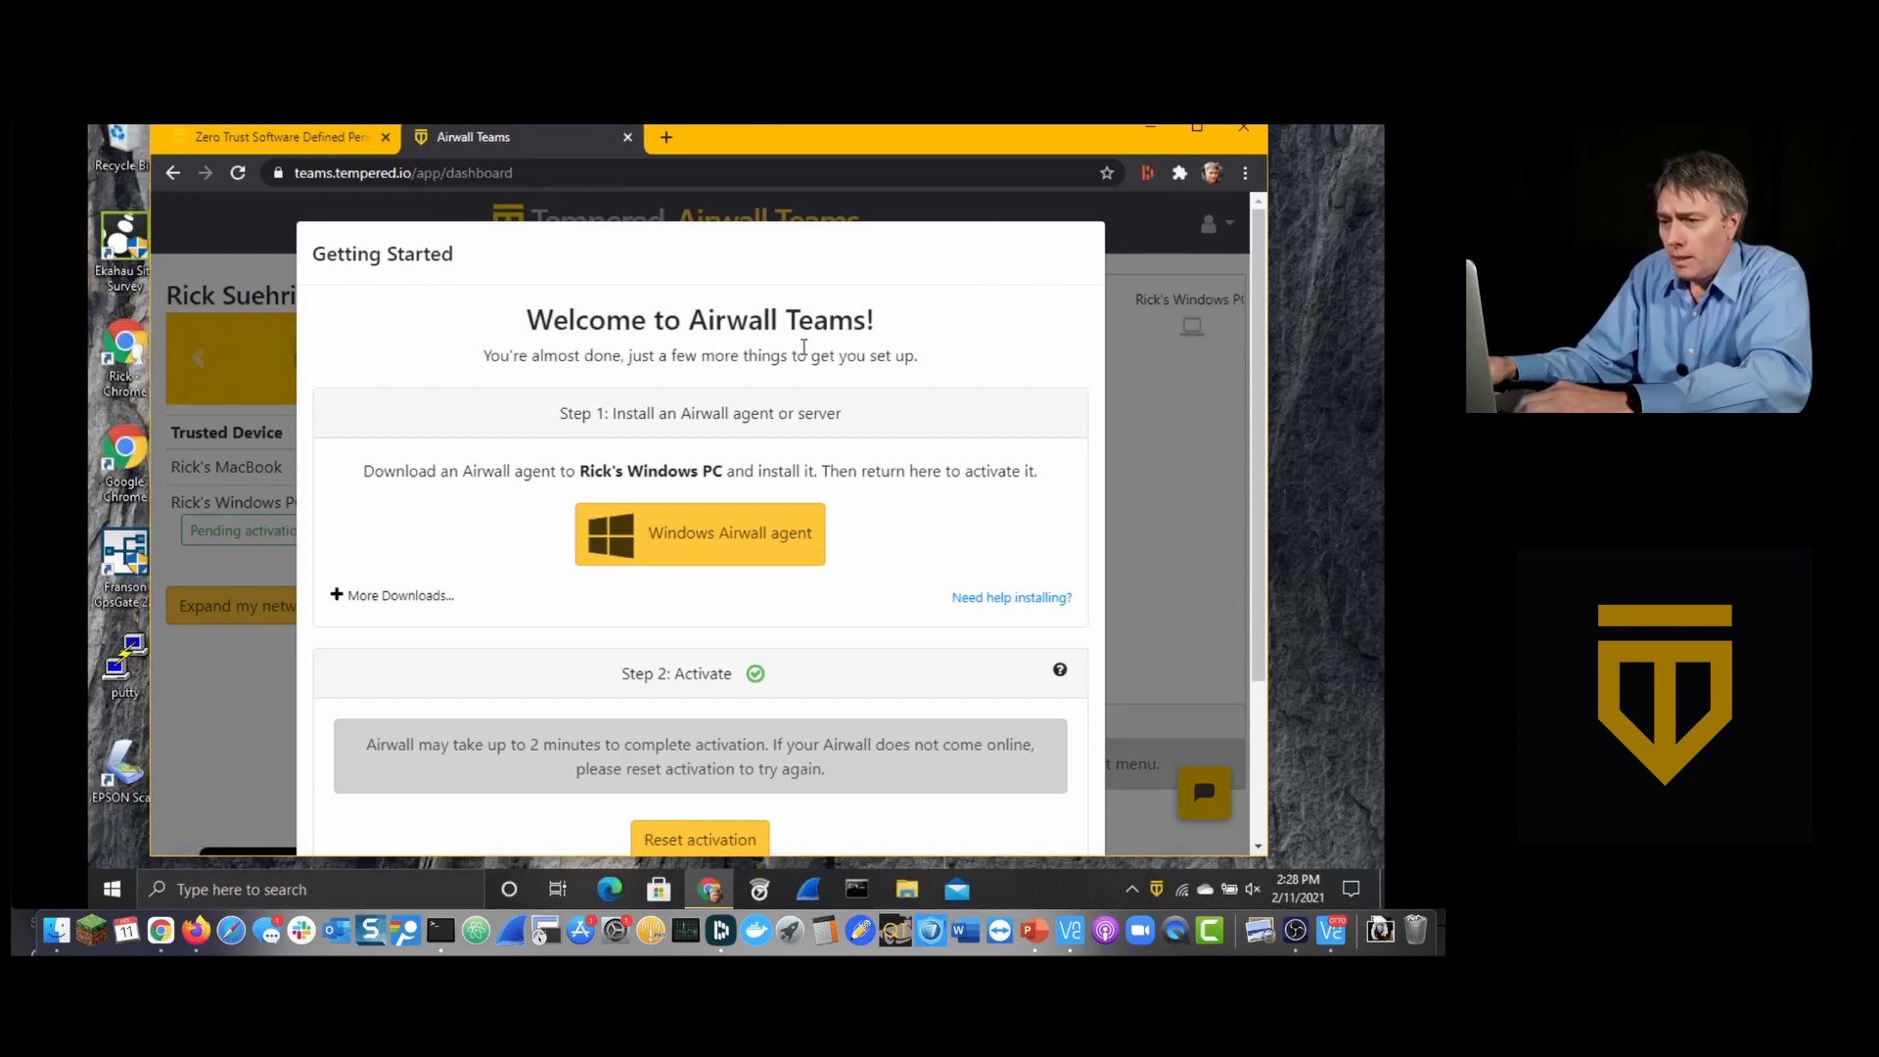
mouse_move(910, 531)
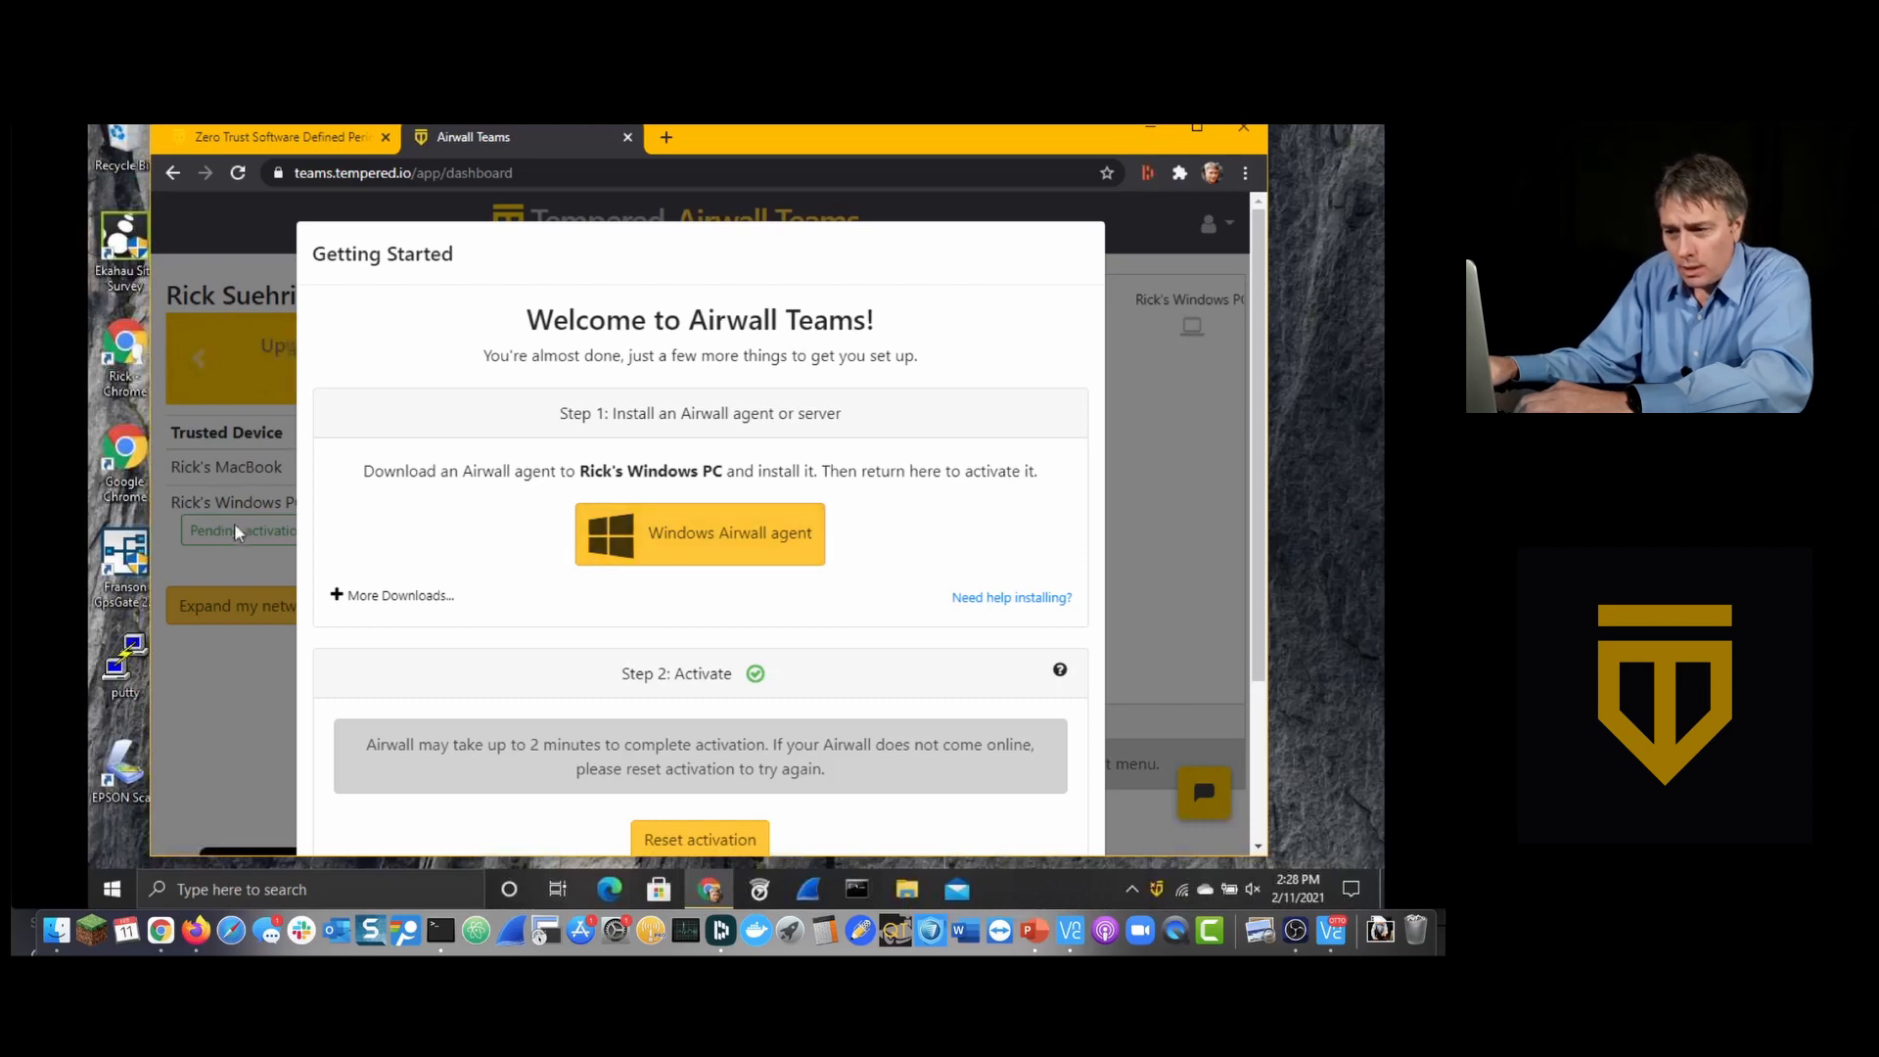
mouse_move(513, 589)
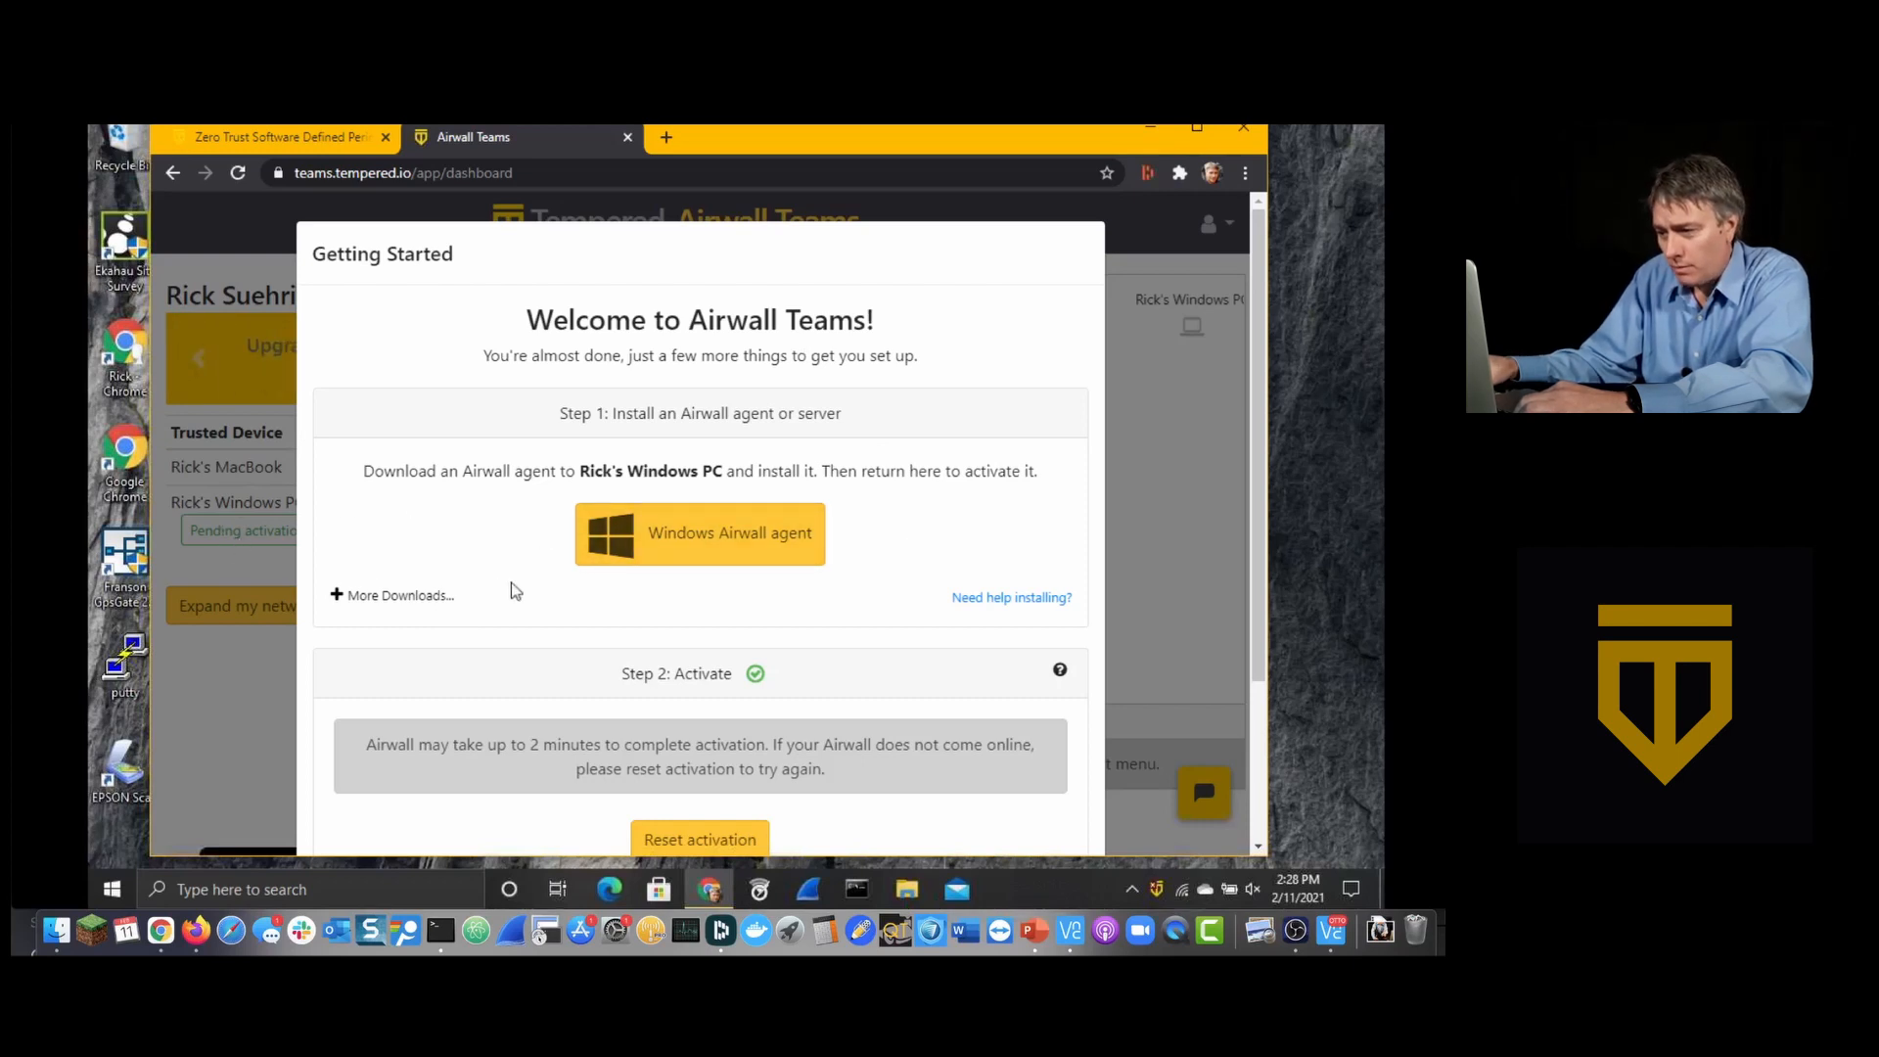
scroll(down, 3)
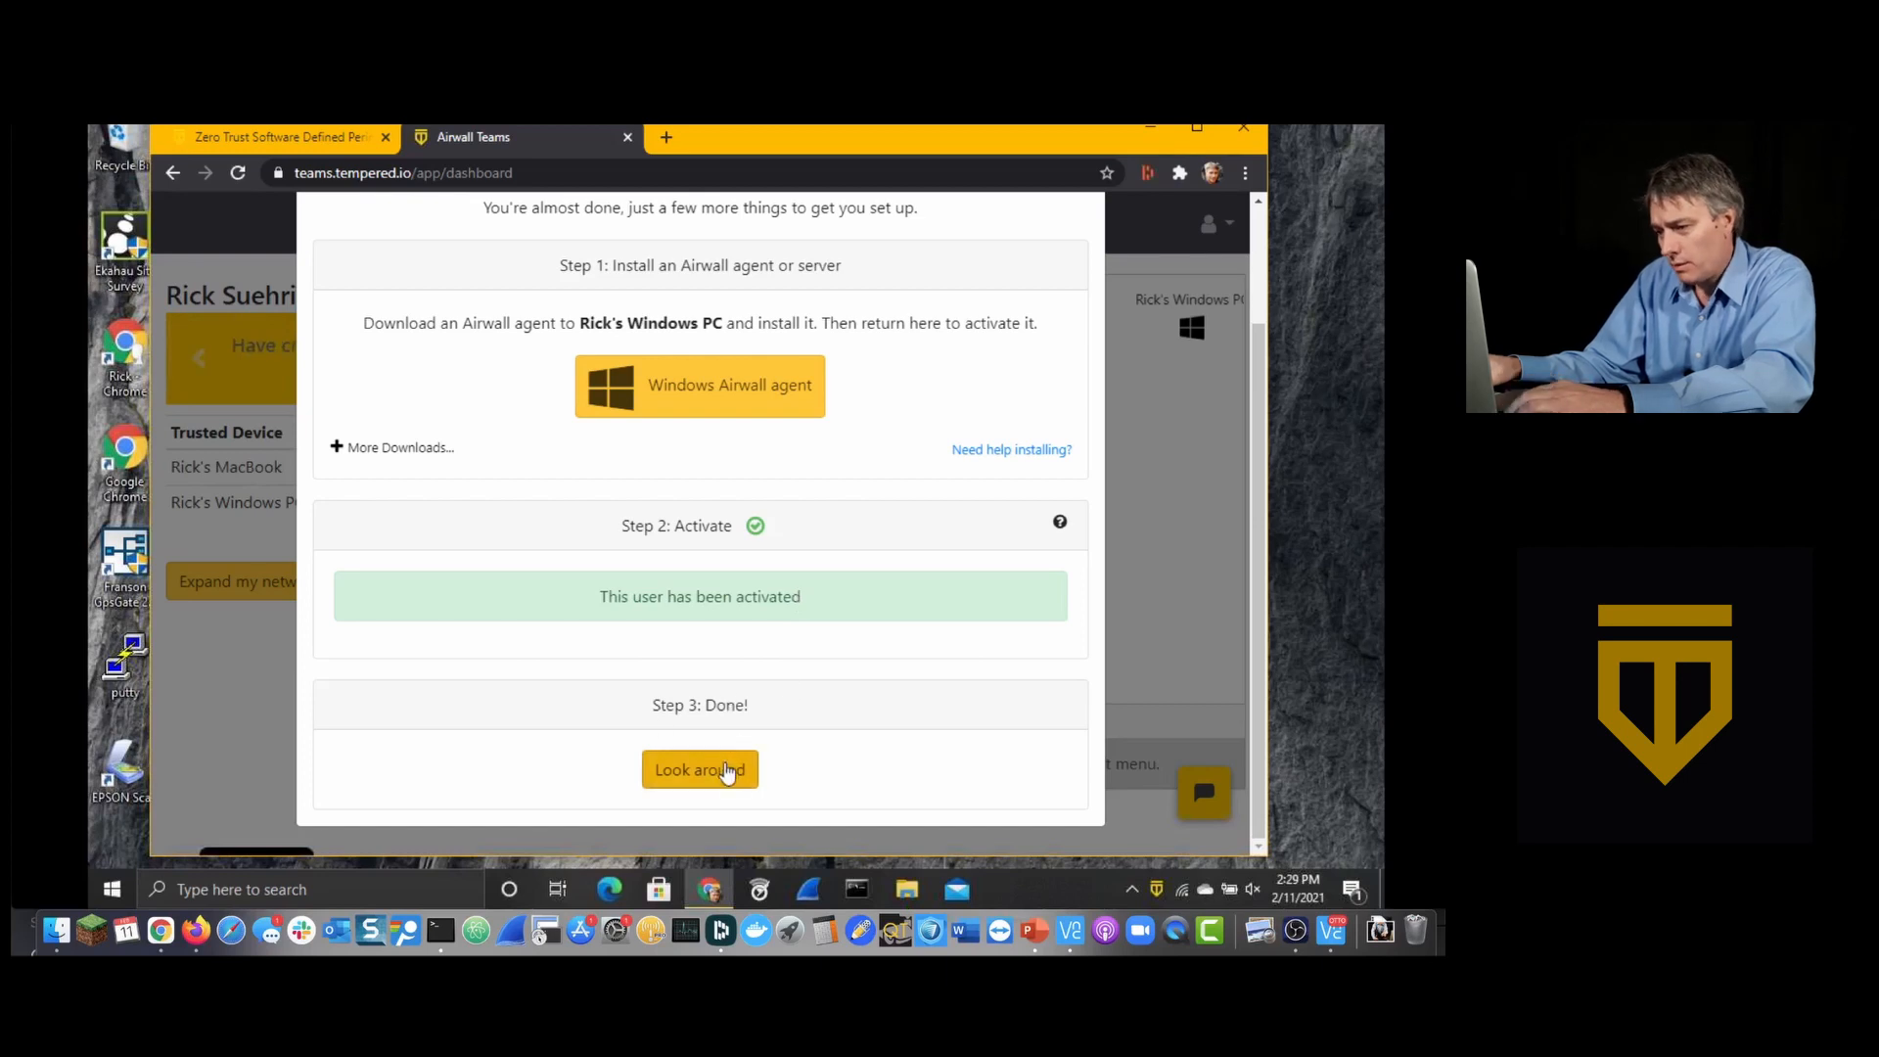
- Finish with Look around and close the network-expansion and device-connection tips
click(701, 769)
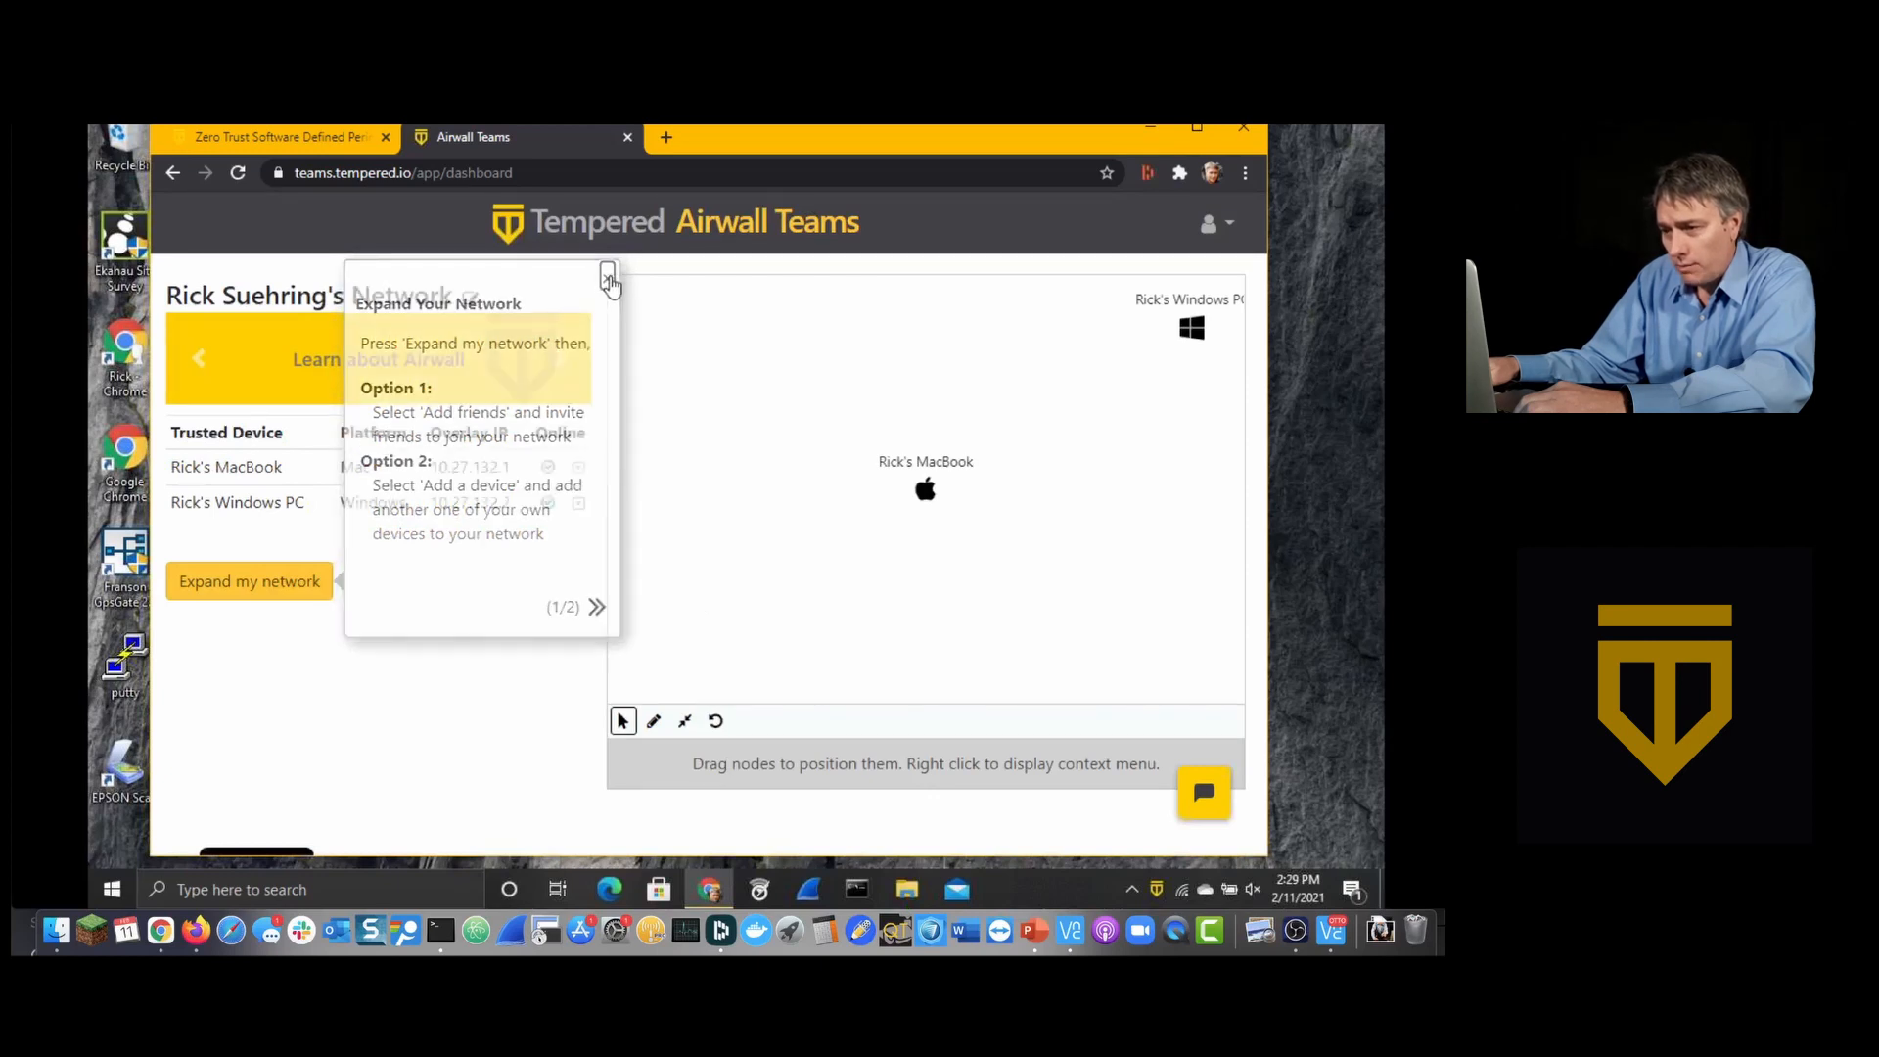
click(608, 276)
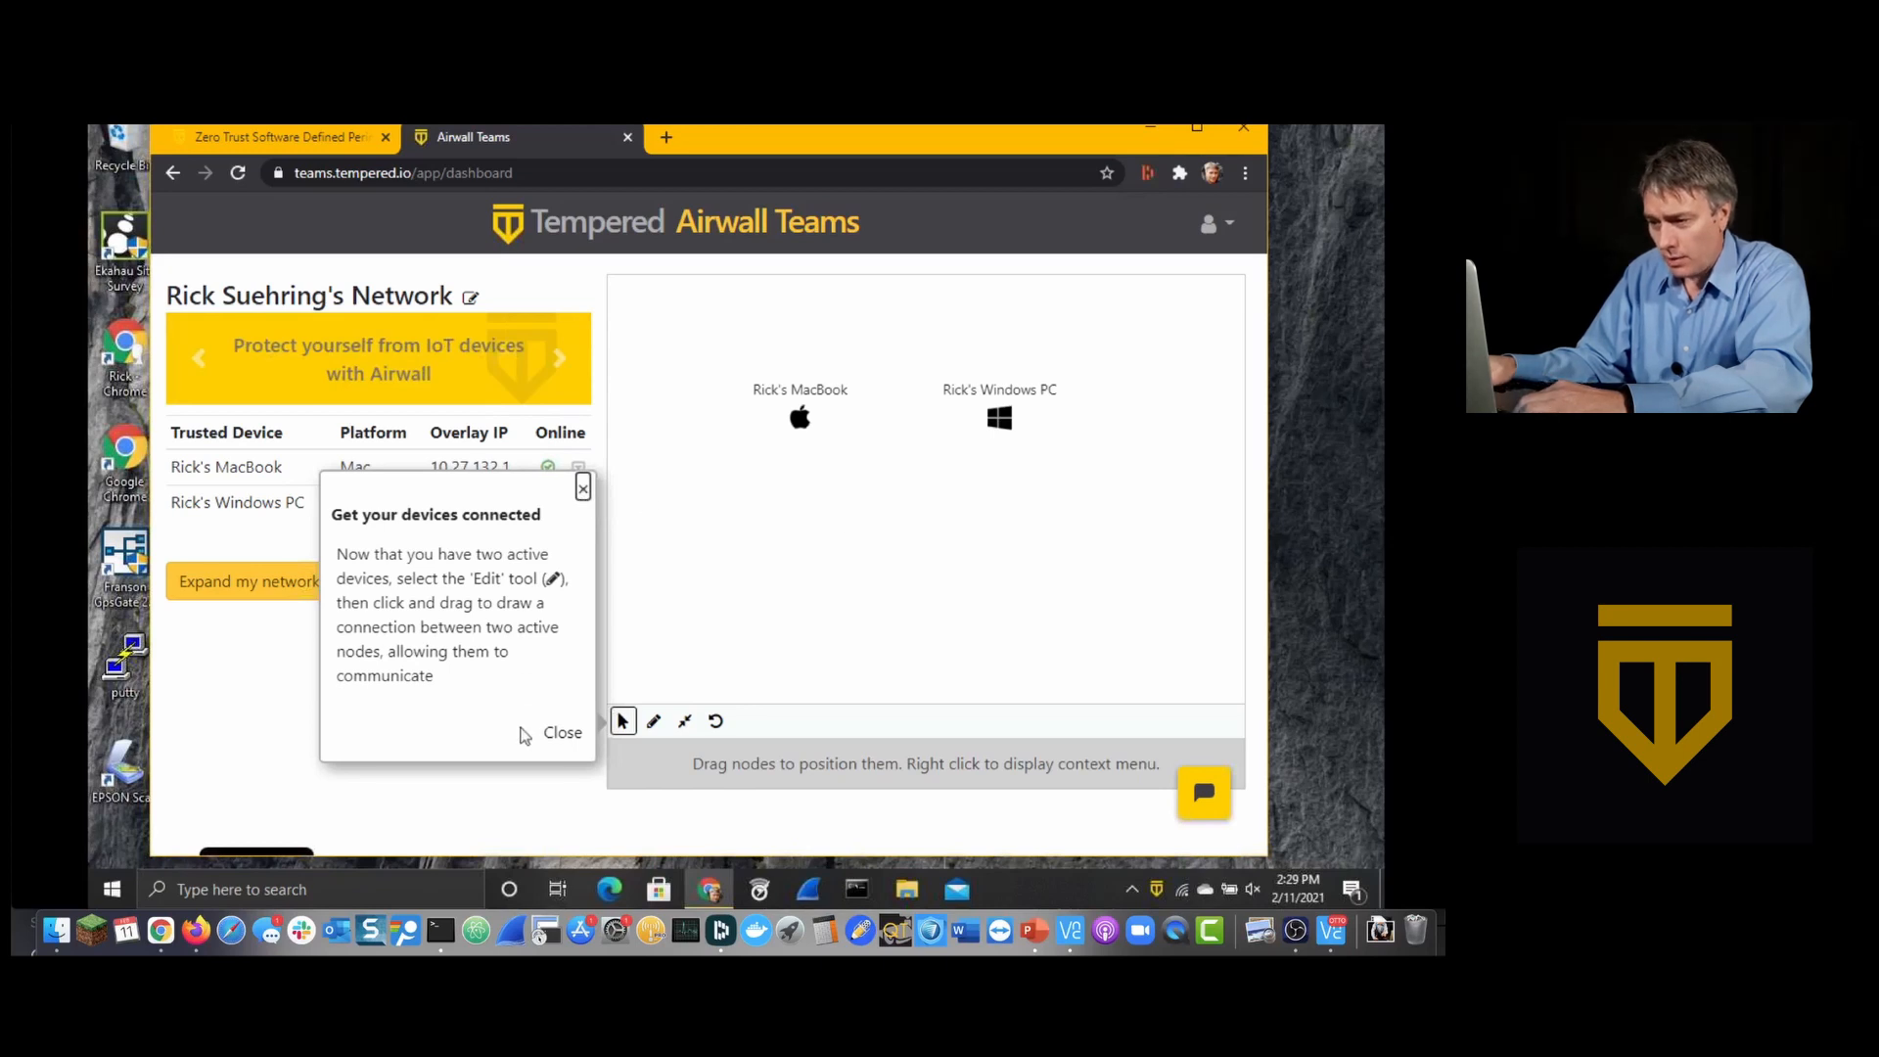
click(562, 732)
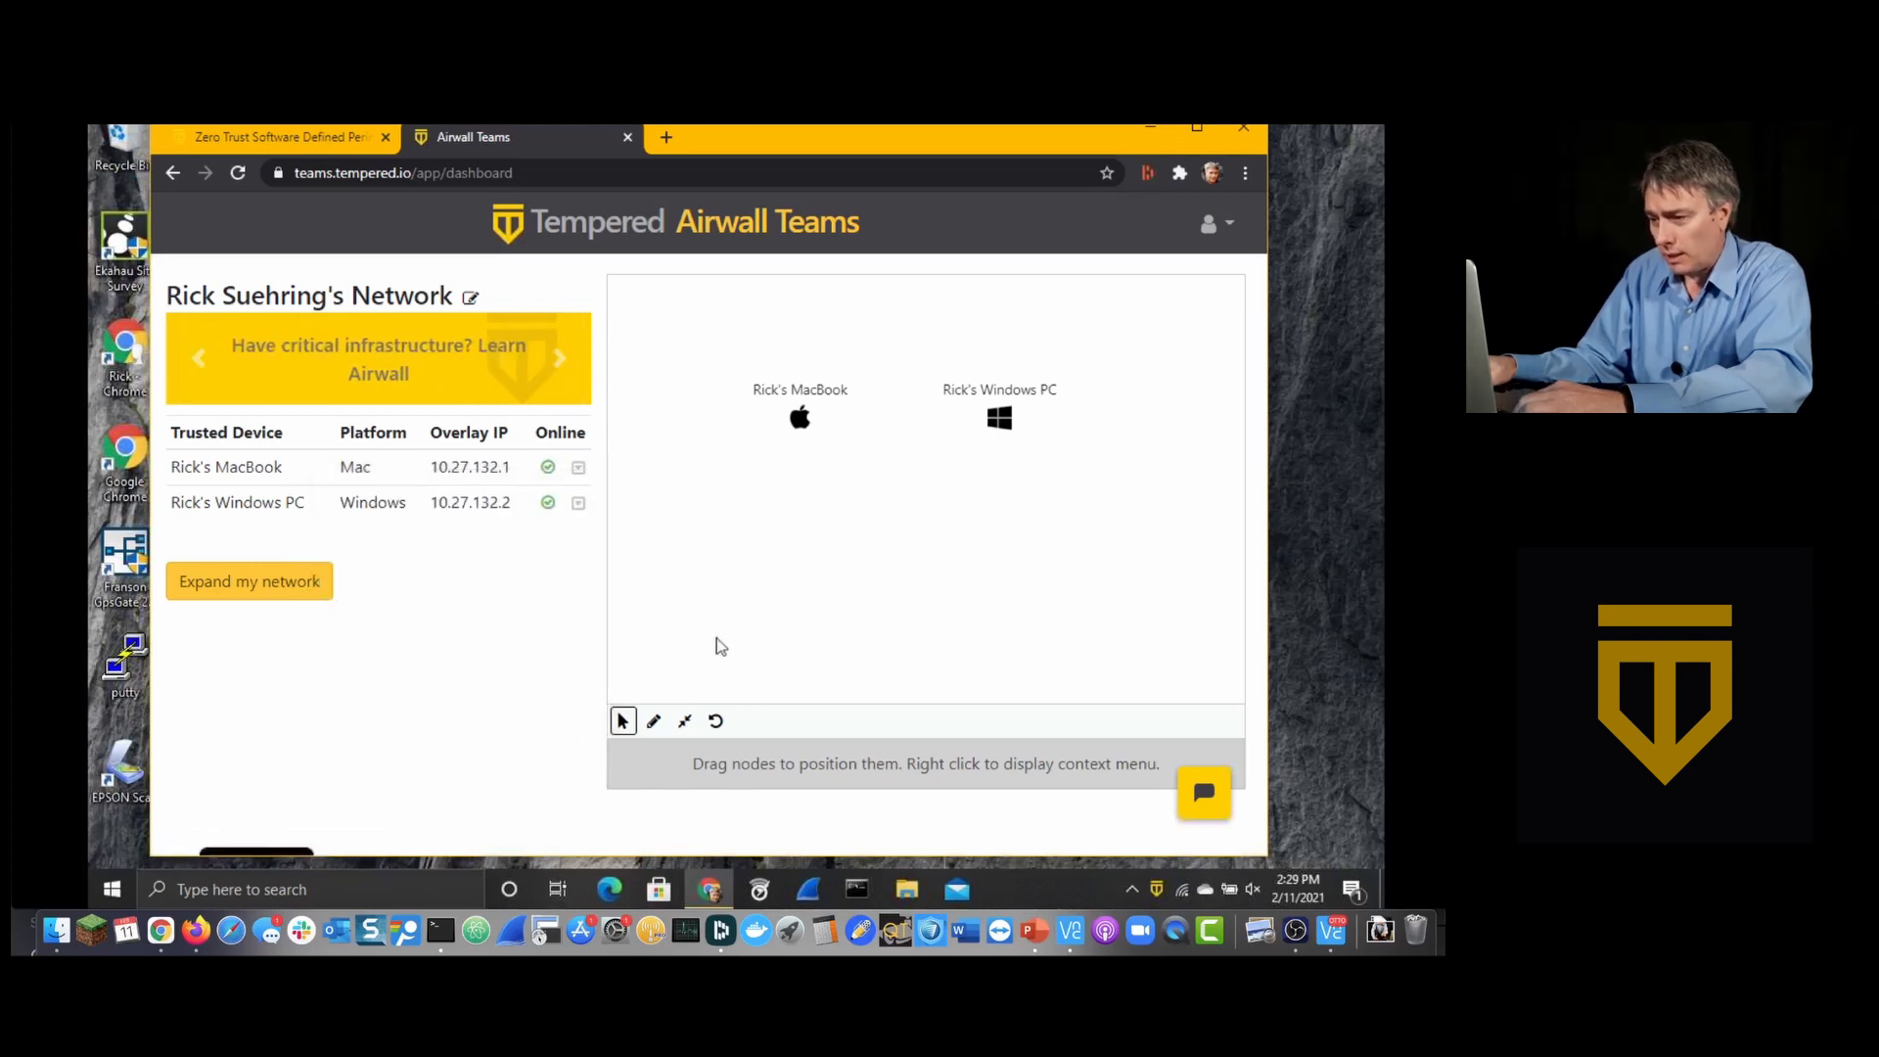
mouse_move(654, 721)
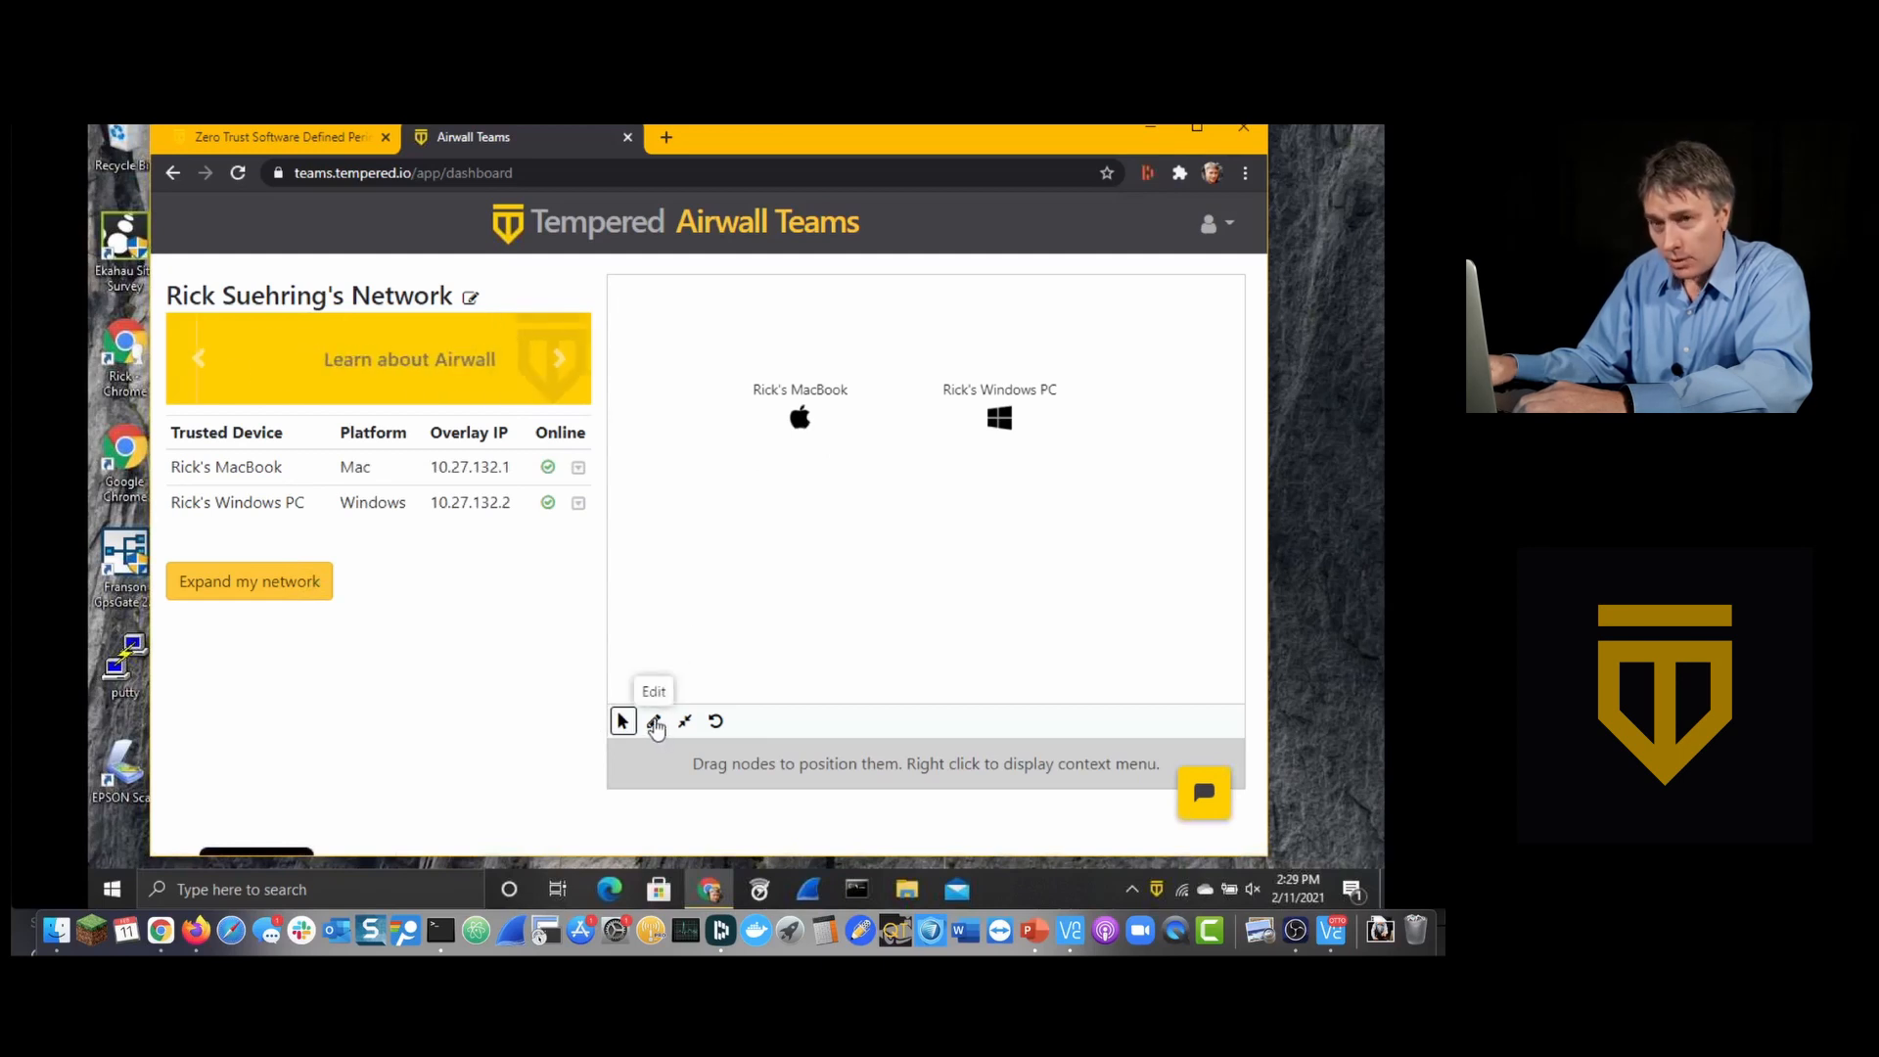
click(654, 721)
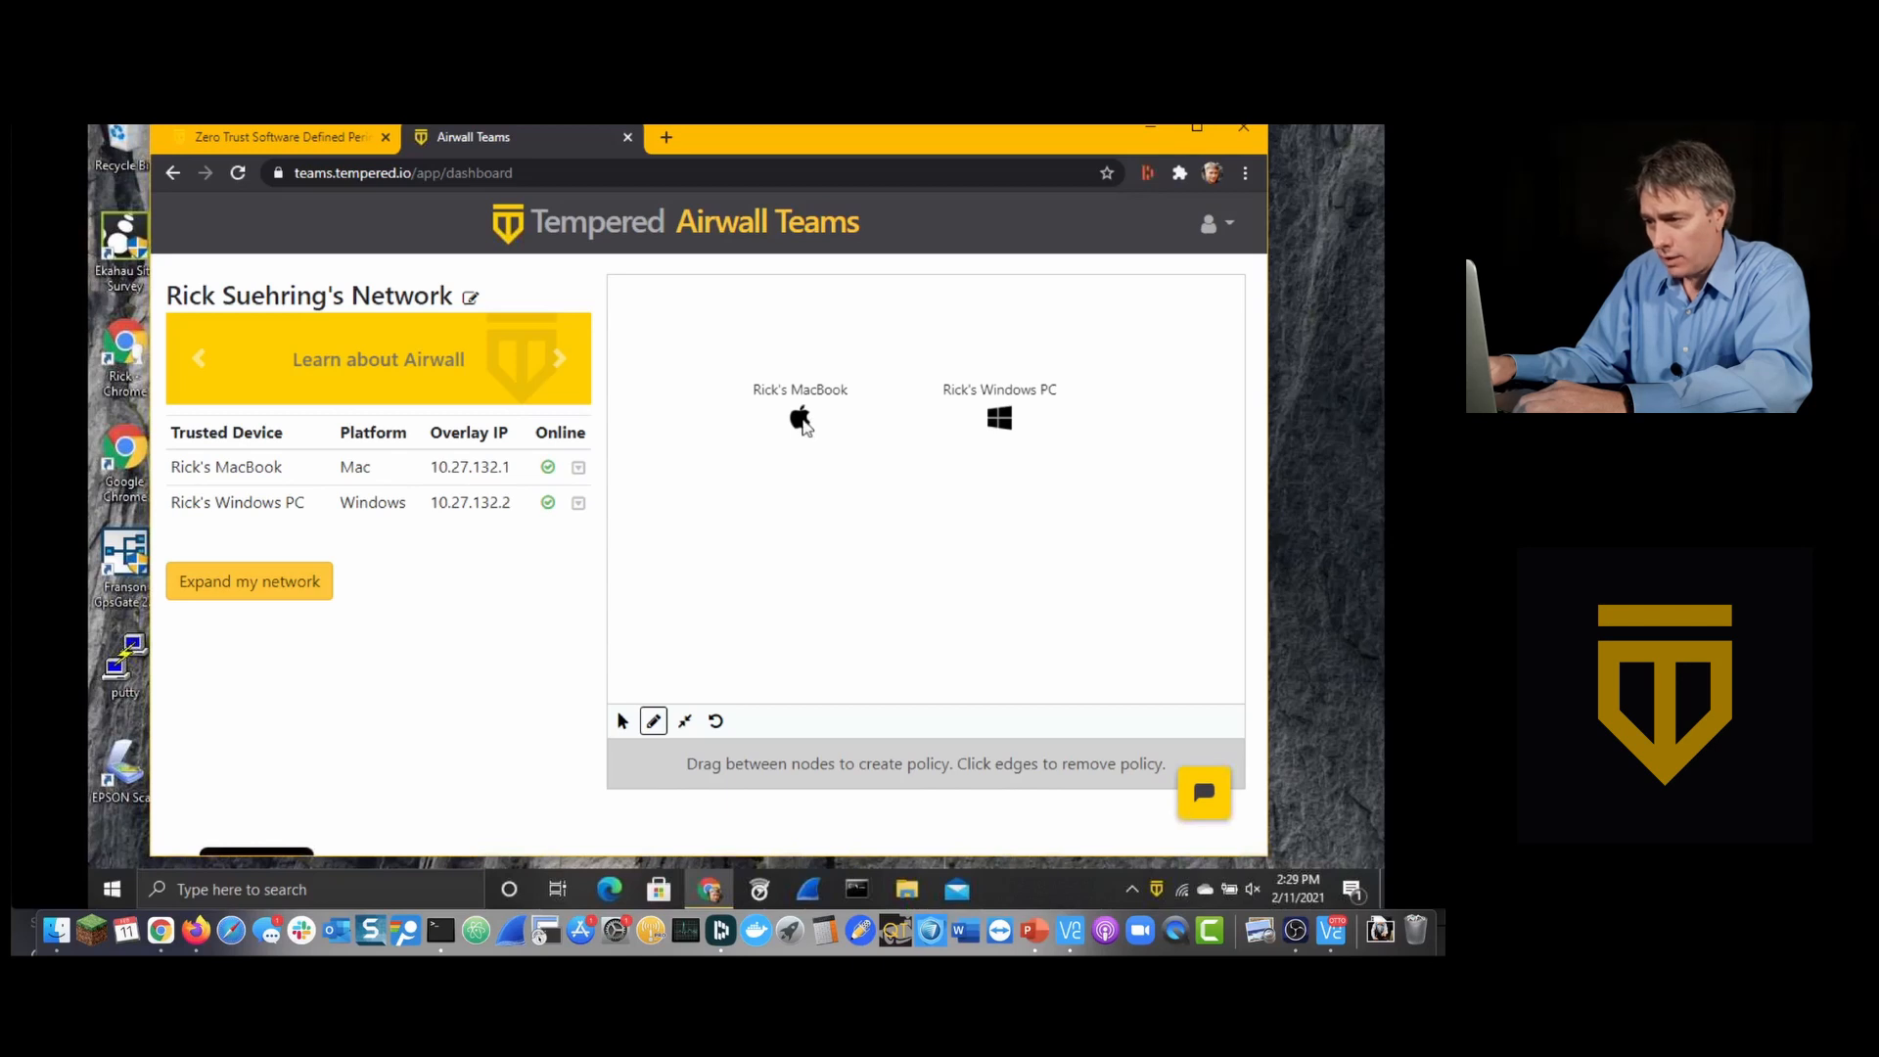
drag(799, 417, 1000, 417)
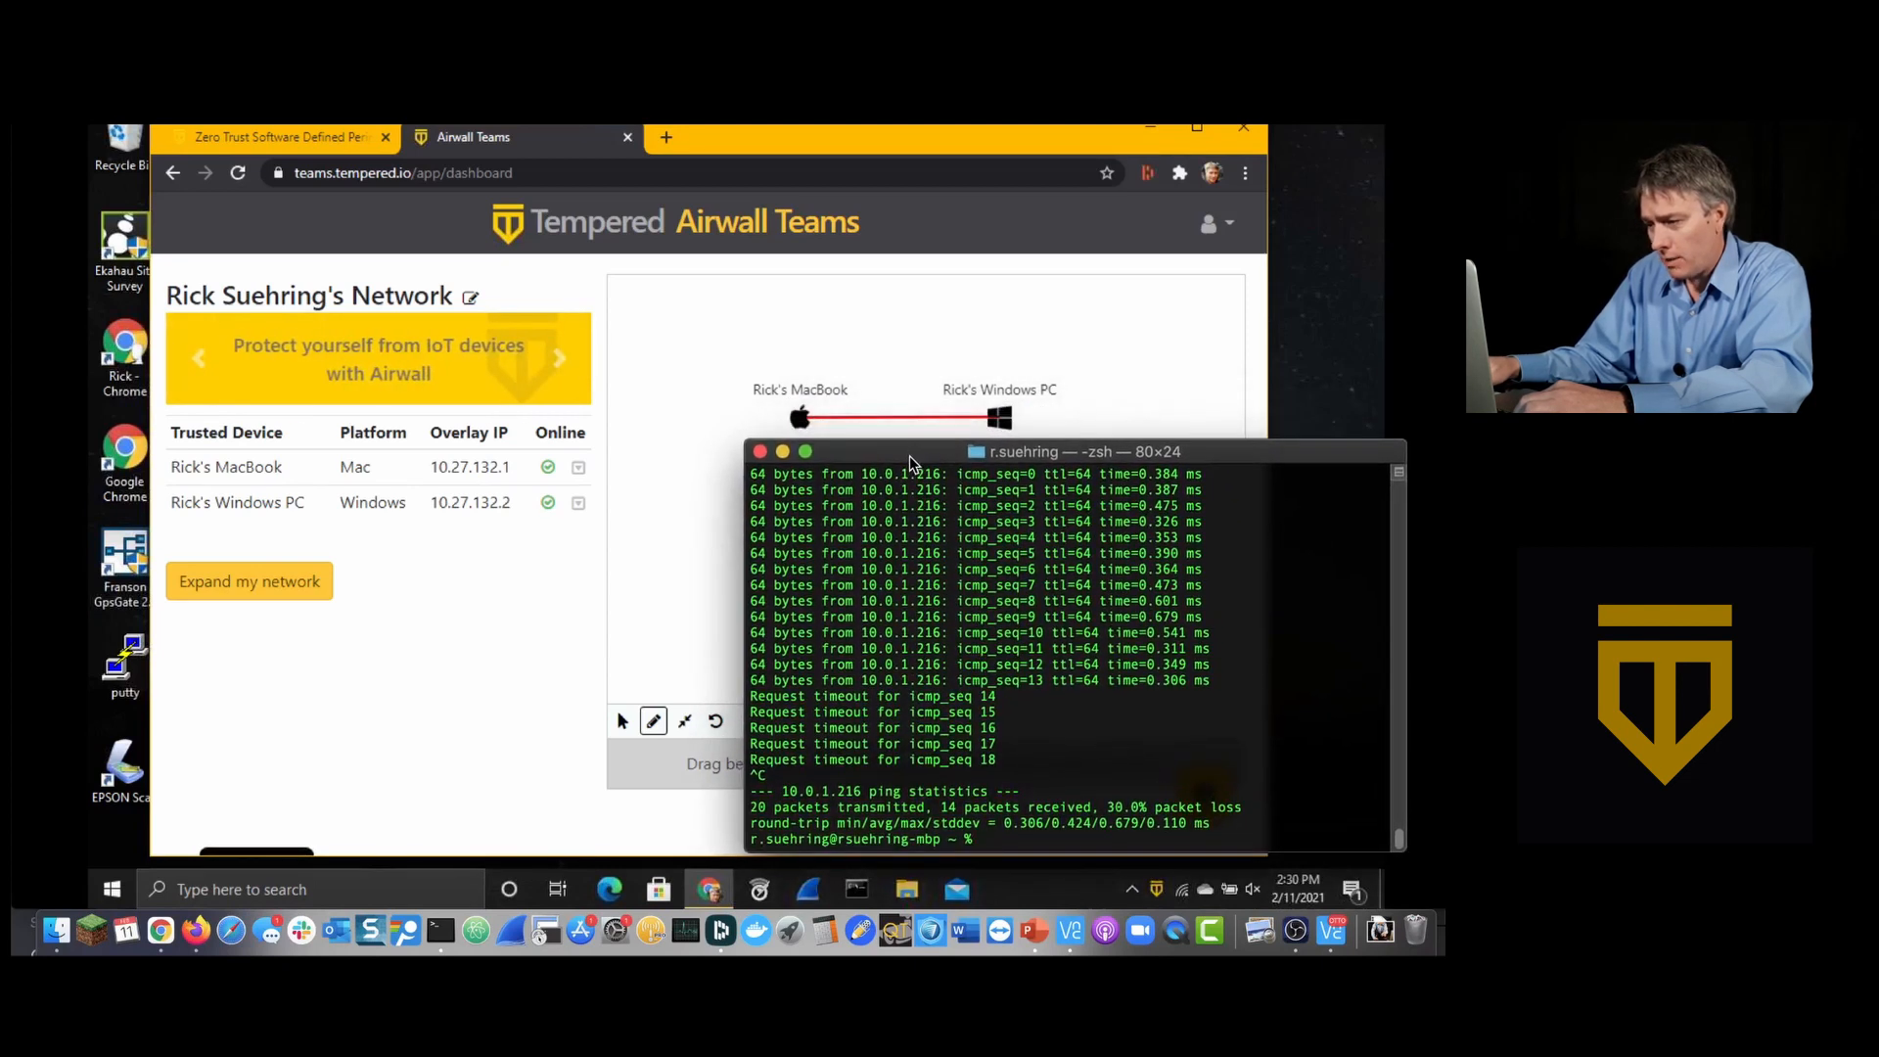
- Begin typing 'ping 10.27' toward the Windows PC overlay address 10.27.132.2
text(p)
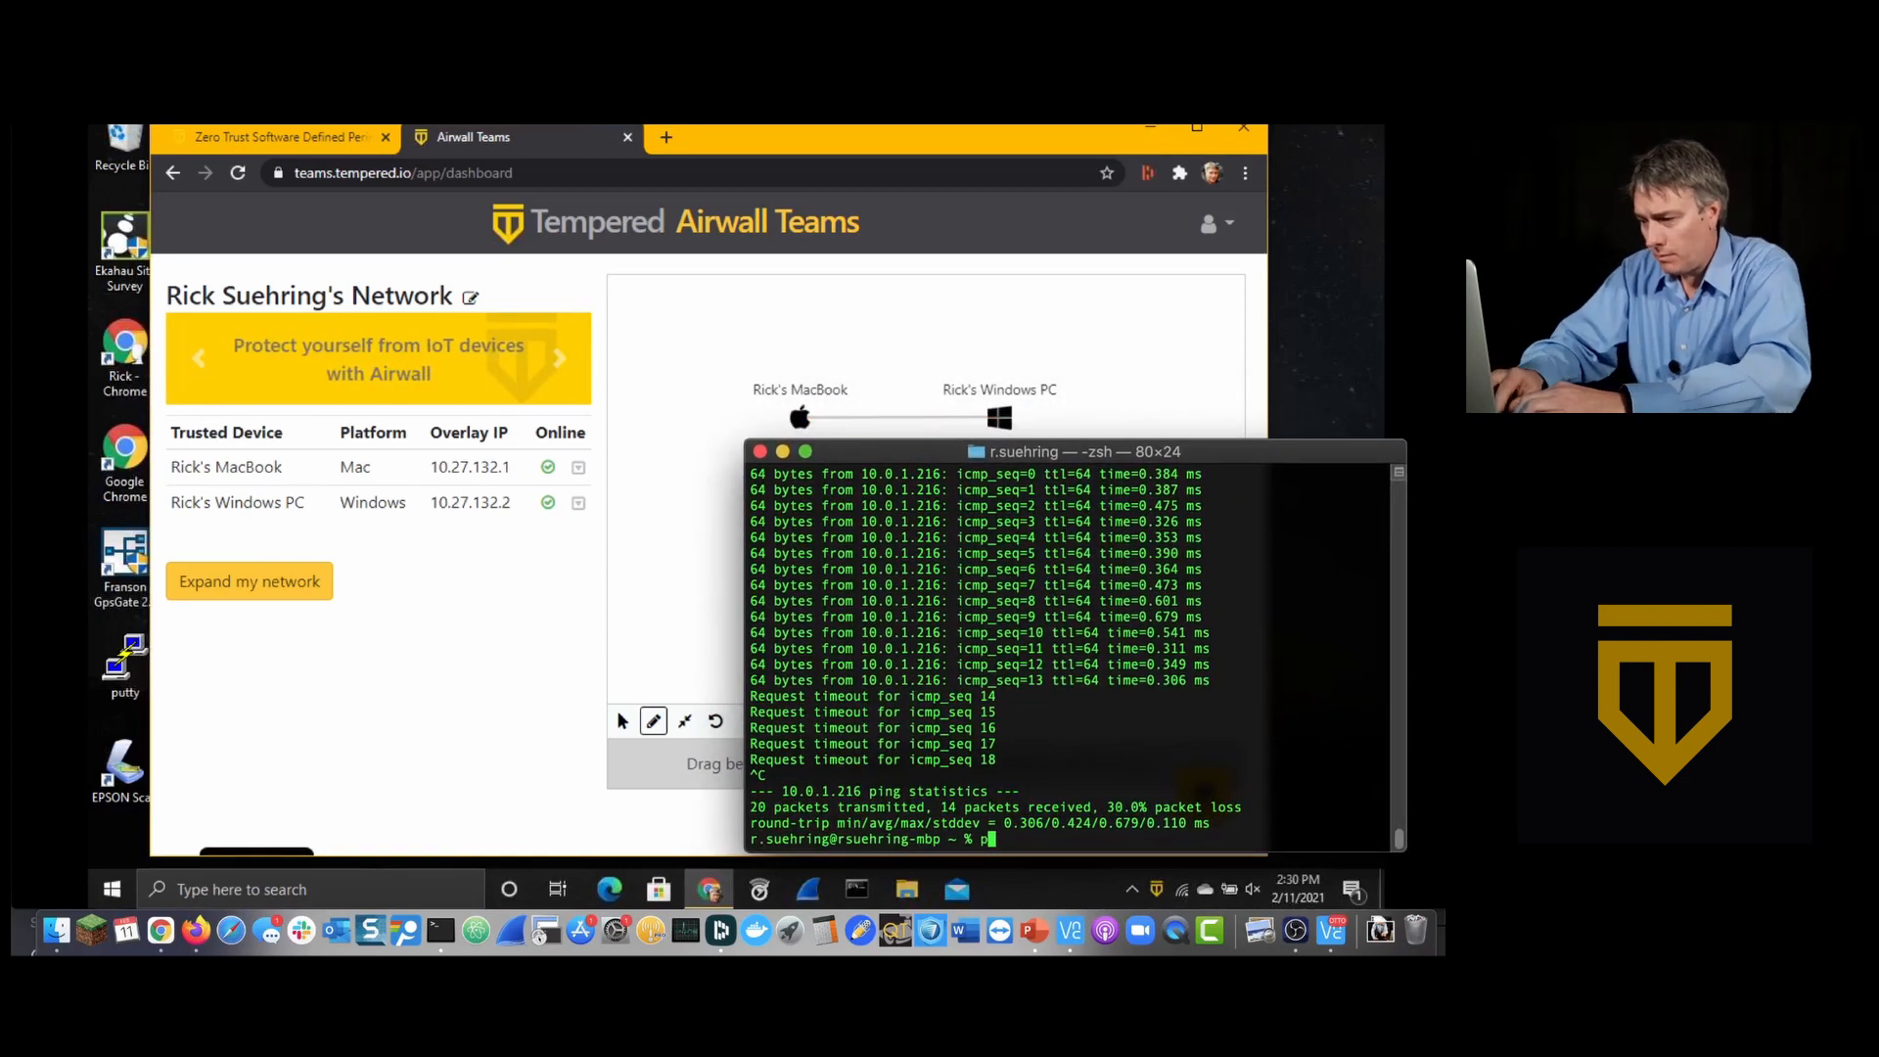
text(ing 1)
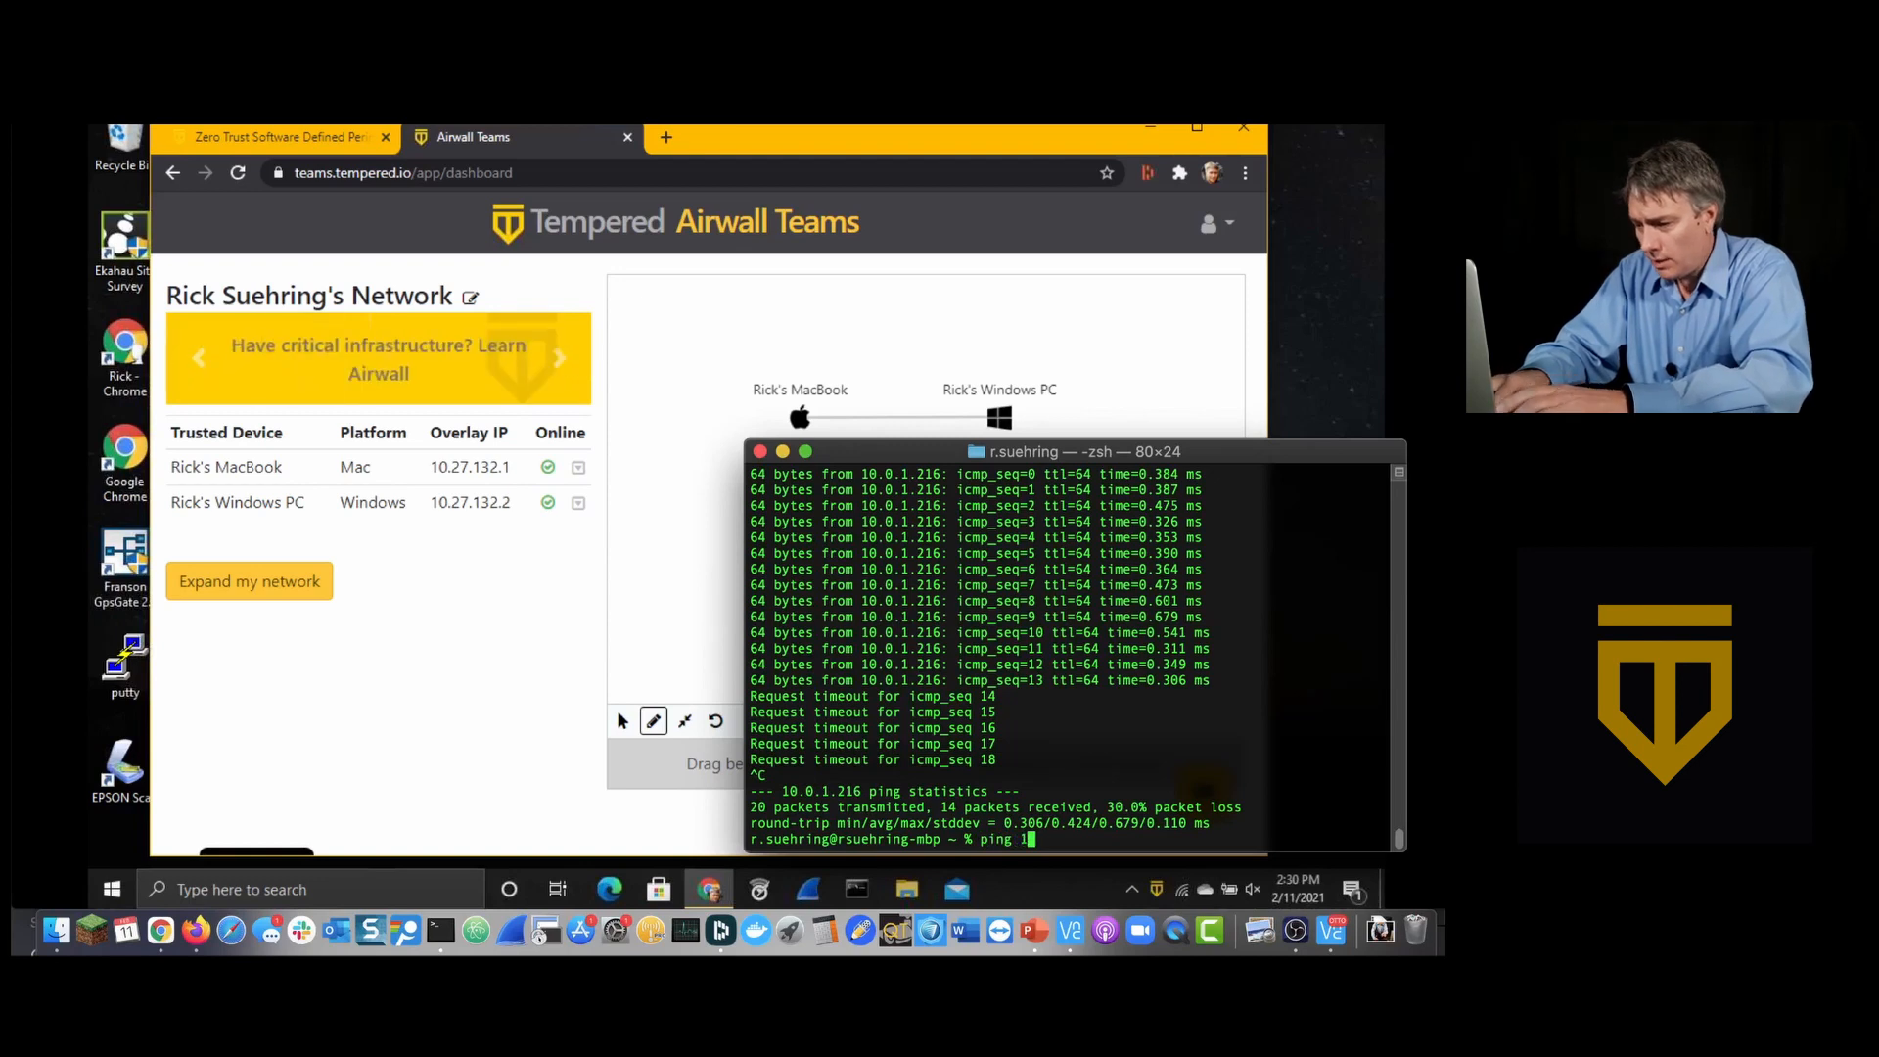
text(0.27)
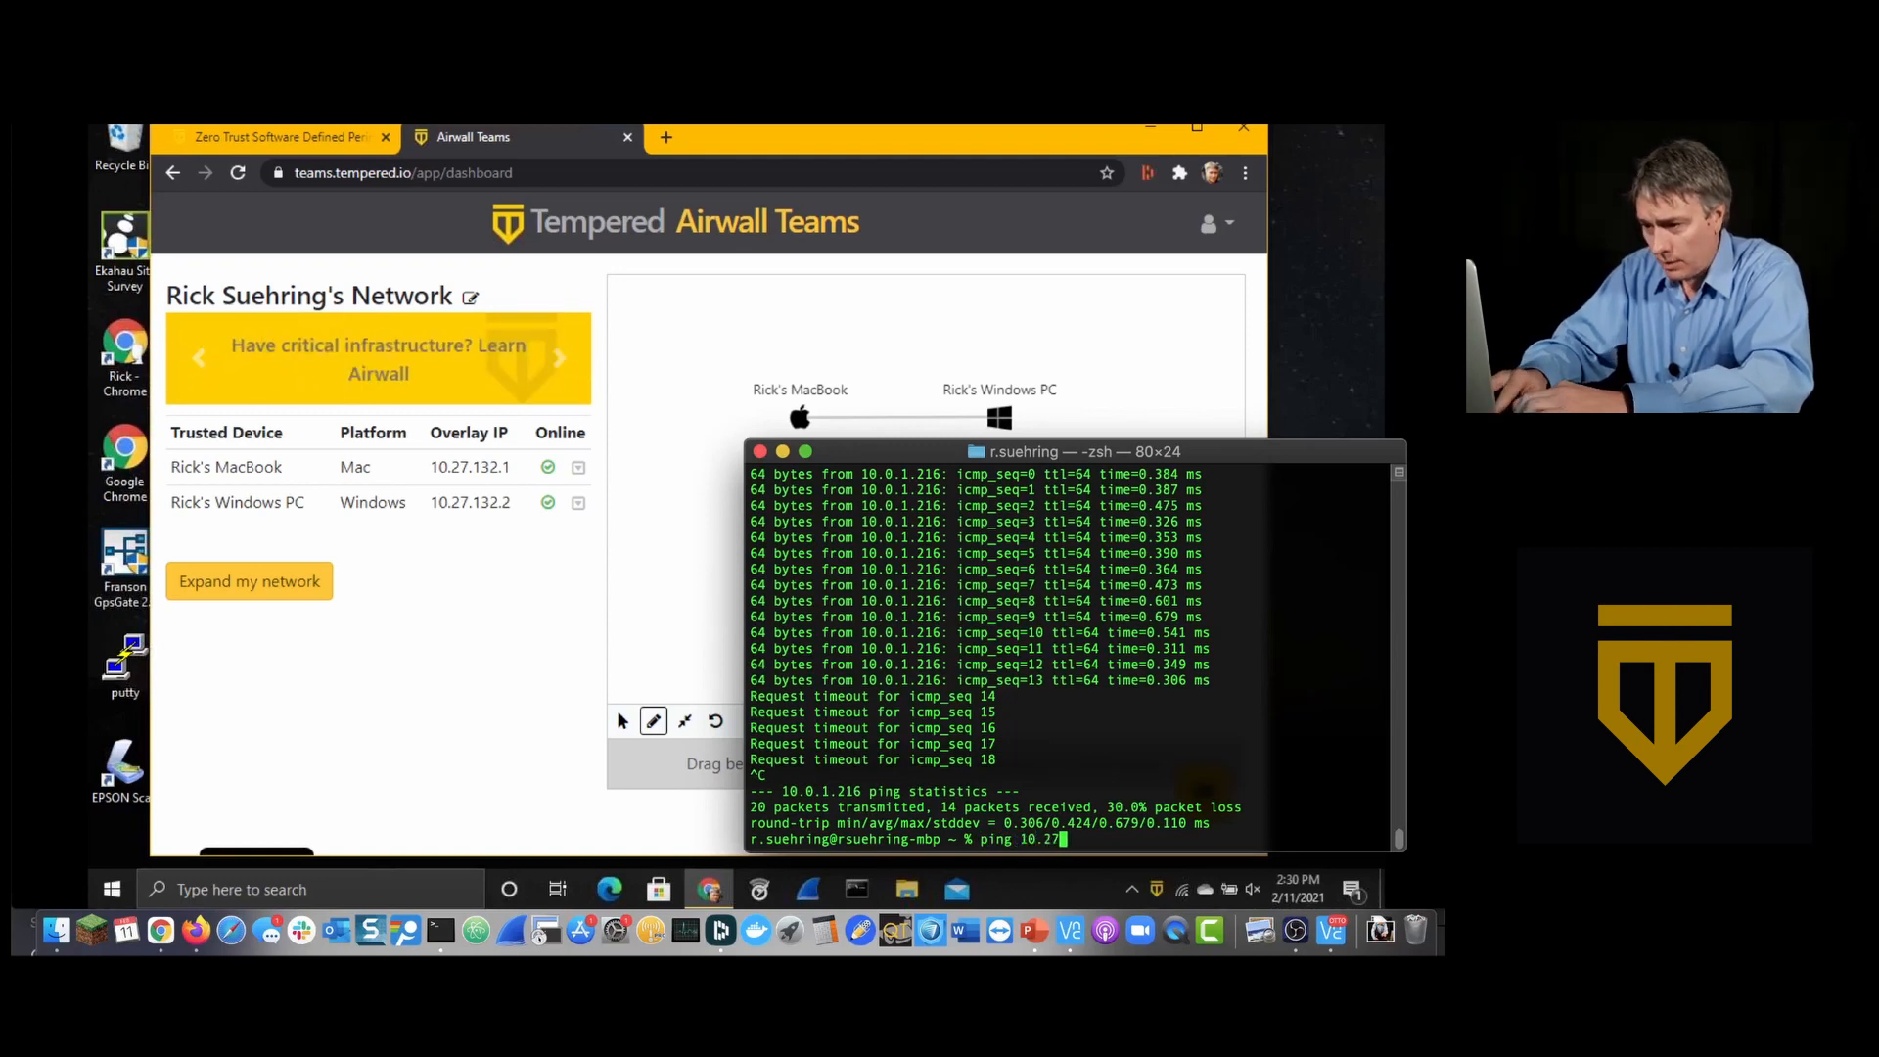